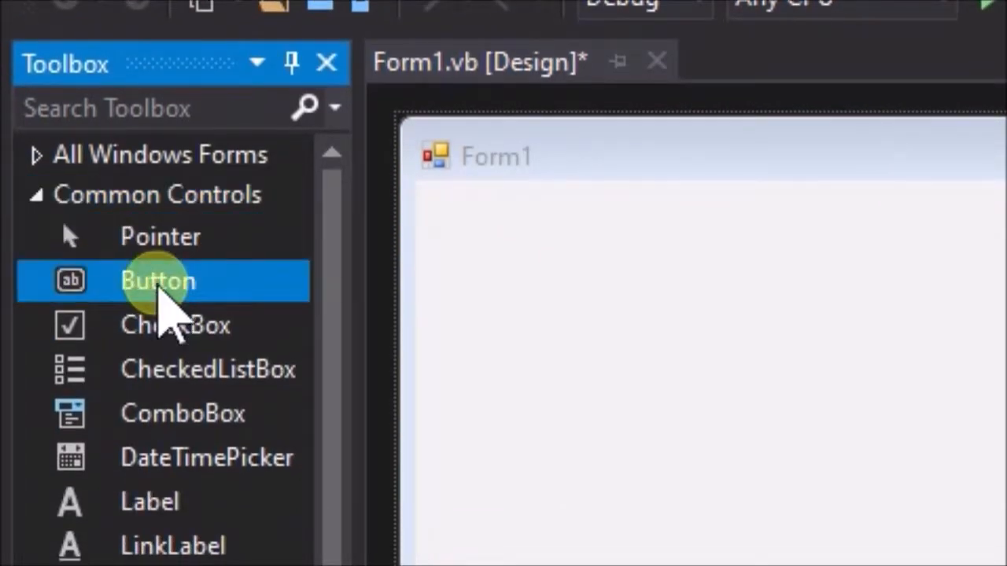
- Add a button captioned 'Click Here For This PCs Hardware Data' and name it Btn1
{"action": "left_click_drag", "start_coordinate": [158, 281], "coordinate": [347, 255]}
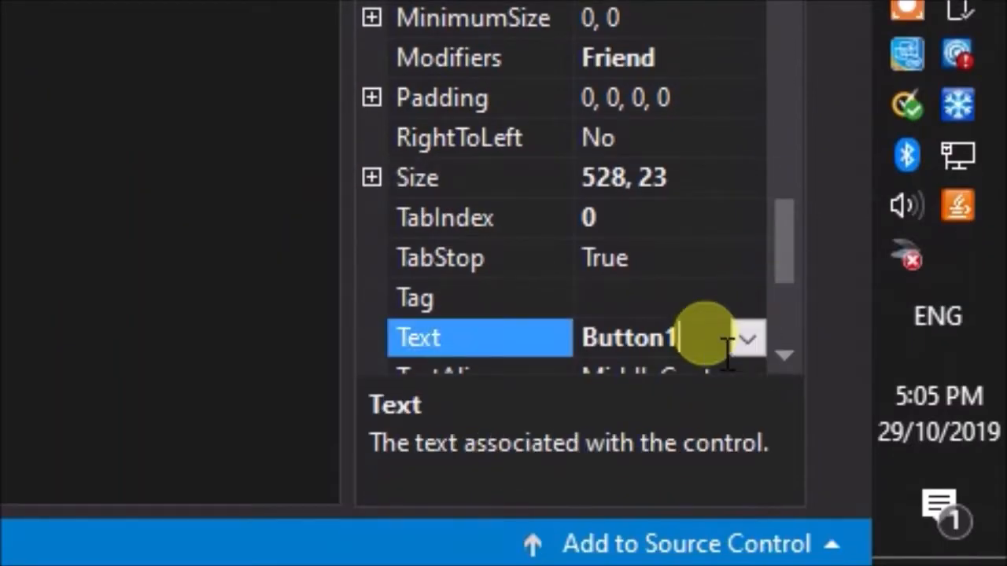
{"action": "type", "text": "Click H"}
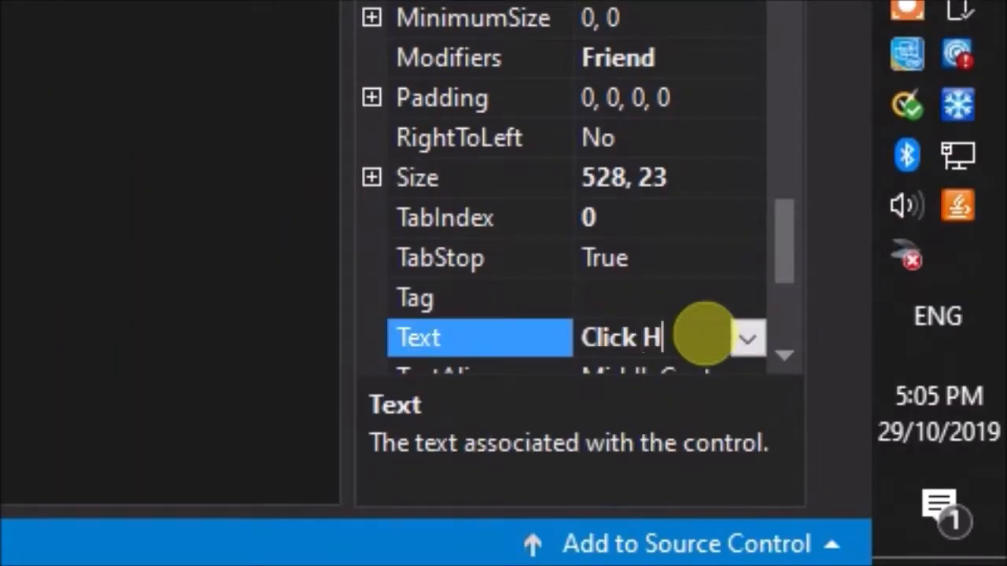
{"action": "type", "text": "ere For This P"}
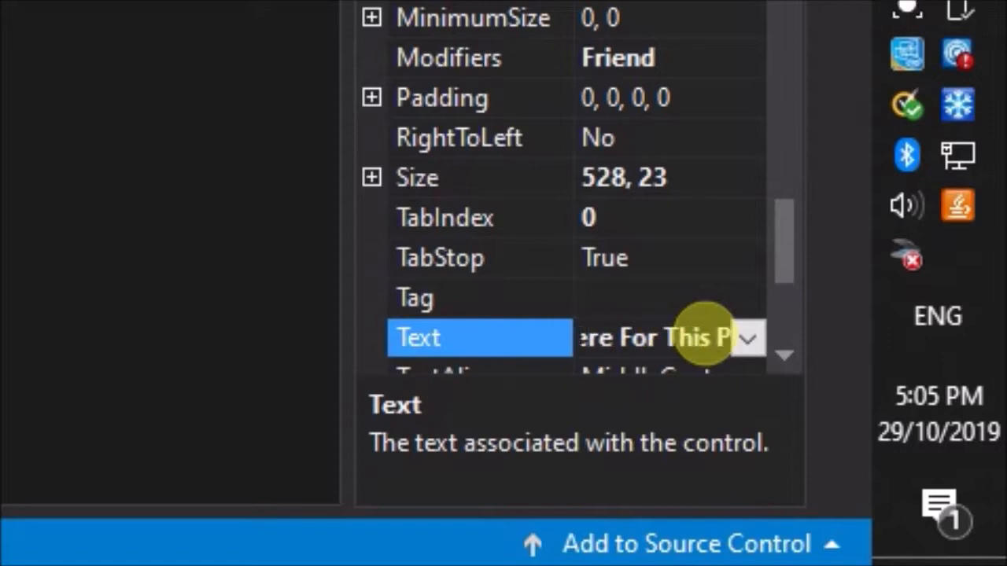
{"action": "type", "text": "Hardware Da"}
{"action": "type", "text": "Btn"}
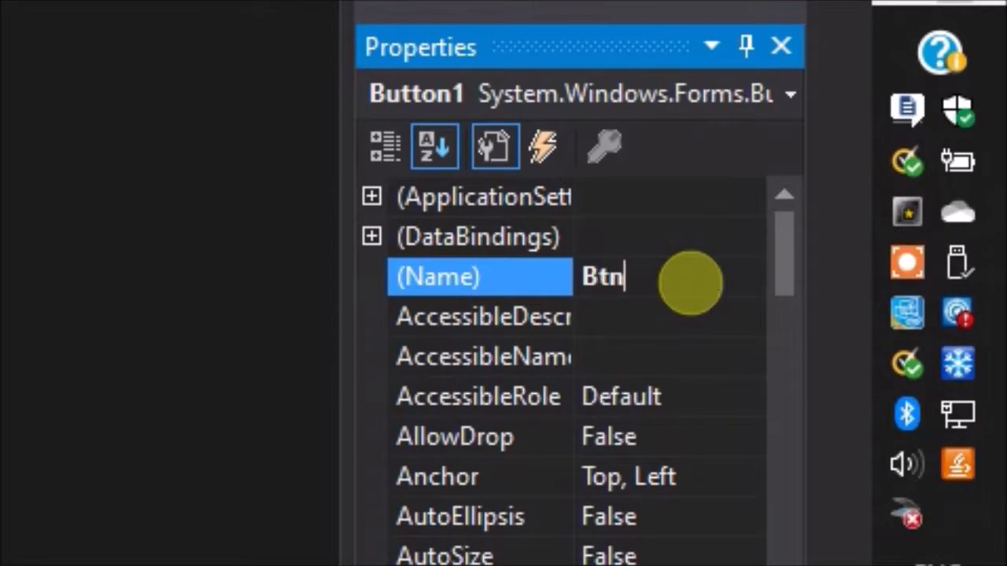
{"action": "type", "text": "1"}
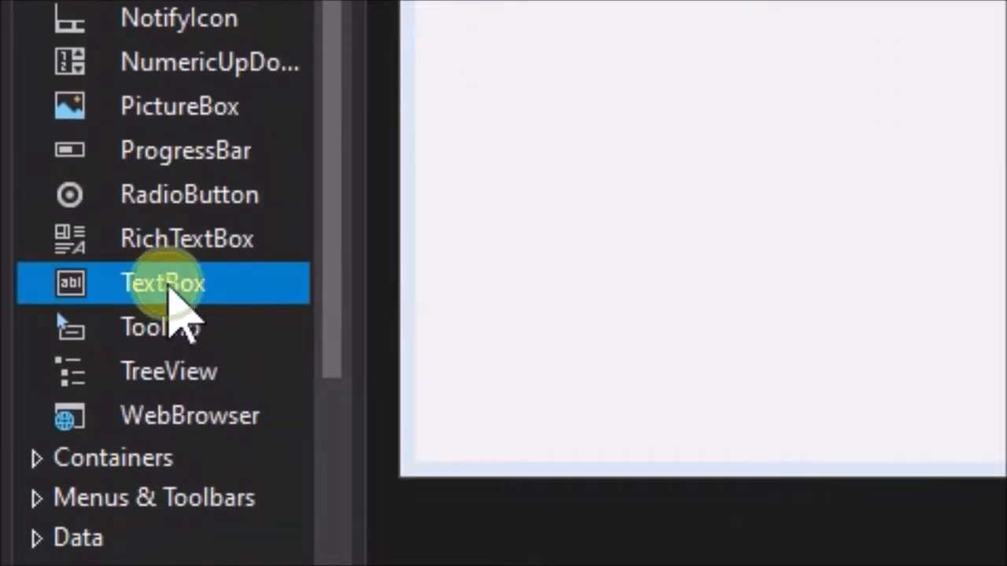
- Add a text box named TB1 and a label reading 'CPU ID' to Form1
{"action": "left_click_drag", "start_coordinate": [163, 282], "coordinate": [503, 283]}
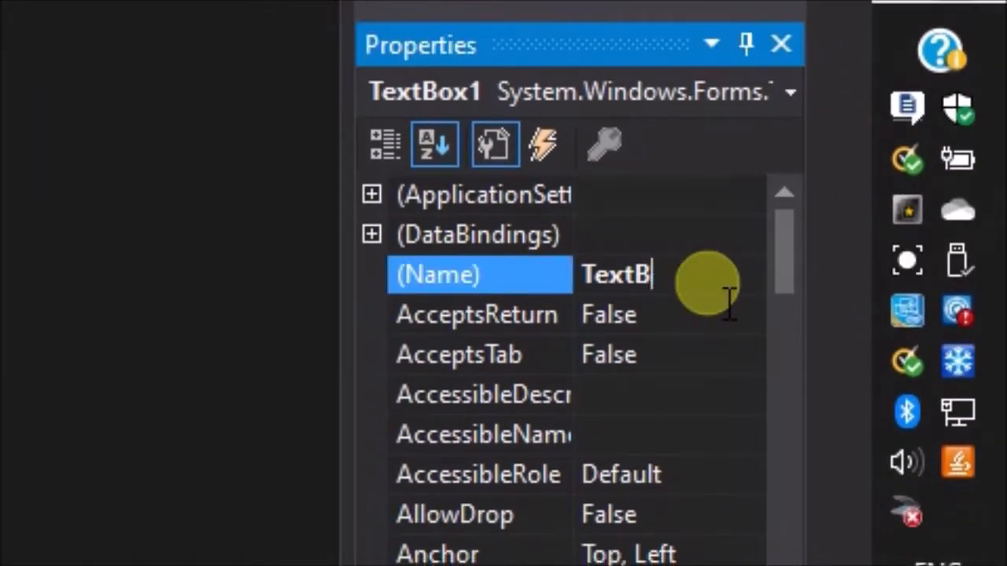
{"action": "type", "text": "TB1"}
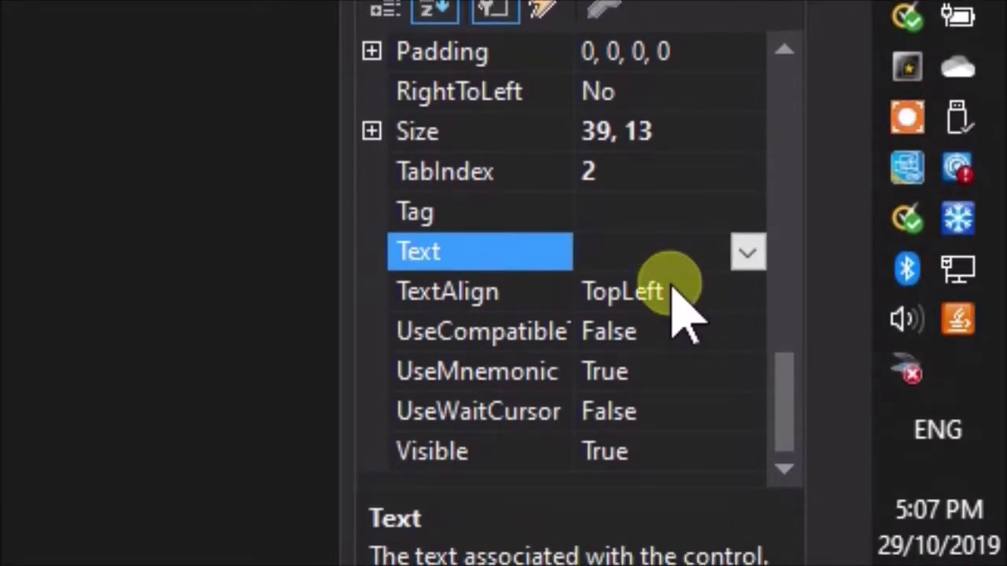
{"action": "type", "text": "CPU ID"}
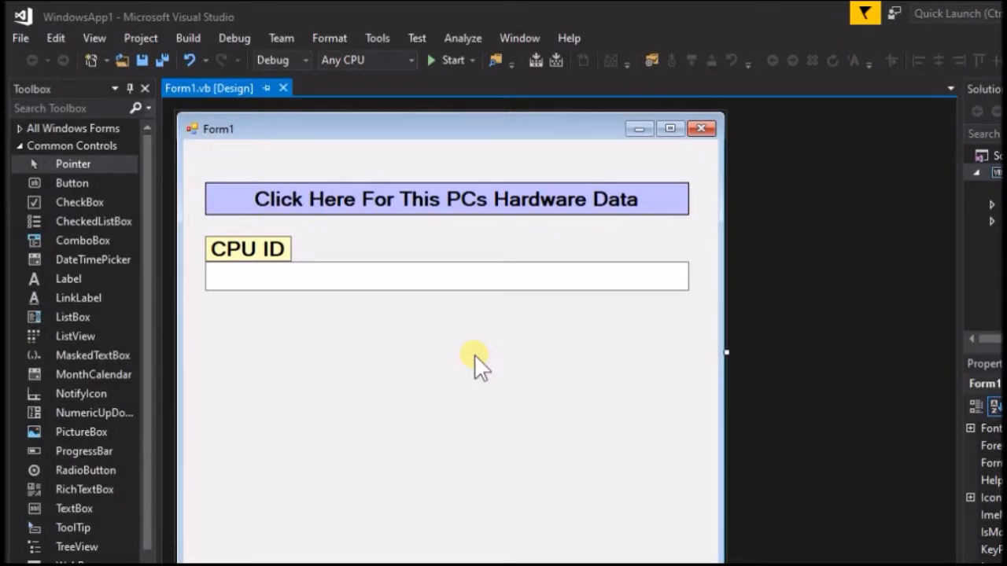
{"action": "mouse_move", "coordinate": [450, 218]}
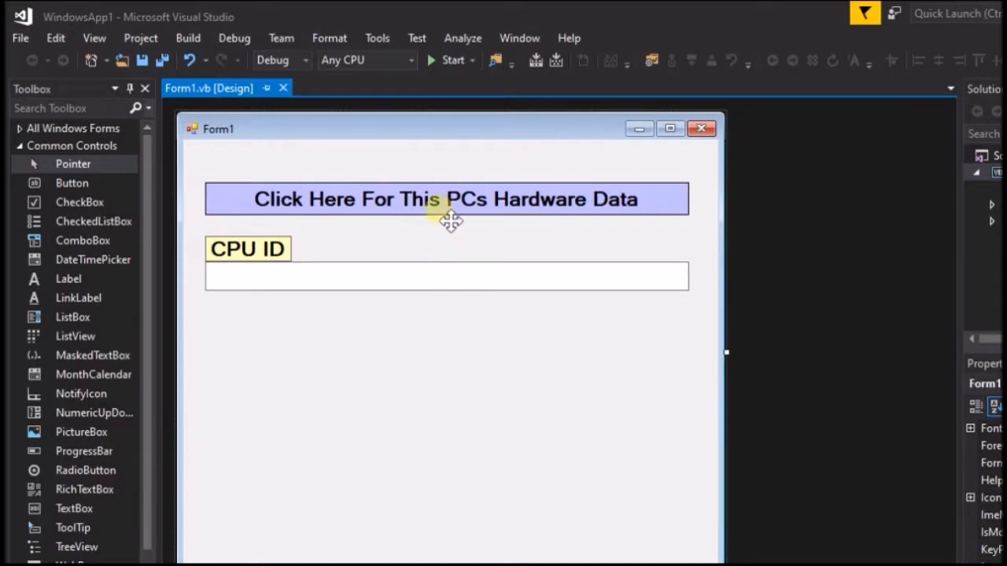
- Generate the Btn1_Click handler and declare MOS As ManagementObjectSearcher
{"action": "left_click", "coordinate": [446, 199]}
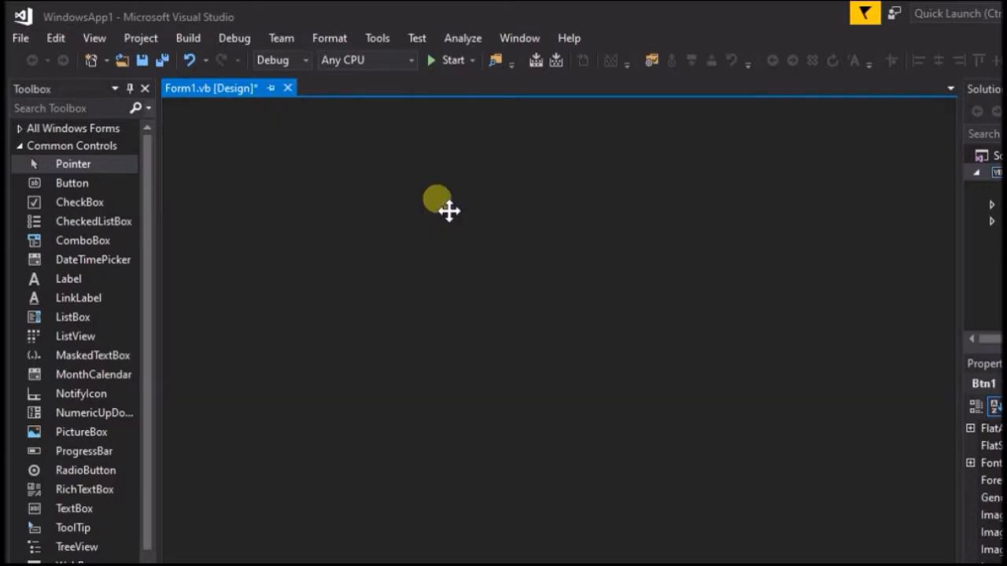
{"action": "double_click", "coordinate": [437, 200]}
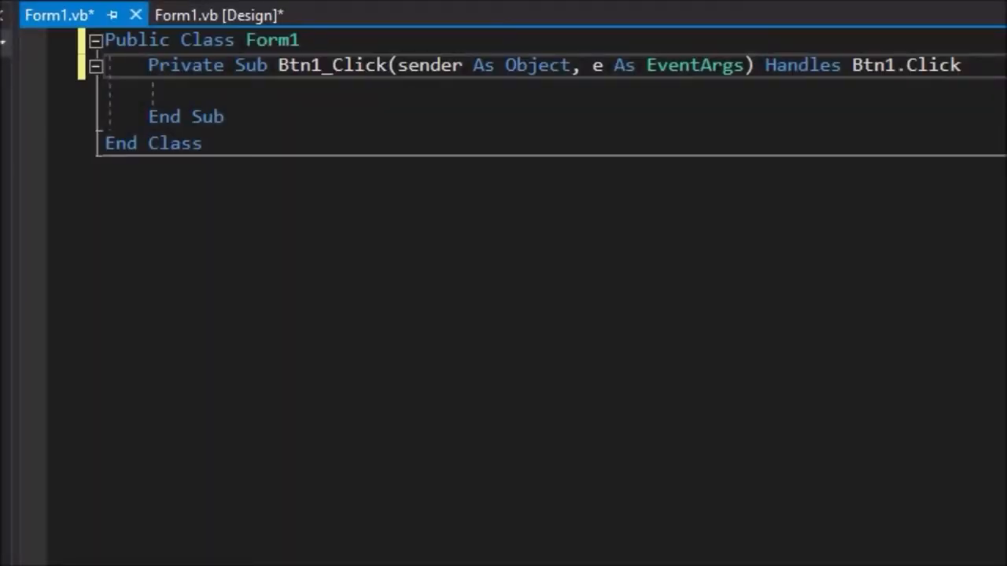
{"action": "type", "text": "Dim"}
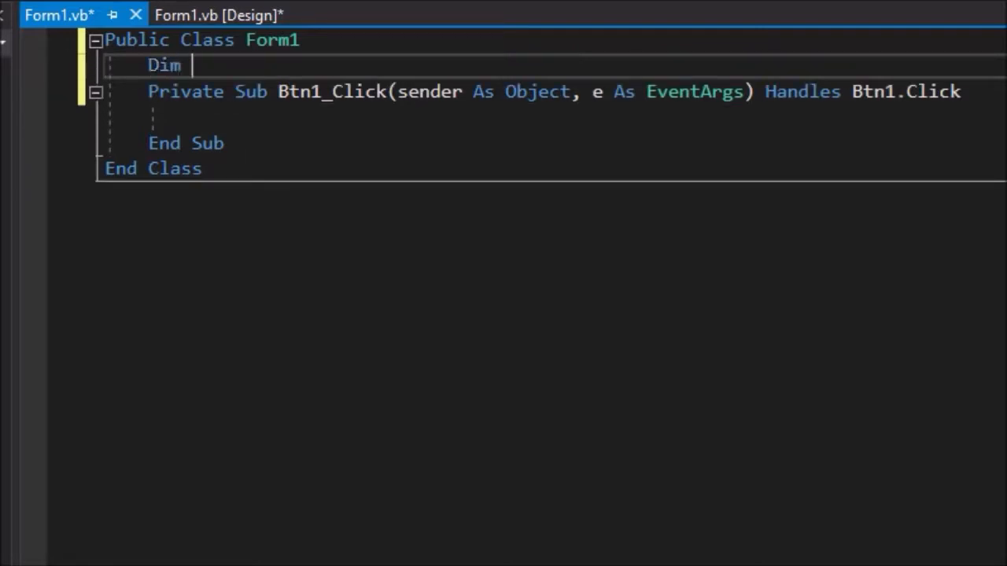
{"action": "type", "text": "MOS As ManagementObjectSearcher"}
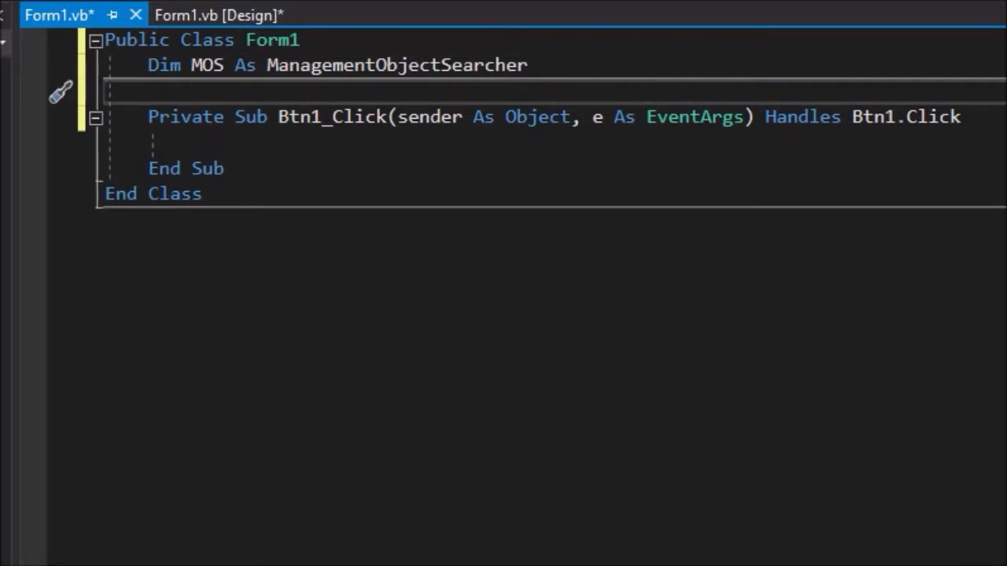
- Declare MOC and MO management variables and add Imports System.Management at the top
{"action": "type", "text": "Dim MOC As"}
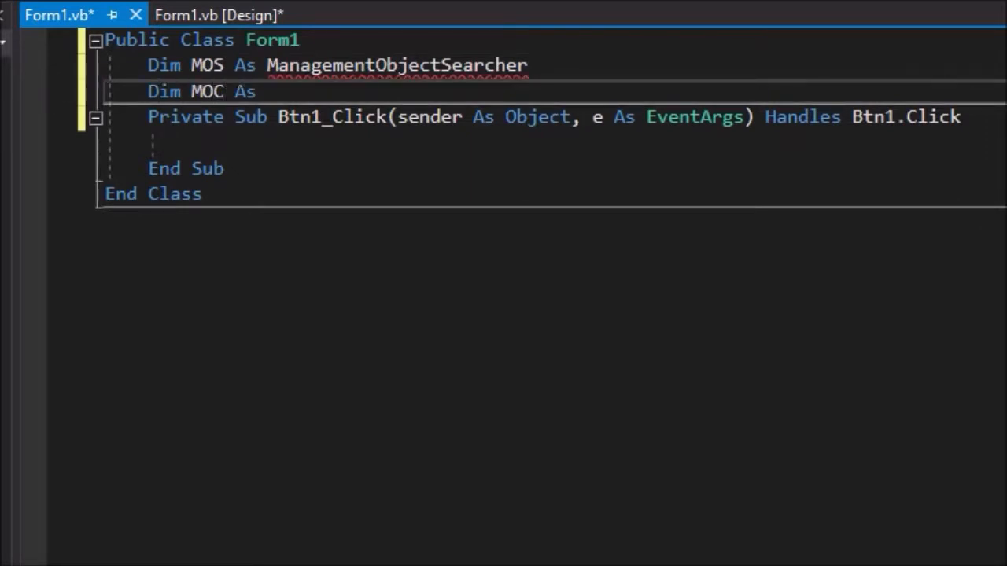
{"action": "type", "text": "Management.Managem"}
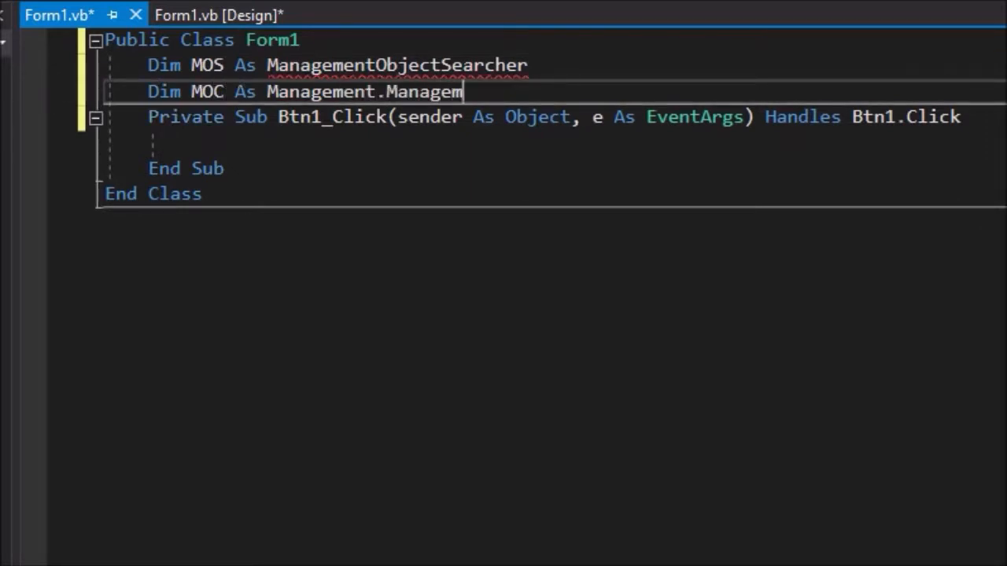
{"action": "type", "text": "entObjectCollection"}
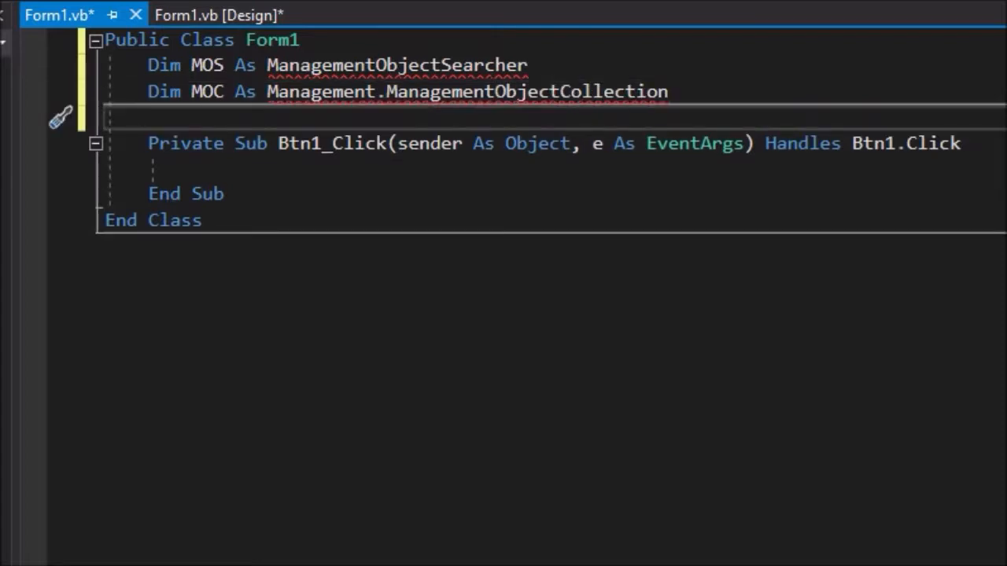
{"action": "type", "text": "Dim MO As Management.ManagementObject"}
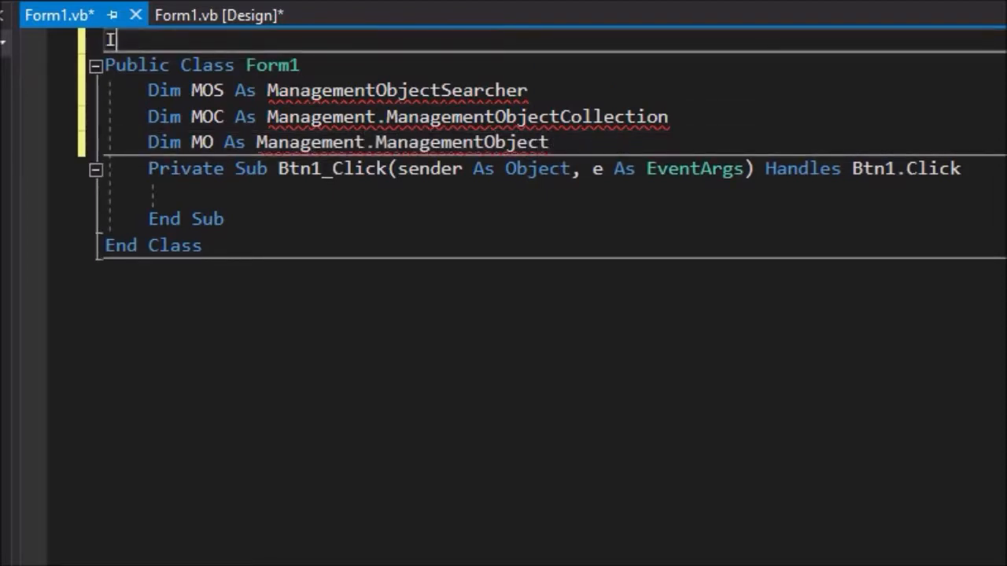
{"action": "type", "text": "Imports System.Ma"}
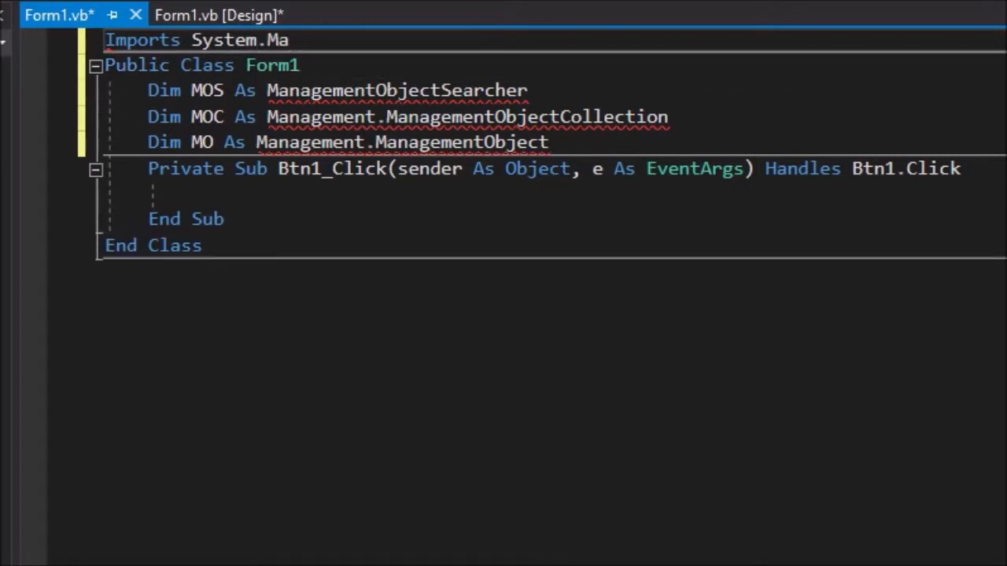
{"action": "type", "text": "nagement"}
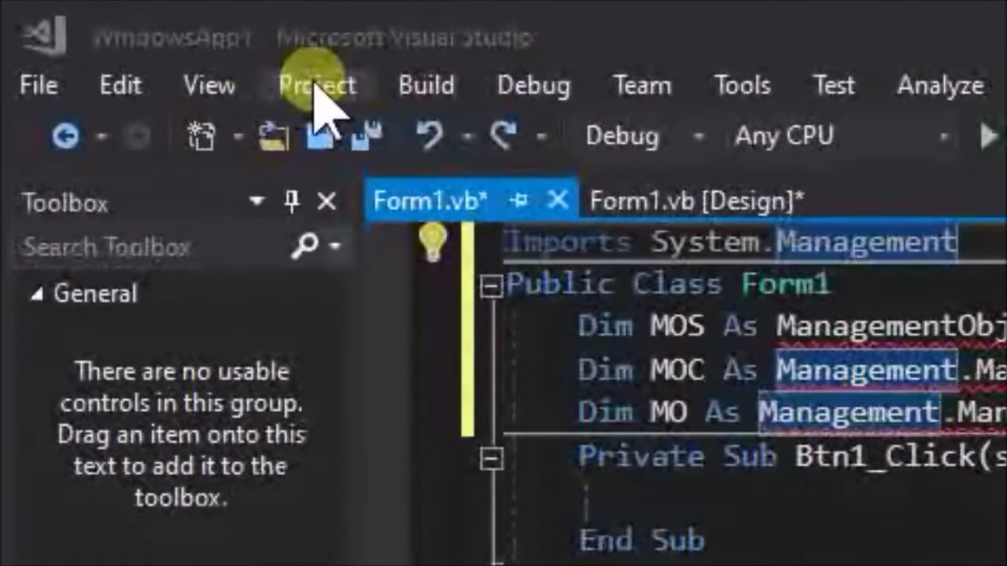
- Add the System.Management assembly reference through Project > Add Reference
{"action": "left_click", "coordinate": [316, 85]}
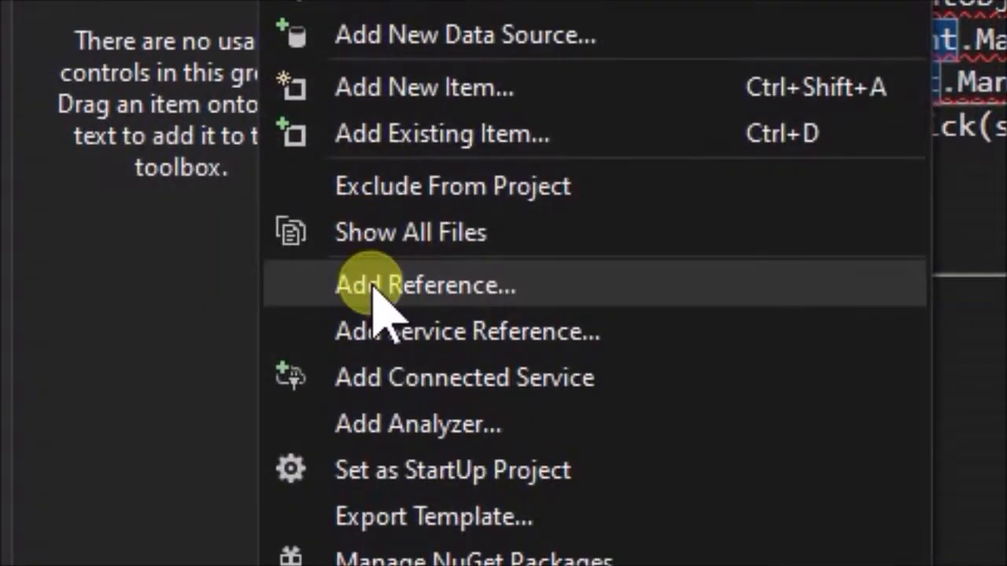
{"action": "left_click", "coordinate": [425, 285]}
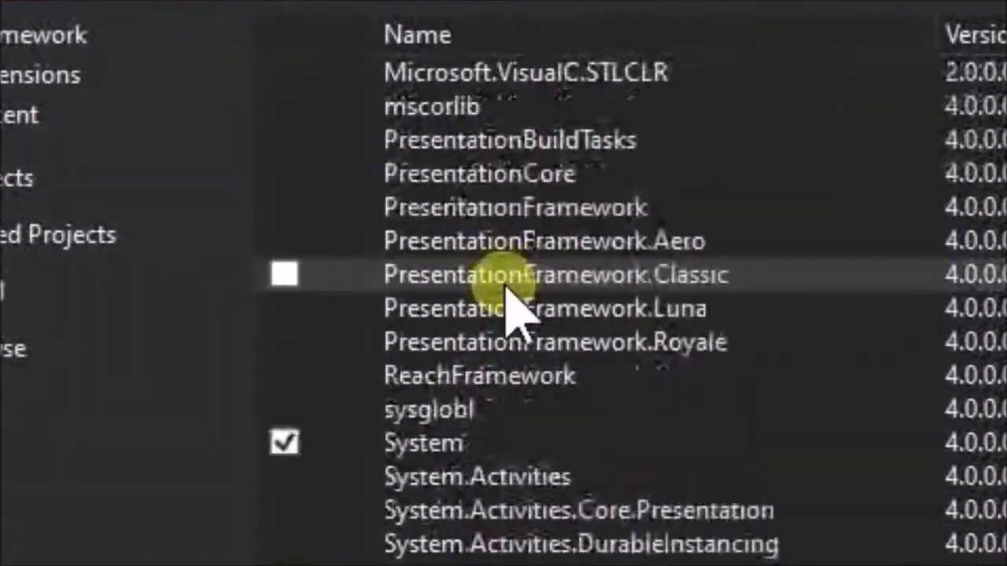
{"action": "scroll", "scroll_direction": "down", "scroll_amount": 3}
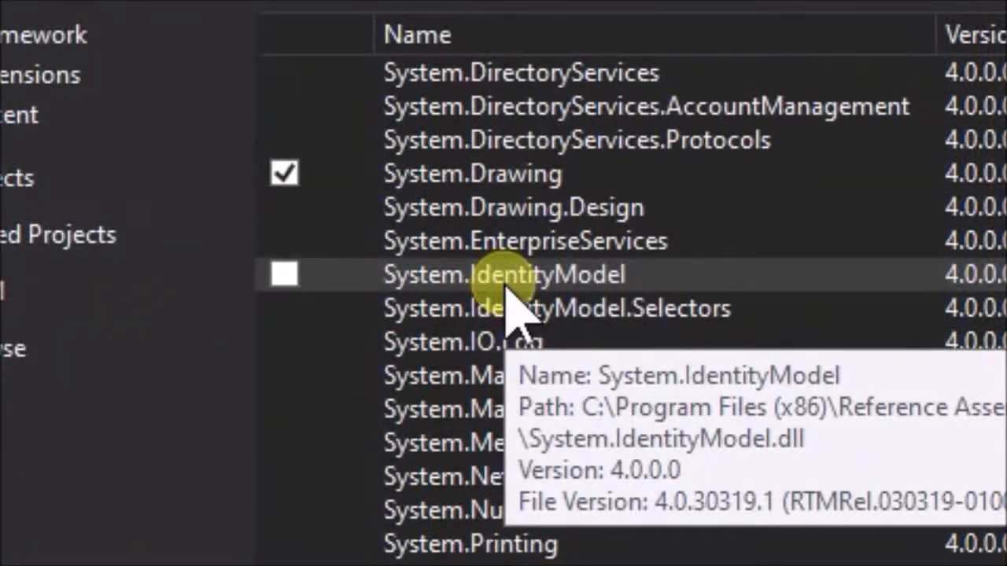
{"action": "scroll", "scroll_direction": "down", "scroll_amount": 3}
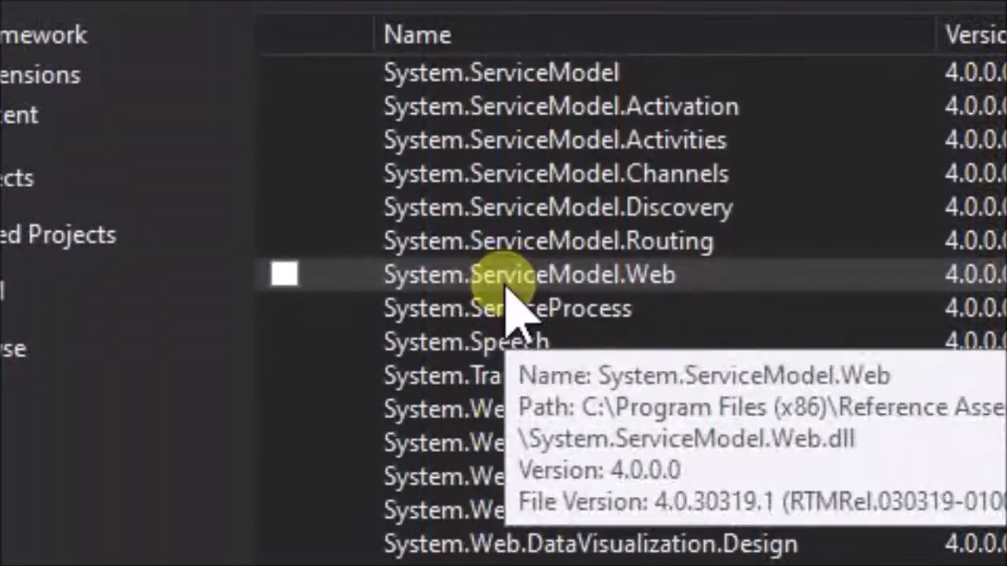
{"action": "scroll", "scroll_direction": "up", "scroll_amount": 3}
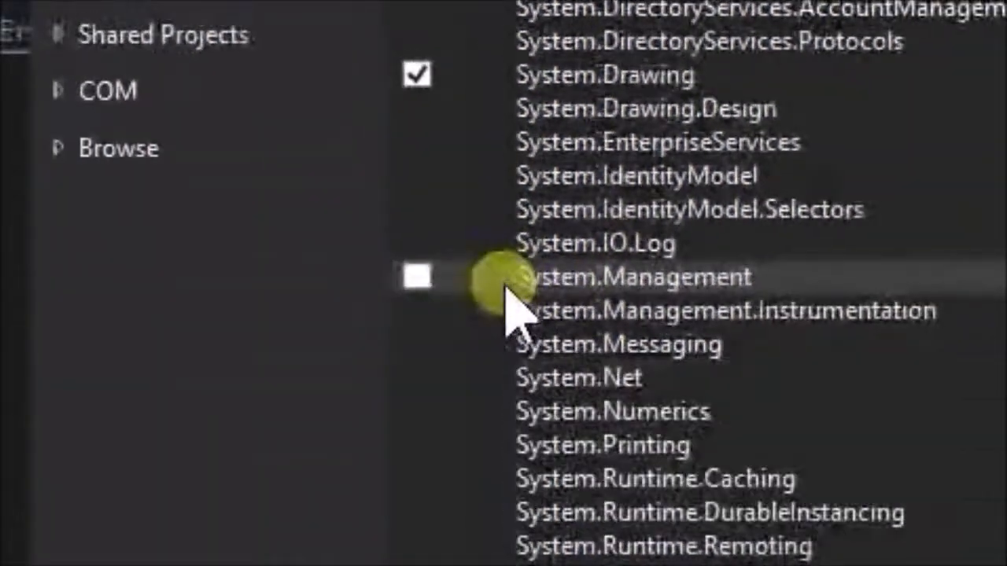
{"action": "left_click", "coordinate": [417, 277]}
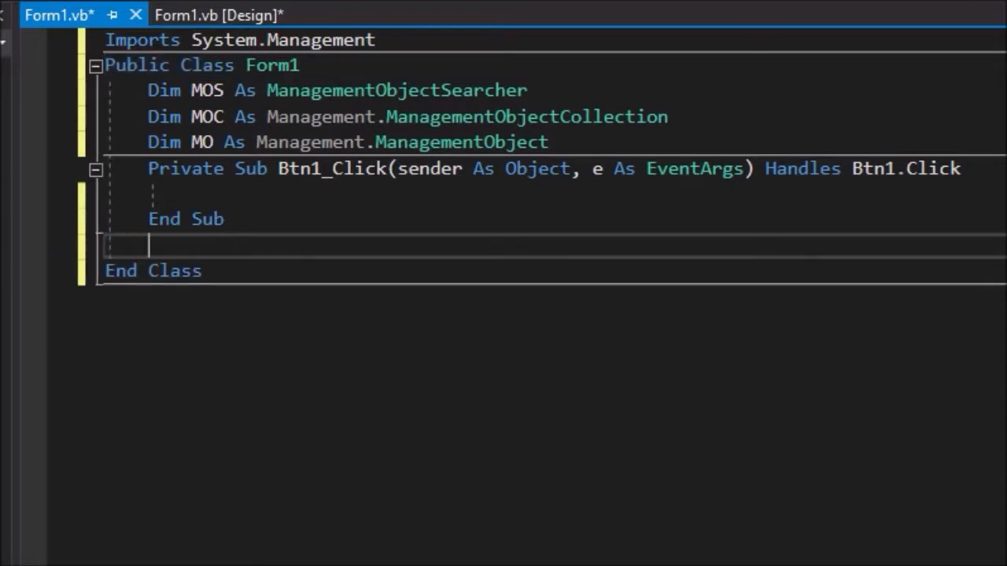
- Write a CPUID sub querying Win32_Processor that puts ProcessorID into TB1.Text
{"action": "type", "text": "Private S"}
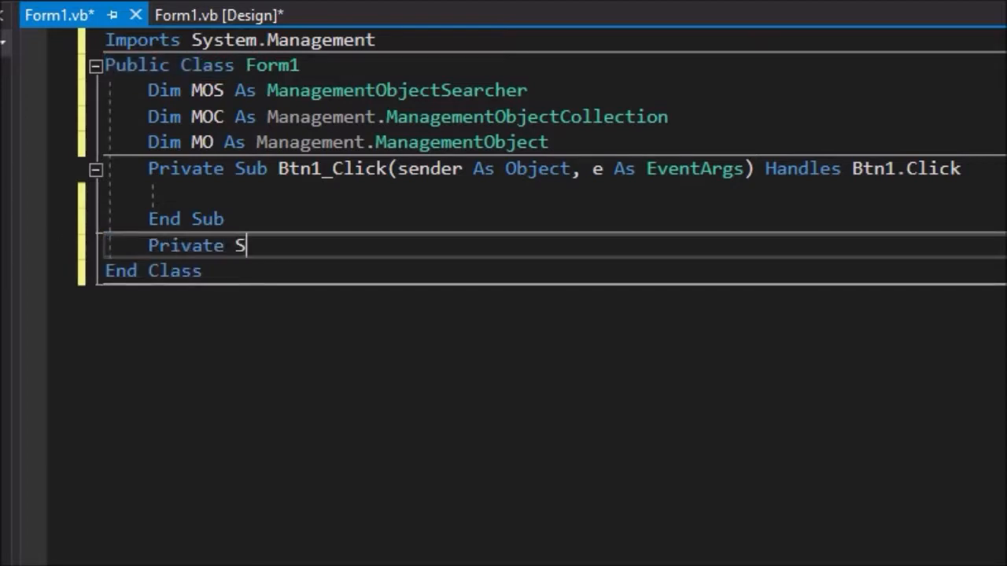
{"action": "type", "text": "ub CPUID()"}
{"action": "type", "text": "MOS = N"}
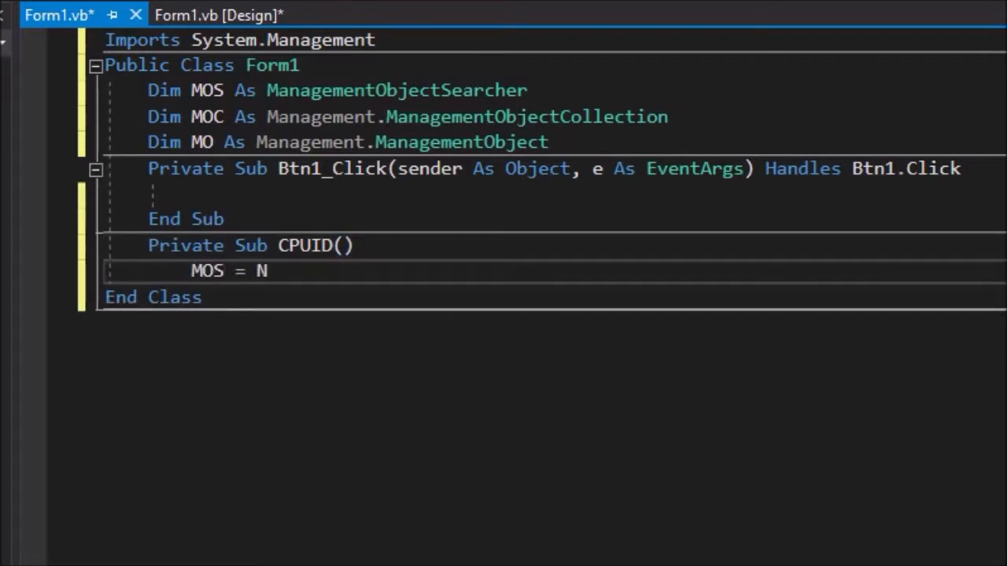
{"action": "type", "text": "ew Managem"}
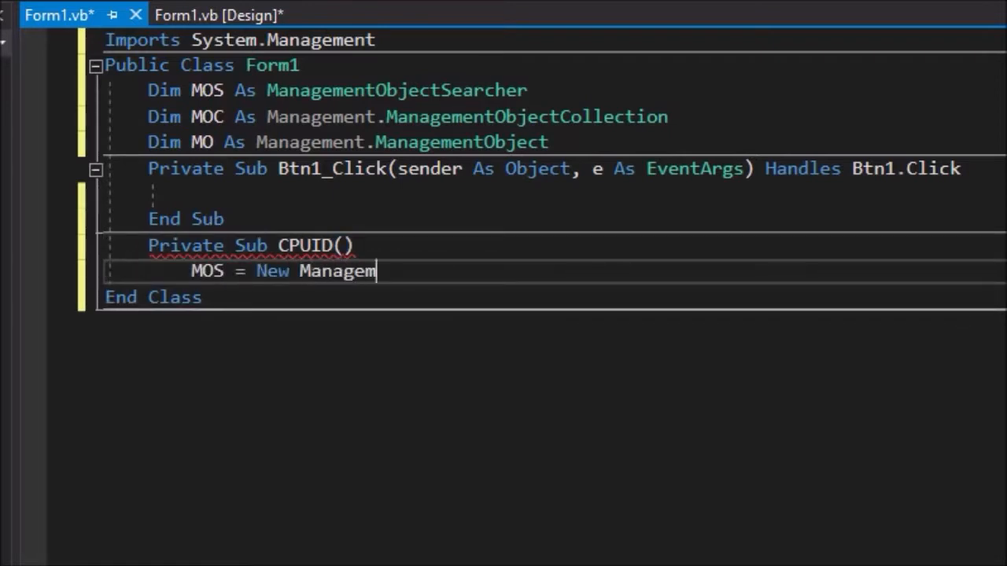
{"action": "type", "text": "entObjectS"}
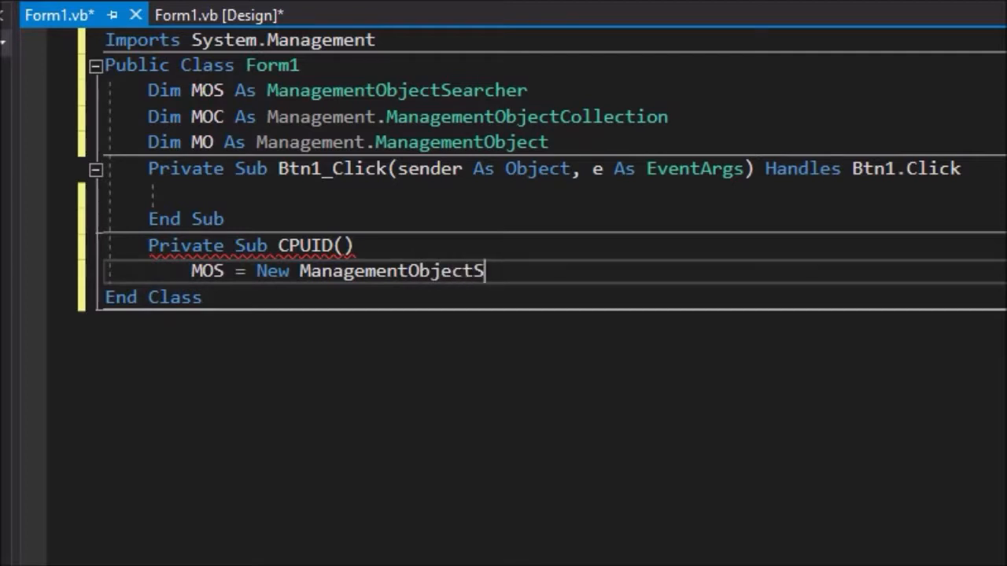
{"action": "type", "text": "earcher("}
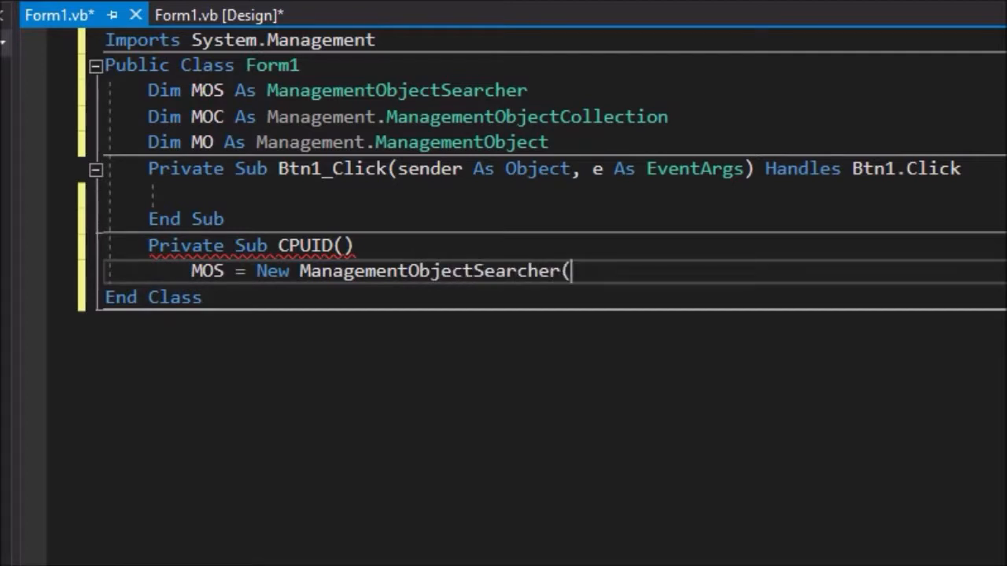
{"action": "type", "text": "\"Select * F"}
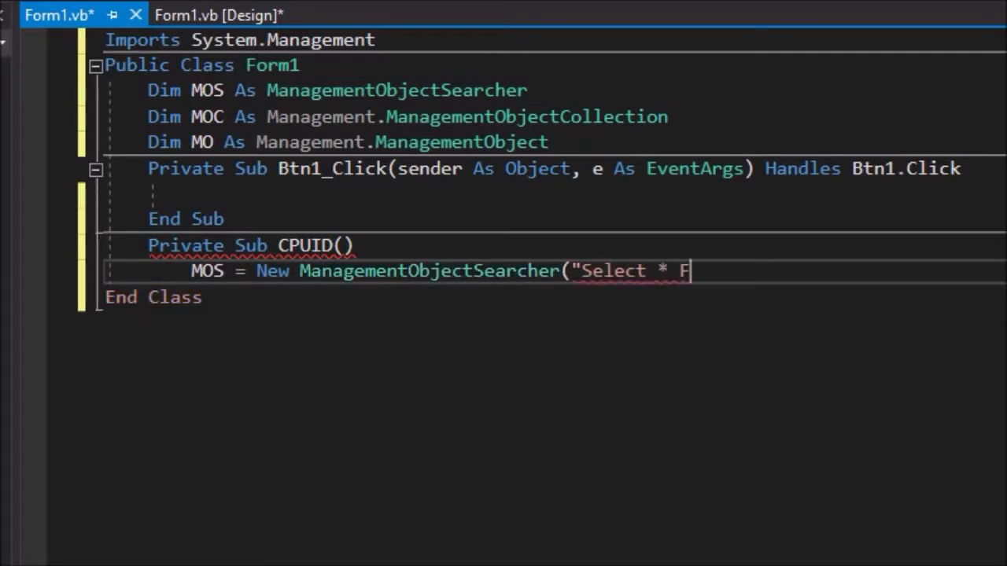
{"action": "type", "text": "rom Win32"}
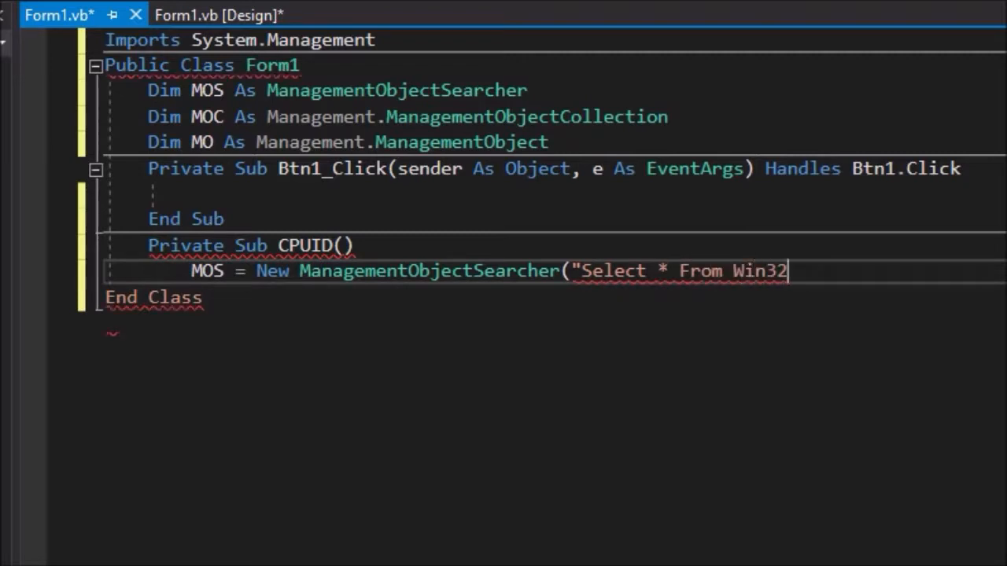
{"action": "type", "text": "_Processor"}
{"action": "type", "text": "MOC ="}
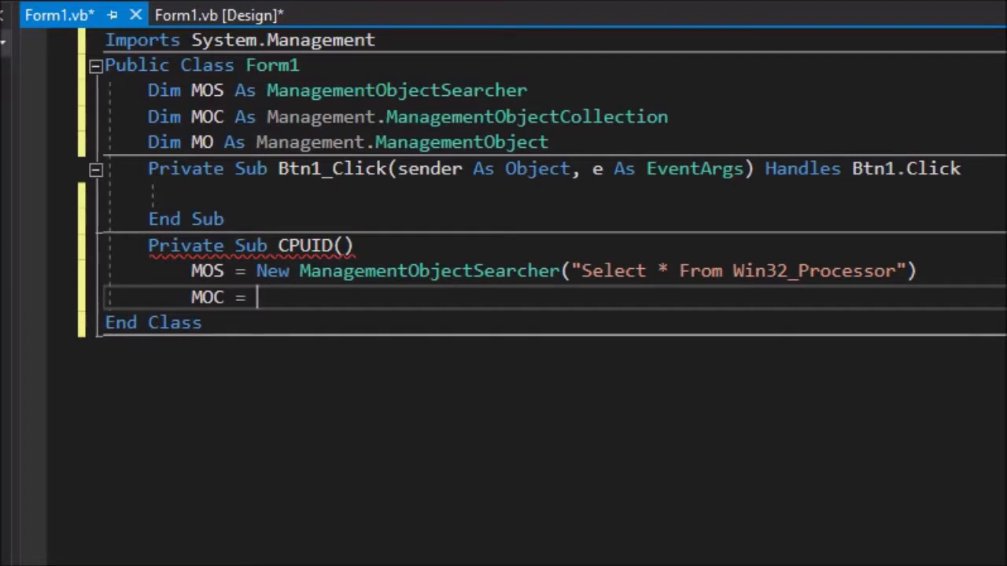
{"action": "type", "text": "MOS.Get"}
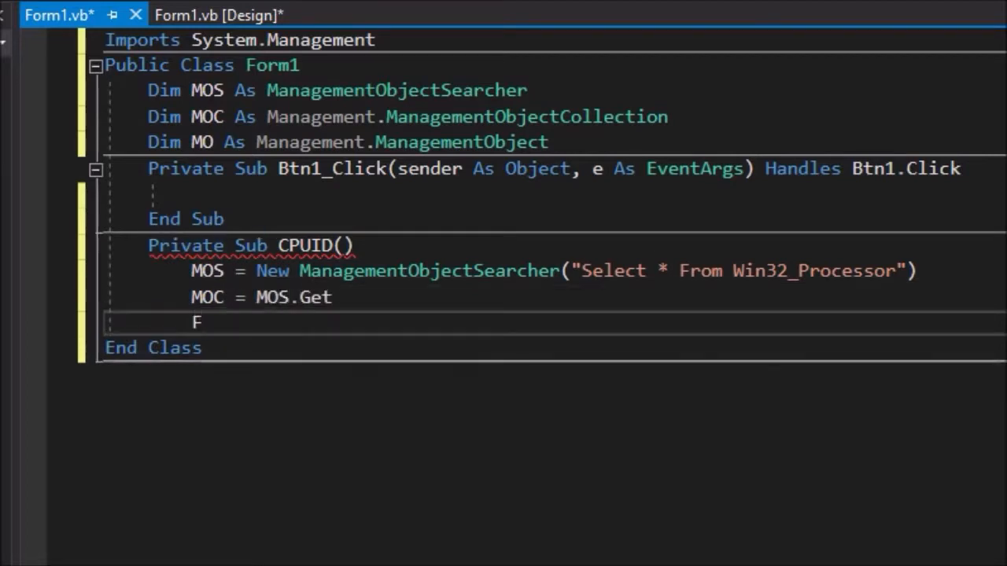
{"action": "type", "text": "or Each MO In MOC"}
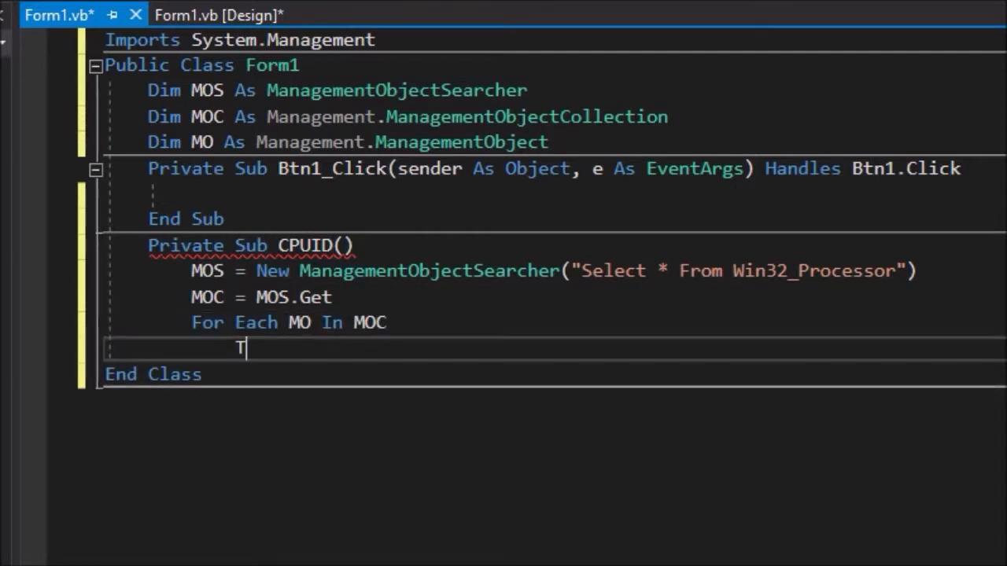
{"action": "type", "text": "TB1.Text ="}
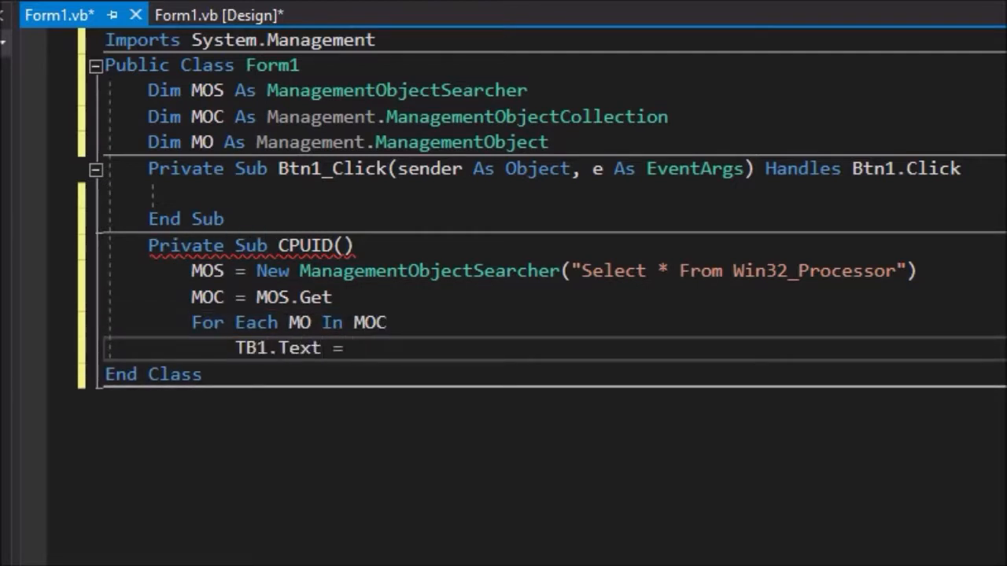
{"action": "type", "text": "MO(\"Process"}
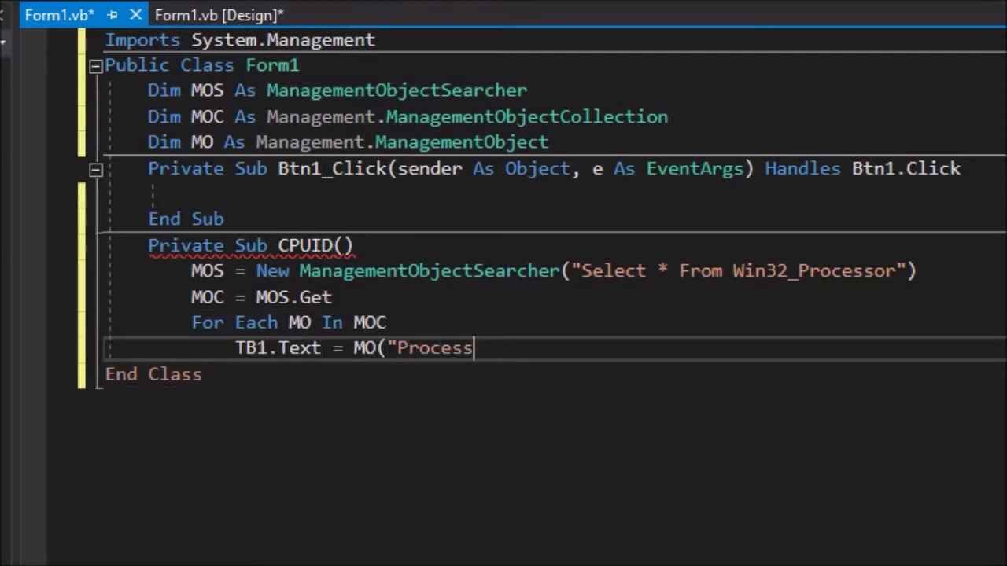
{"action": "type", "text": "orID\")"}
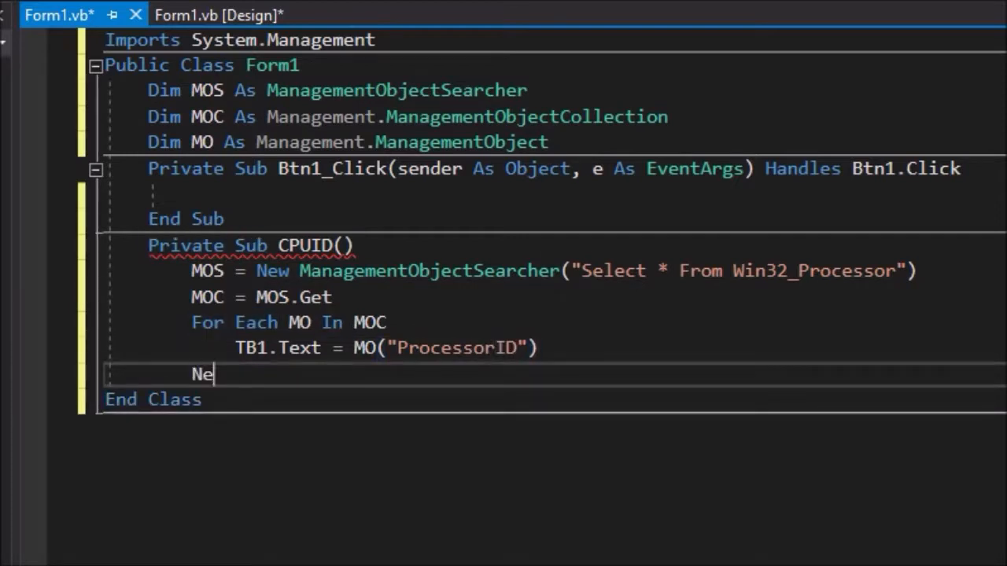
{"action": "type", "text": "xt"}
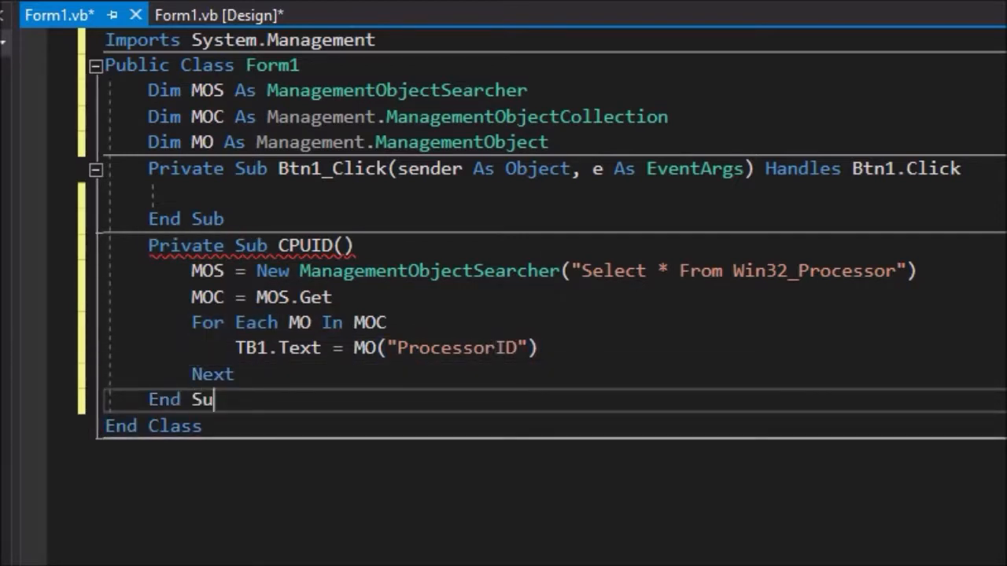
- Call CPUID() inside the Btn1_Click handler
{"action": "left_click", "coordinate": [189, 193]}
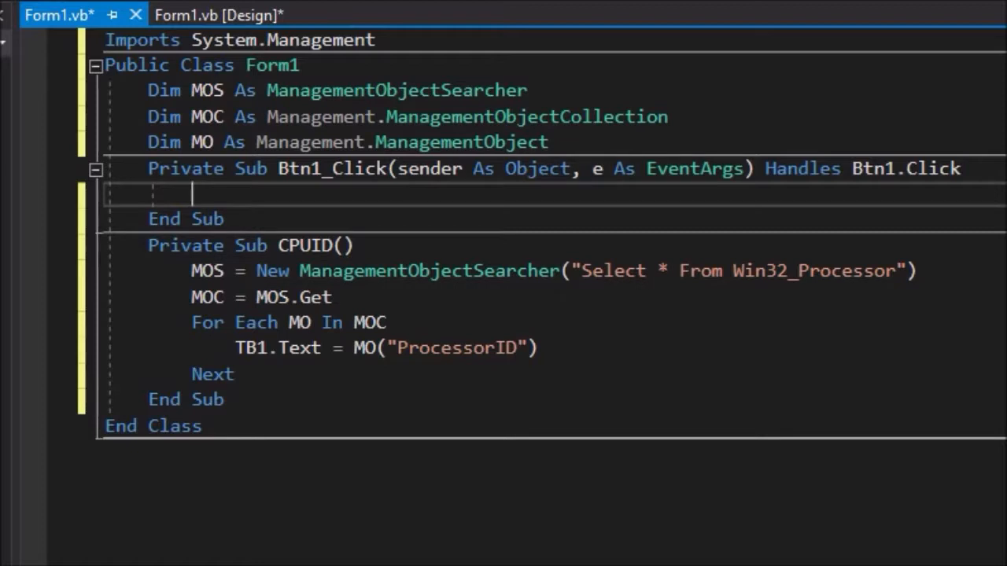
{"action": "type", "text": "CP"}
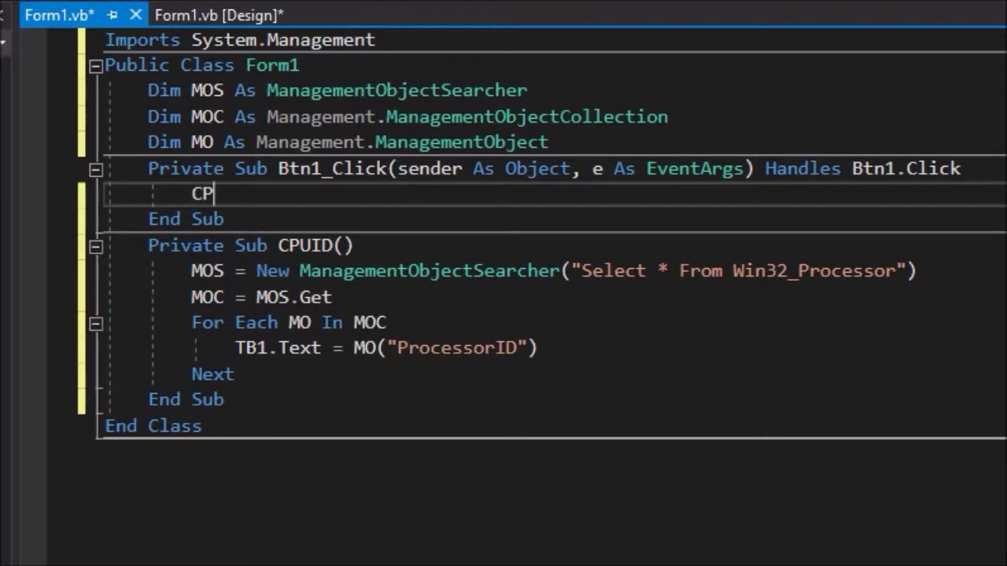
{"action": "type", "text": "UID()"}
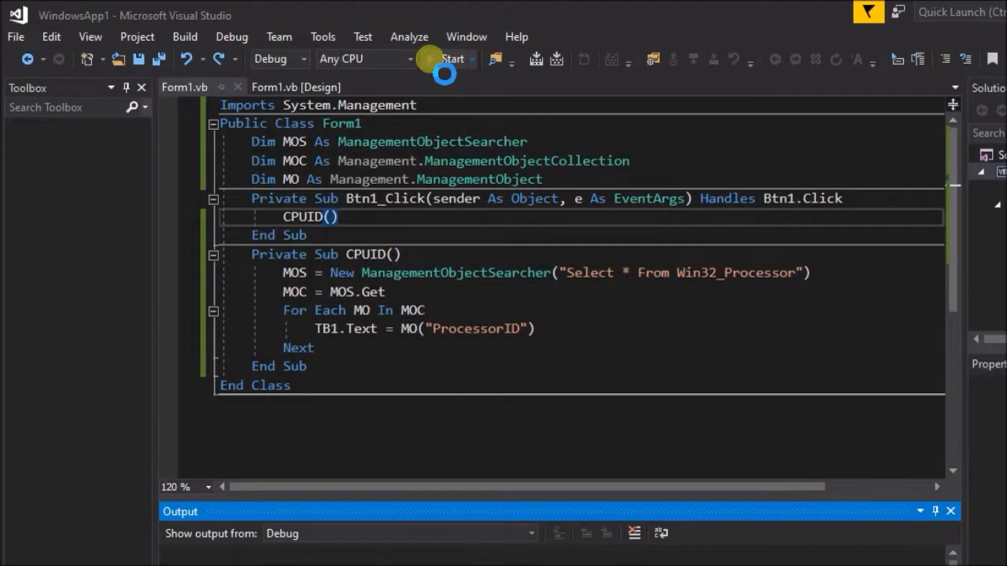
- Run the project and click the hardware data button to show the CPU ID
{"action": "left_click", "coordinate": [452, 58]}
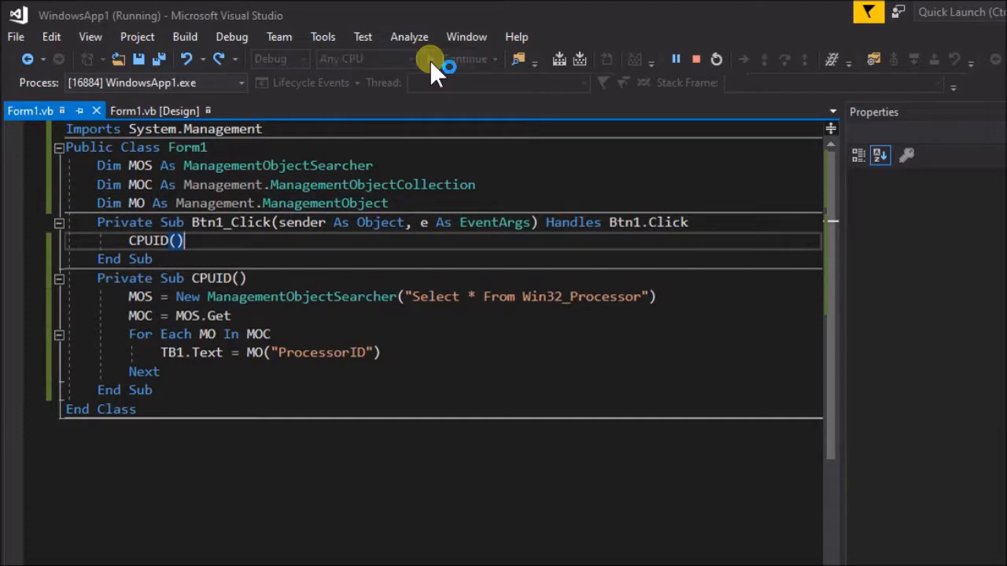
{"action": "left_click", "coordinate": [465, 59]}
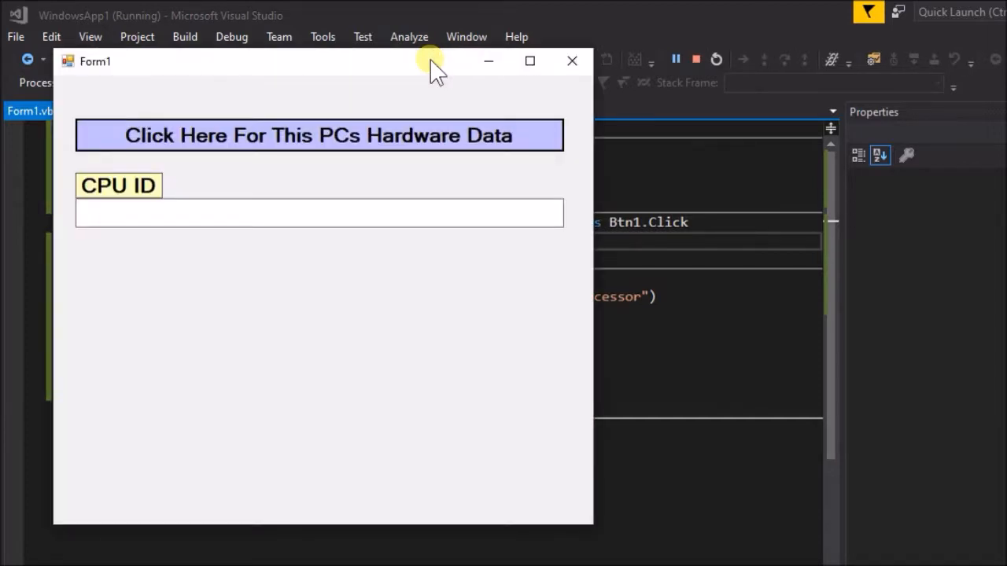
{"action": "left_click", "coordinate": [319, 134]}
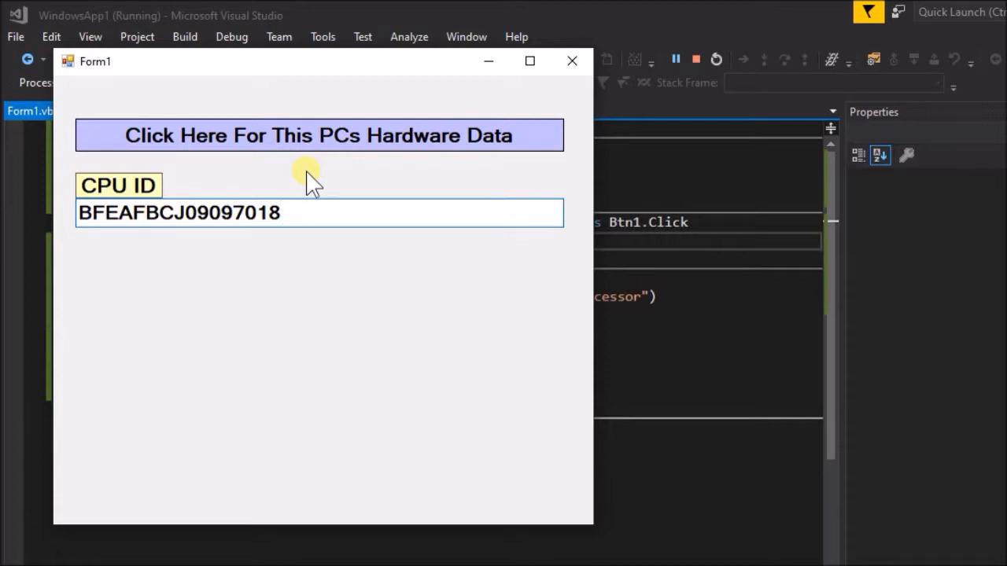
{"action": "left_click", "coordinate": [318, 213]}
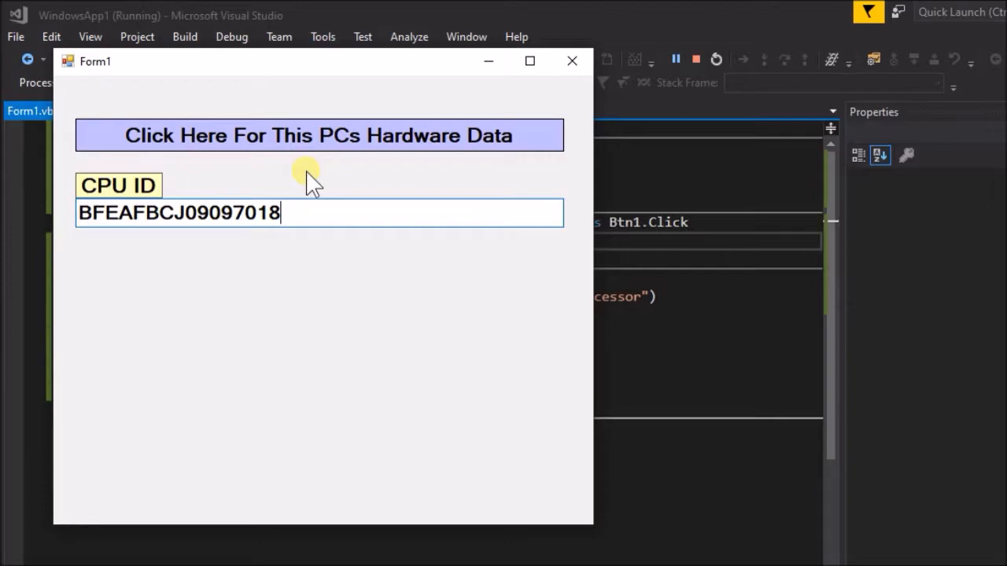
- Paste three copies of the CPU ID label and text box pair onto the form design
{"action": "left_click", "coordinate": [152, 11]}
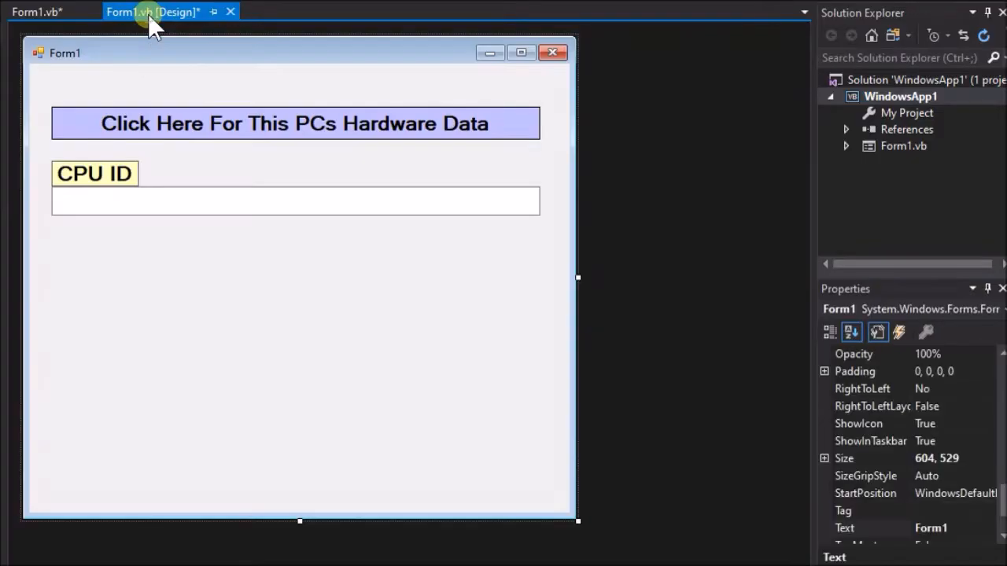
{"action": "left_click", "coordinate": [295, 201]}
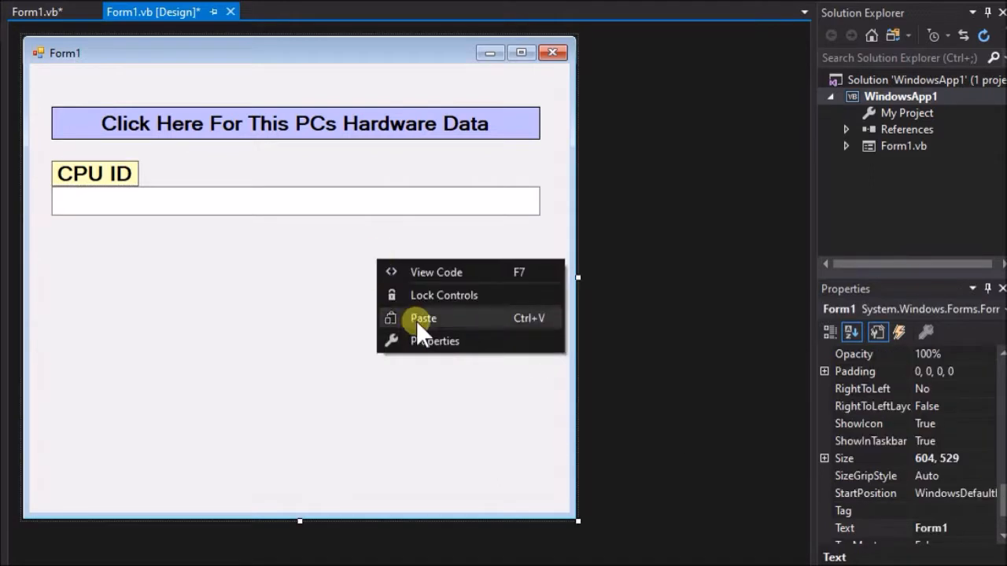
{"action": "left_click", "coordinate": [423, 318]}
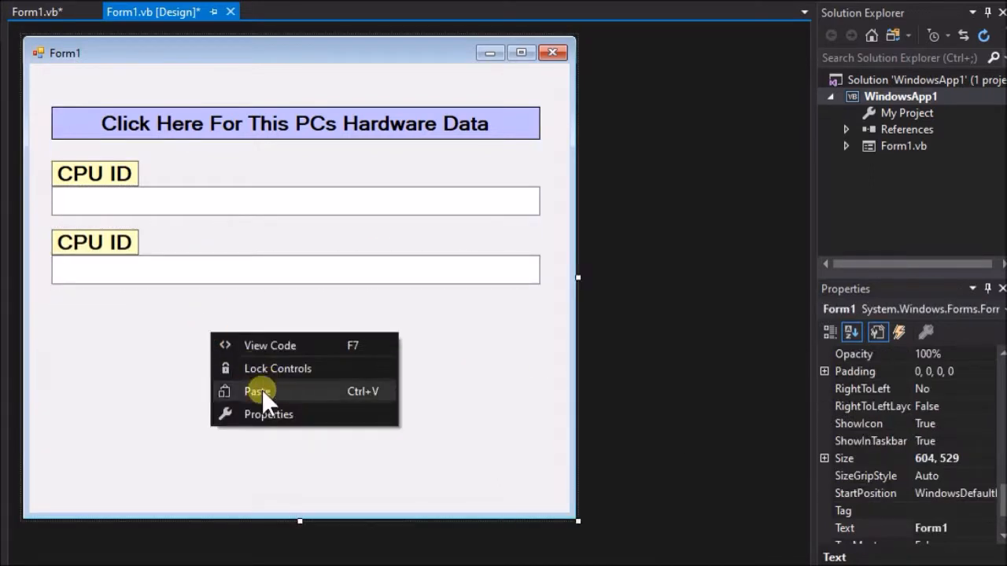
{"action": "left_click", "coordinate": [257, 391]}
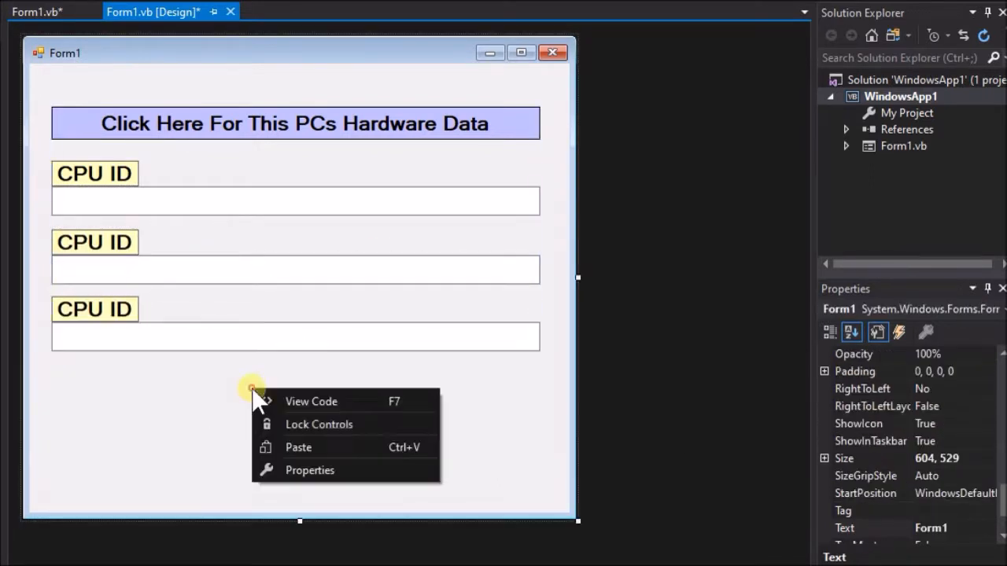
{"action": "left_click", "coordinate": [299, 447]}
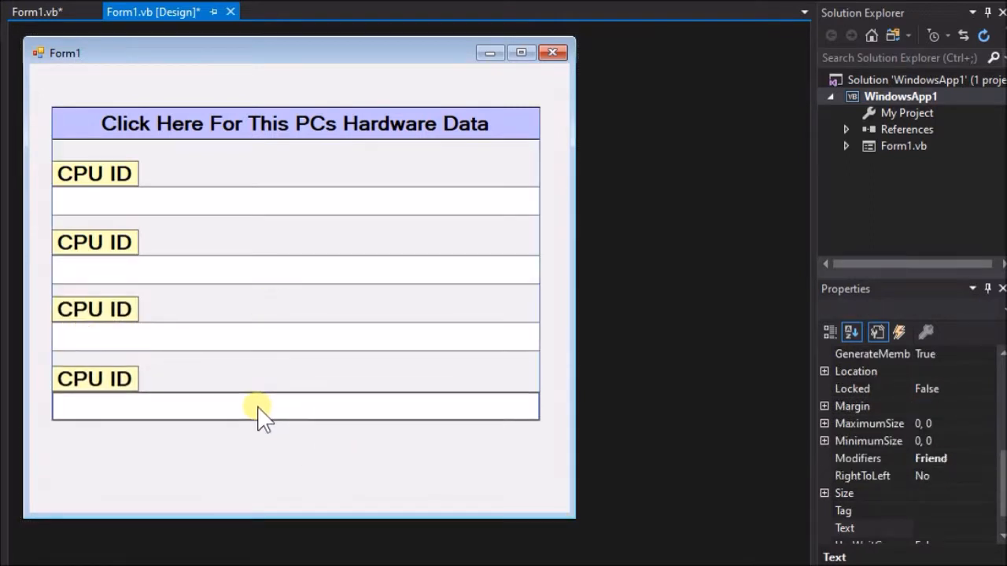
{"action": "left_click", "coordinate": [260, 406]}
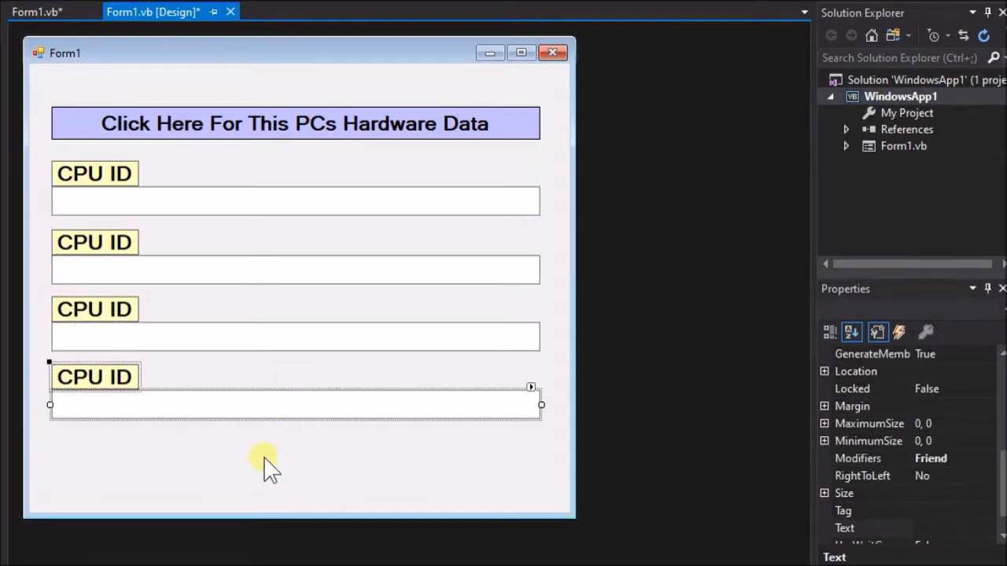
{"action": "left_click", "coordinate": [295, 270]}
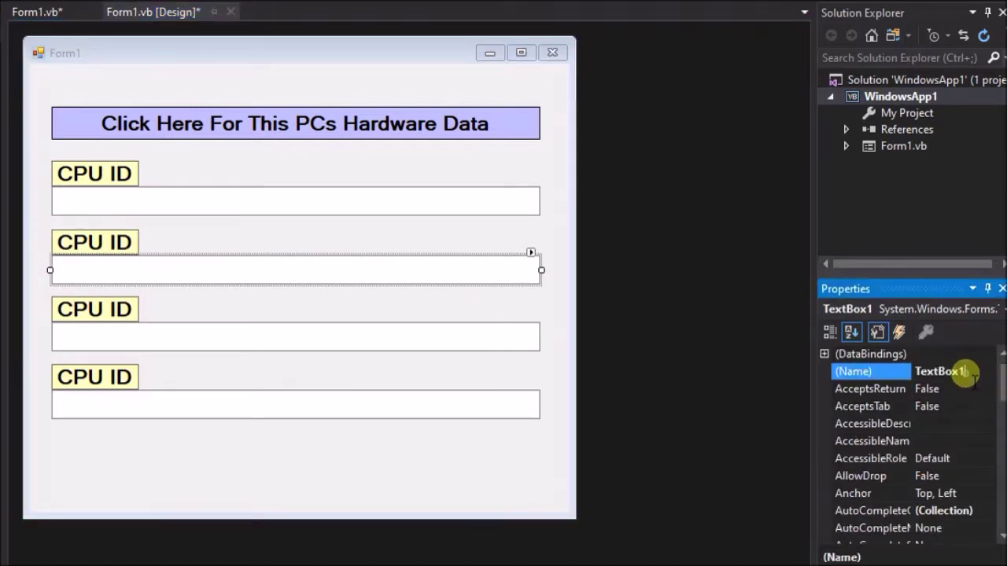
- Rename the copied text boxes with TB-numbered names, ending with TB4
{"action": "type", "text": "TB"}
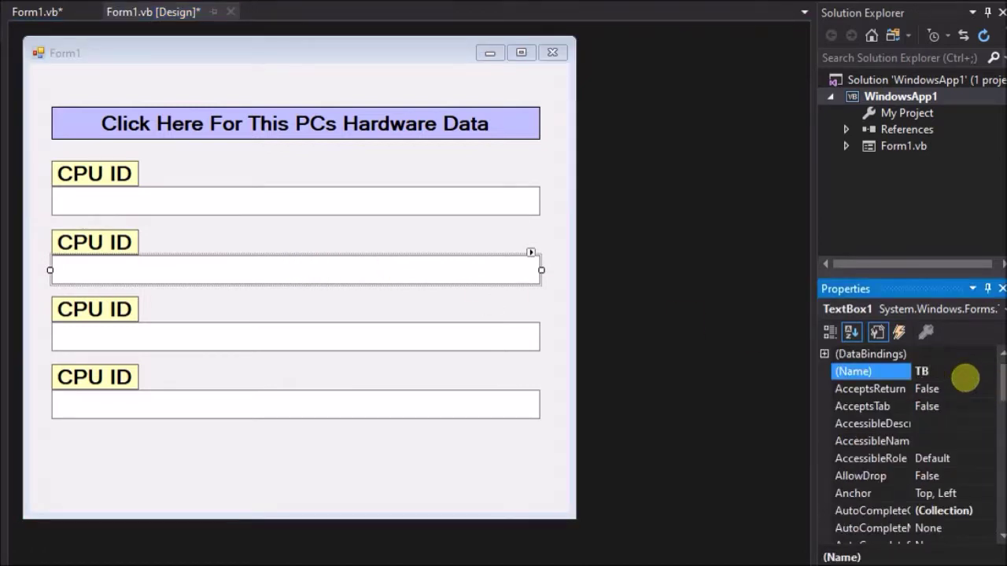
{"action": "left_click", "coordinate": [295, 337]}
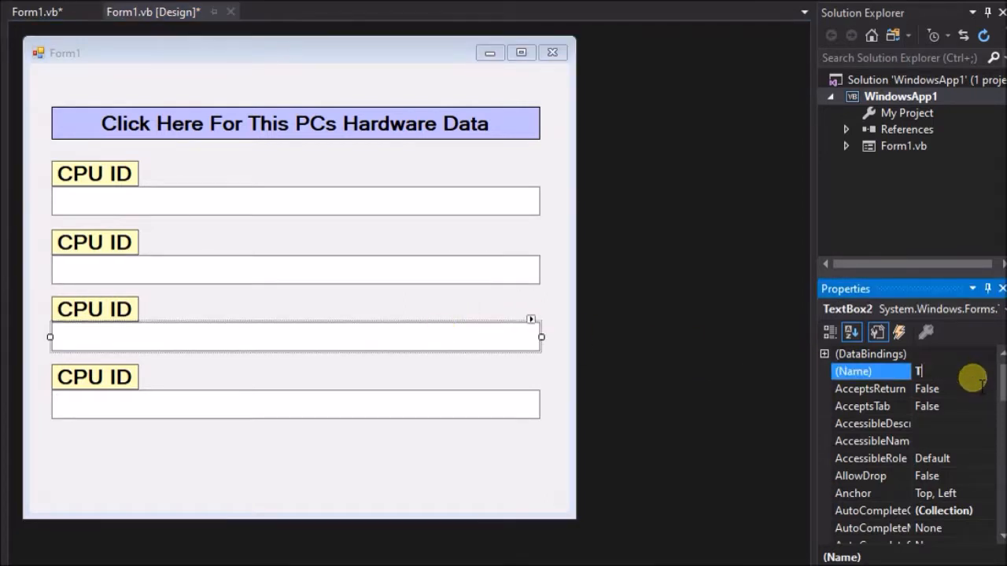
{"action": "type", "text": "B3"}
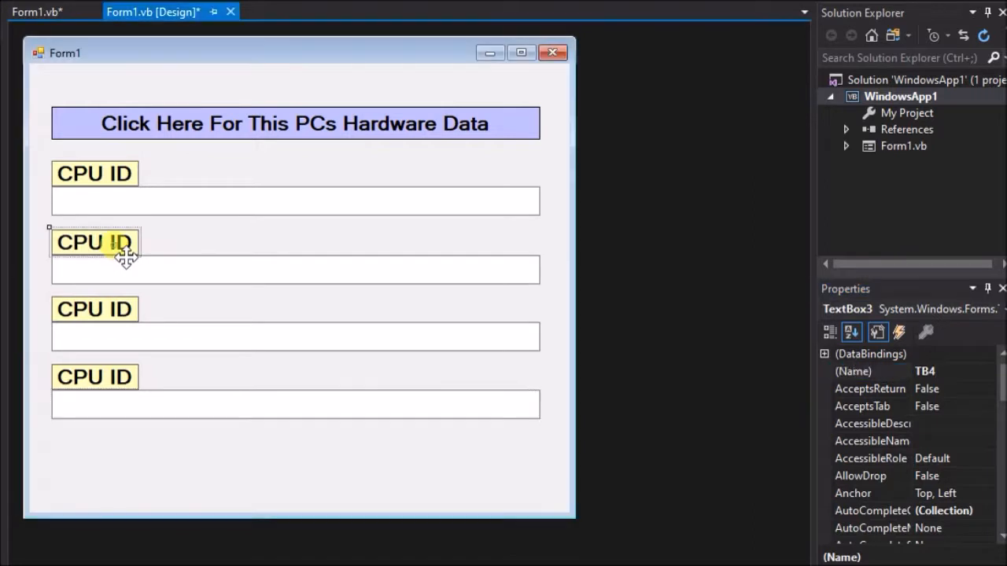
- Change the lower captions to Hard Disk Model, Hard Disk Size (Bytes) and Hard Disk Interface
{"action": "left_click", "coordinate": [94, 241]}
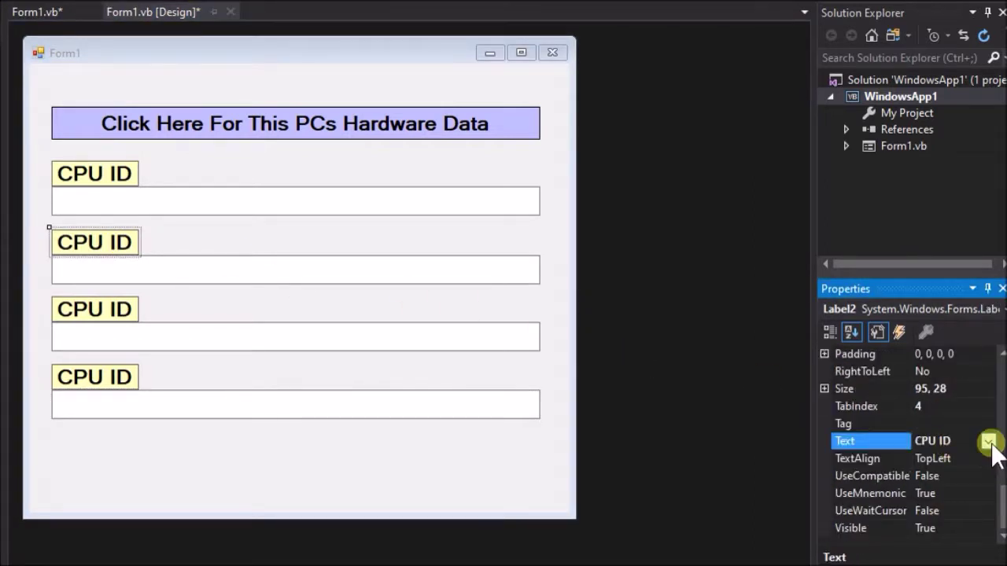
{"action": "left_click", "coordinate": [989, 441]}
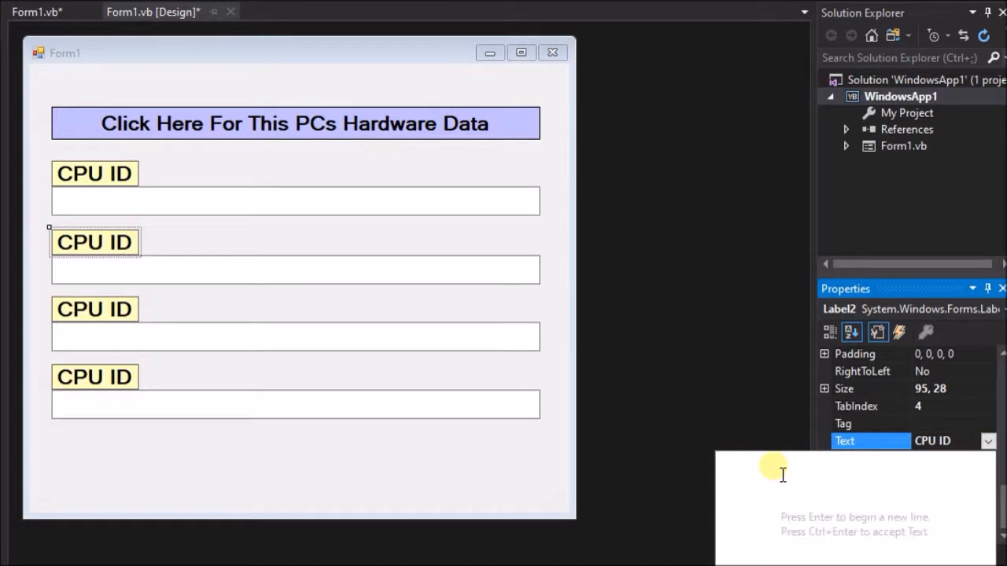
{"action": "type", "text": "Hard Disk Mod"}
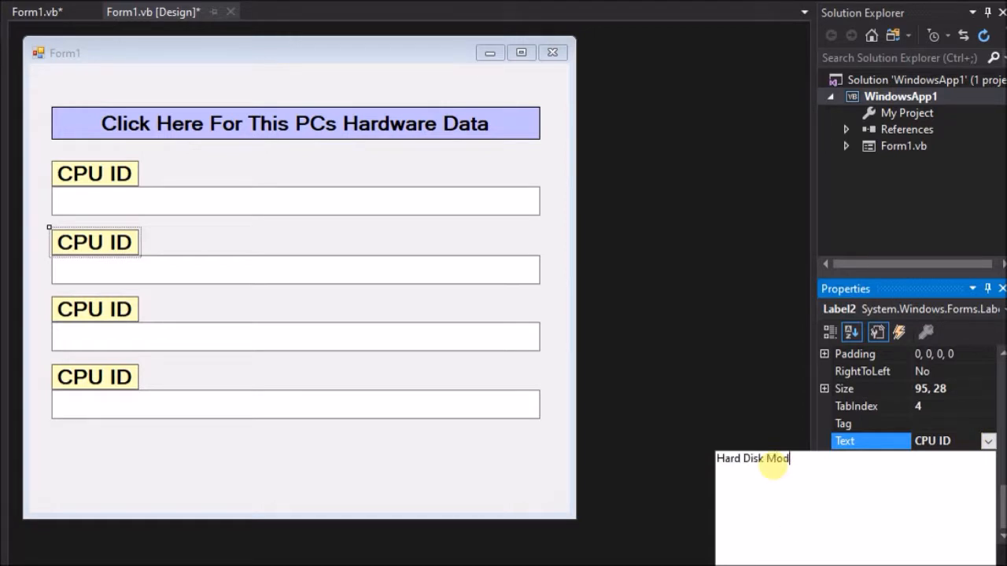
{"action": "type", "text": "el"}
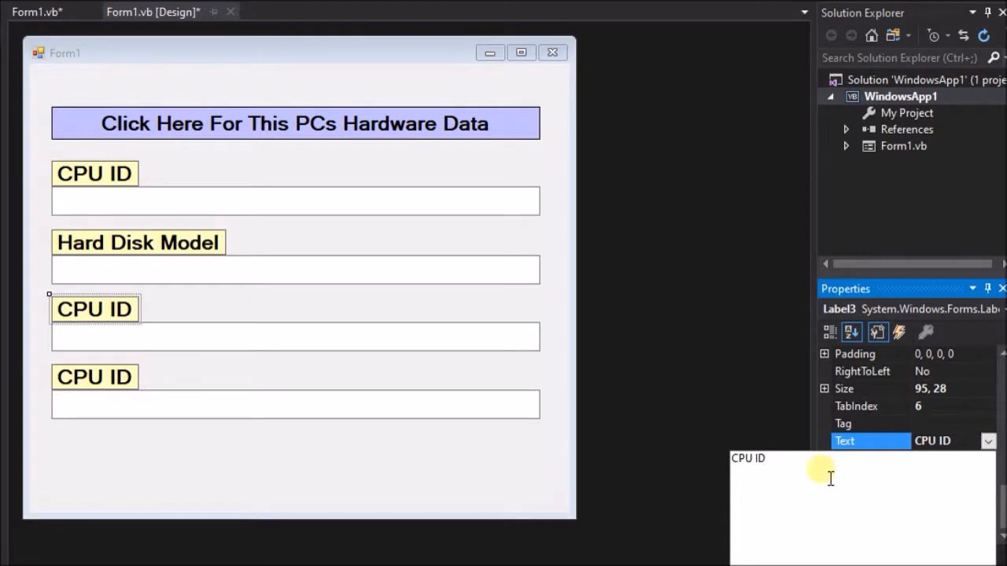
{"action": "type", "text": "Hard Disk Size ("}
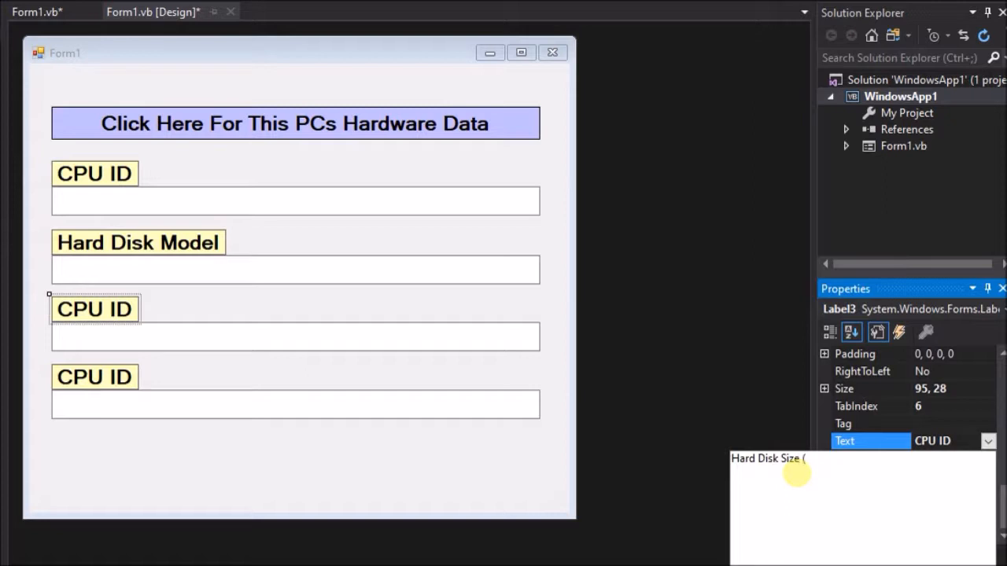
{"action": "type", "text": "Bytes)"}
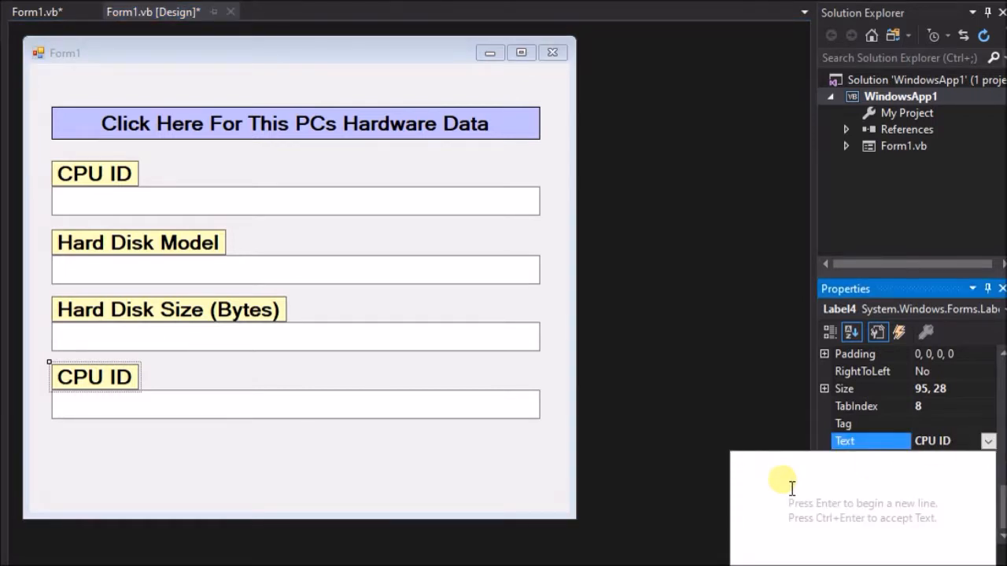
{"action": "type", "text": "Hard Disk Int"}
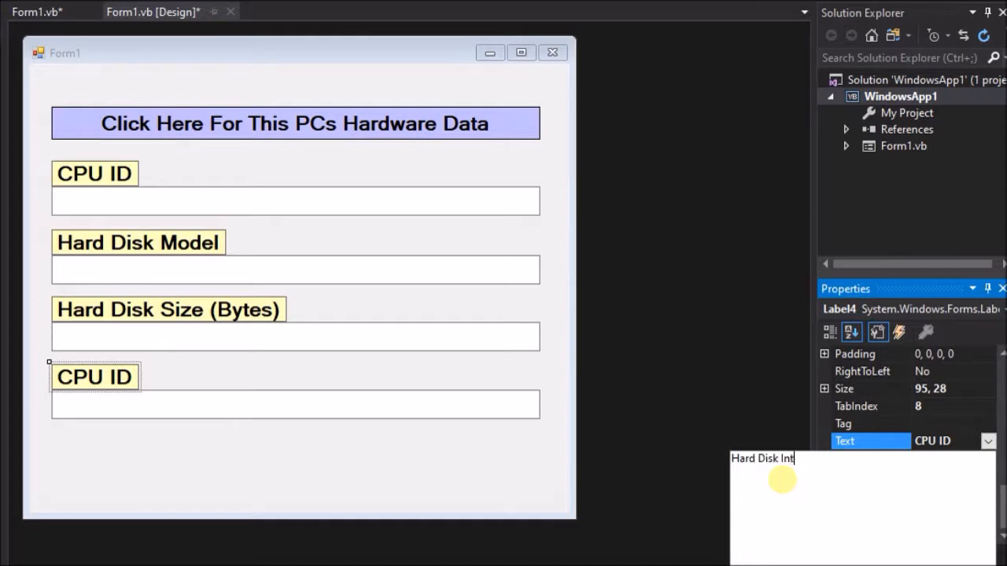
{"action": "type", "text": "erface"}
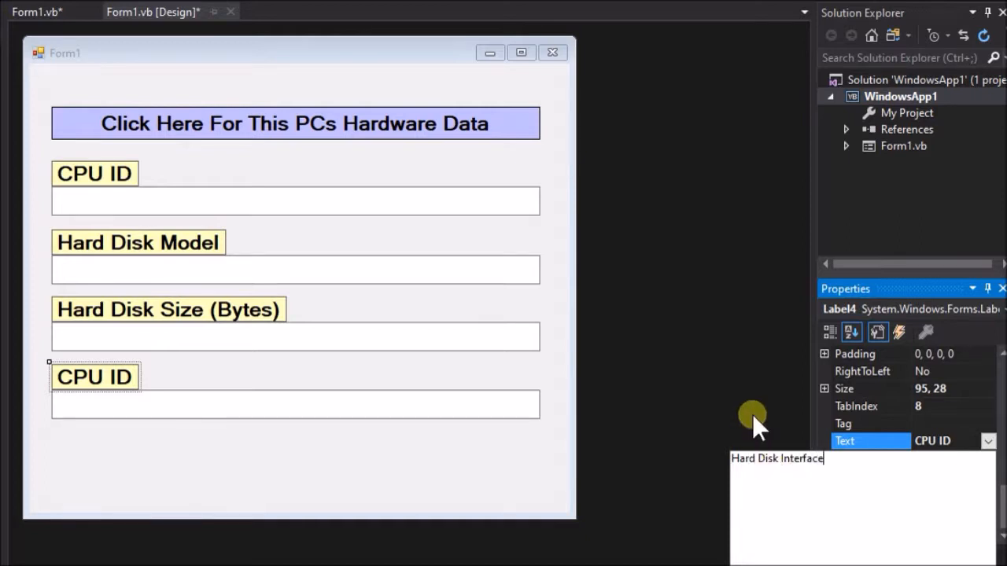
{"action": "key", "text": "Return"}
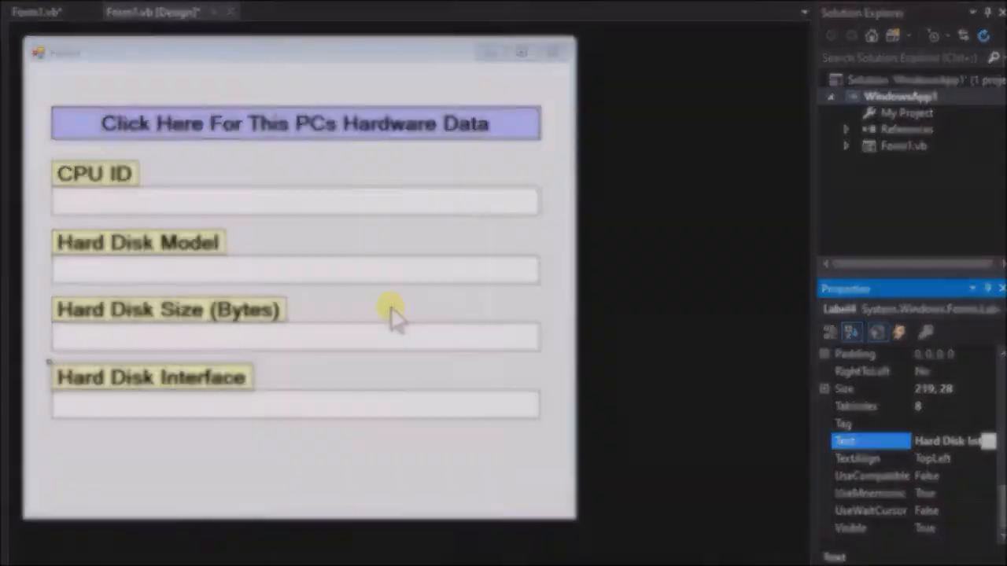
- Start a HardDiskModel sub querying Win32_DiskDrive and looping over the results
{"action": "left_click", "coordinate": [35, 12]}
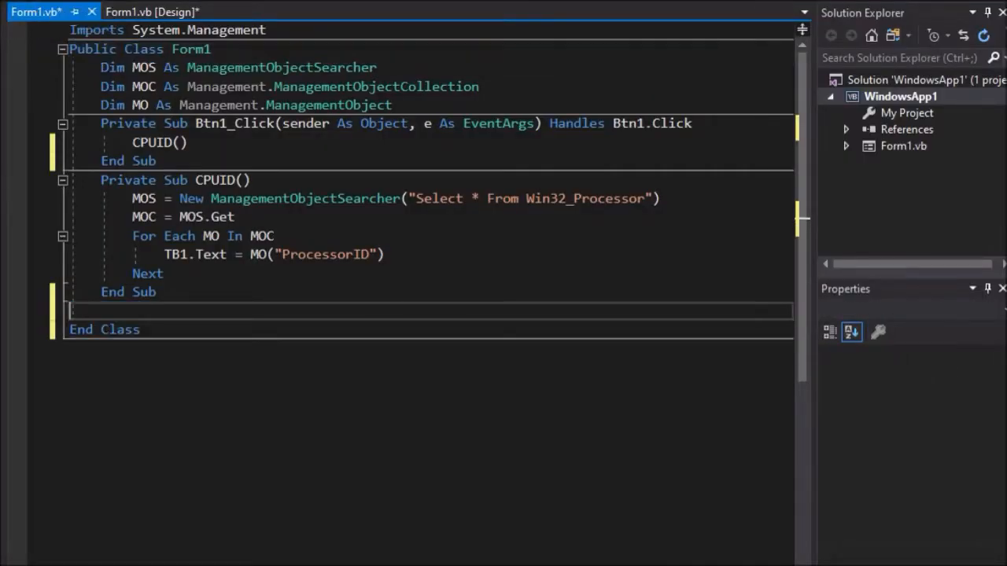
{"action": "type", "text": "Privat"}
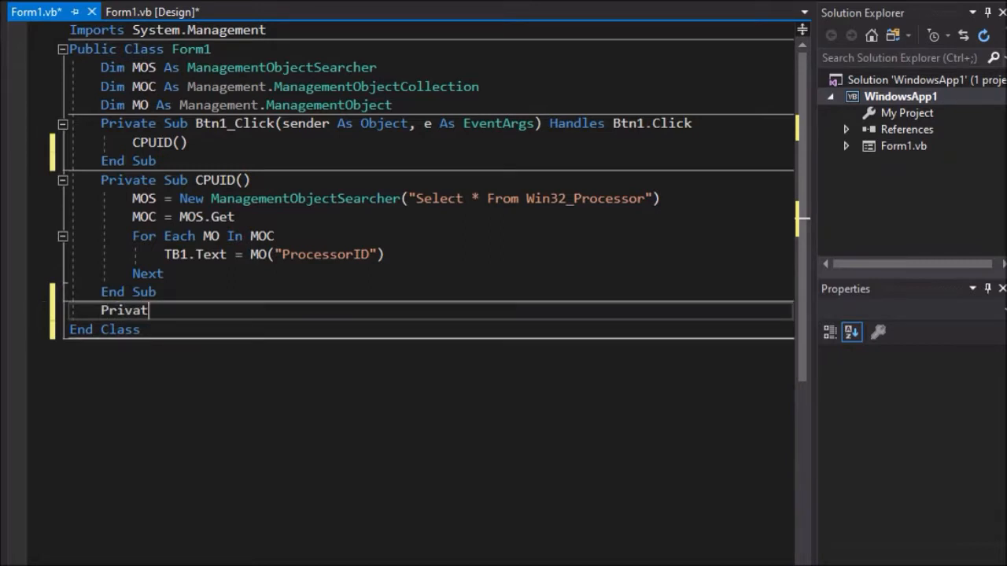
{"action": "type", "text": "e Sub HardDis"}
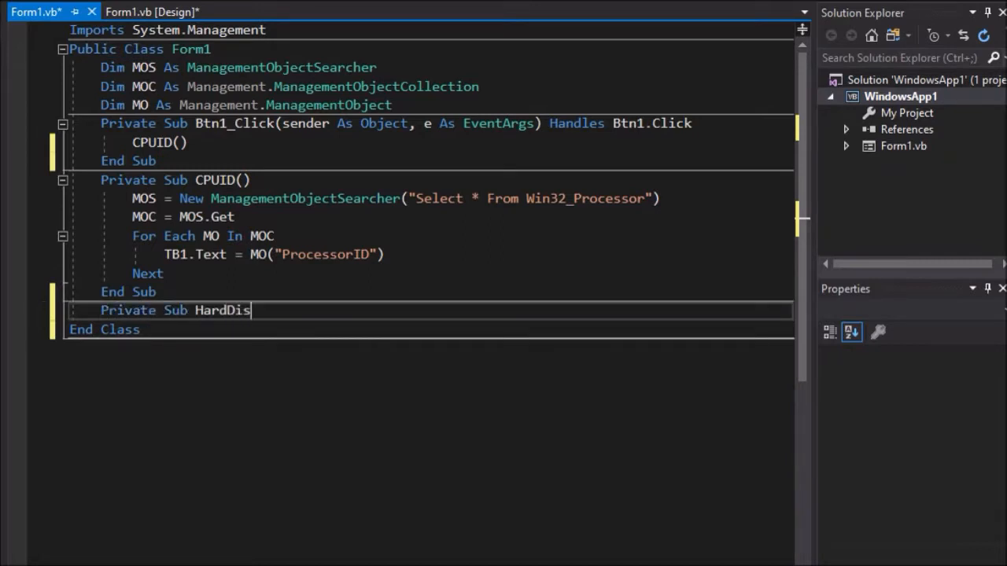
{"action": "type", "text": "kModel()"}
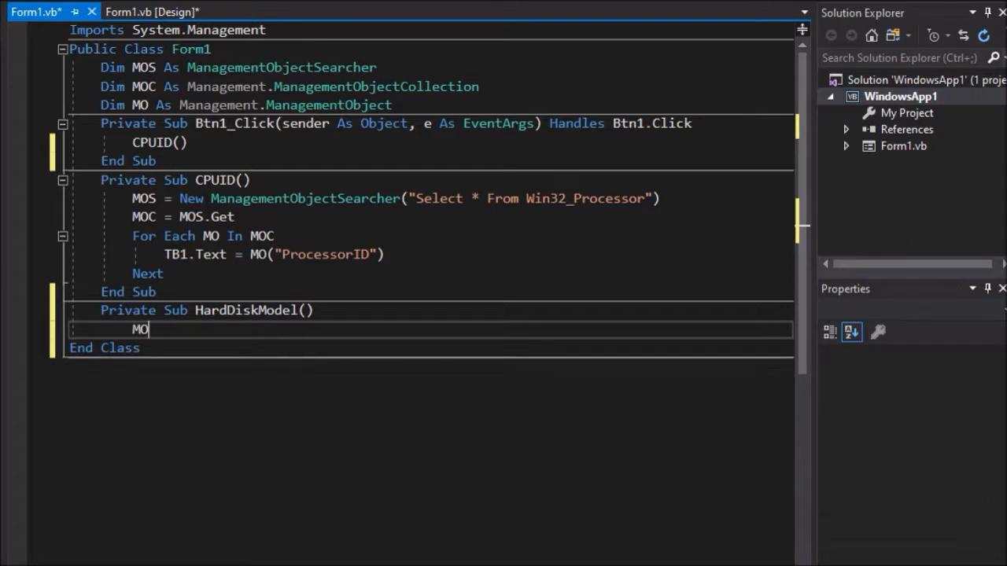
{"action": "type", "text": "S = New Manag"}
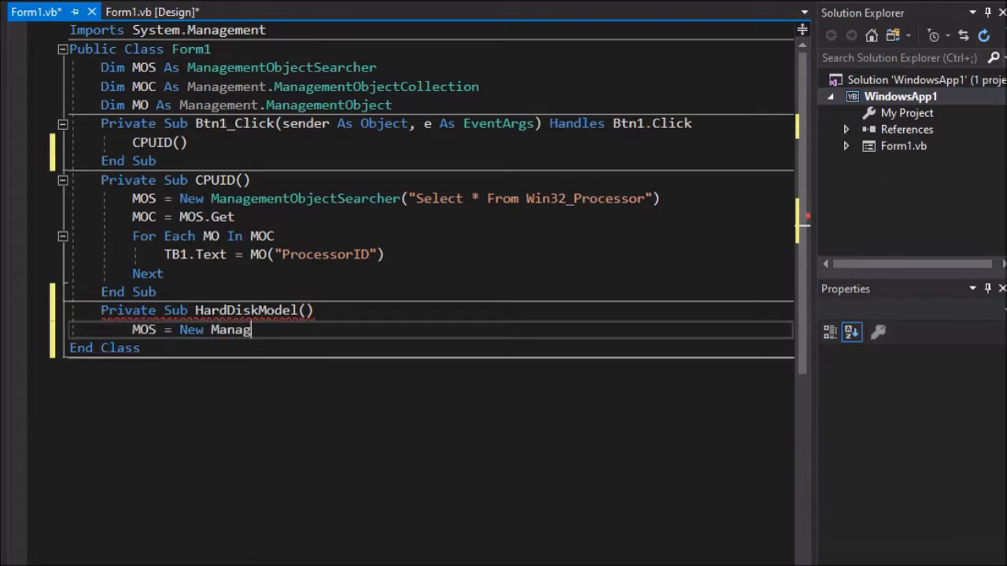
{"action": "type", "text": "ementObjectSearcher(\"Select * From Wi"}
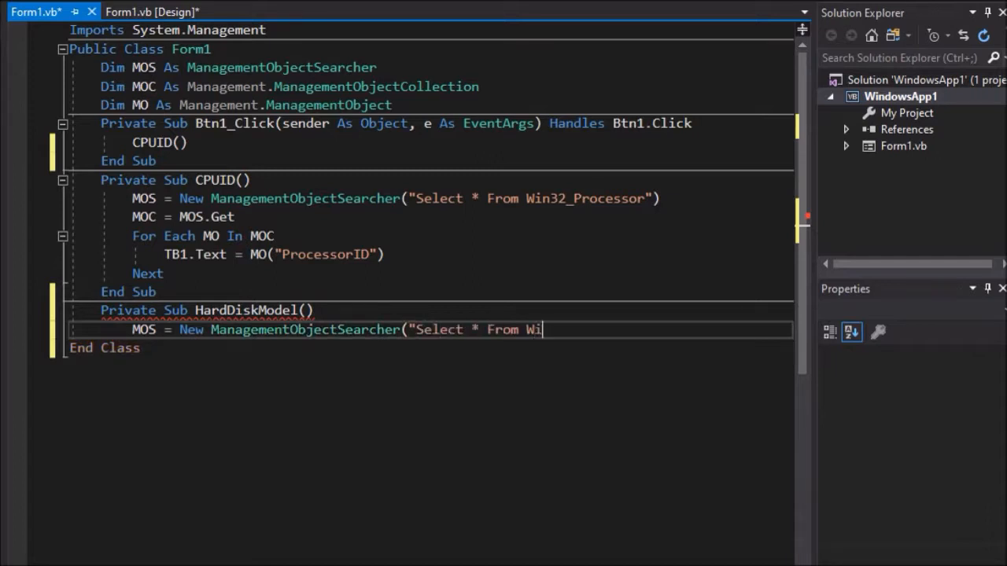
{"action": "type", "text": "n32_DiskDrive\")"}
{"action": "type", "text": "MOC ="}
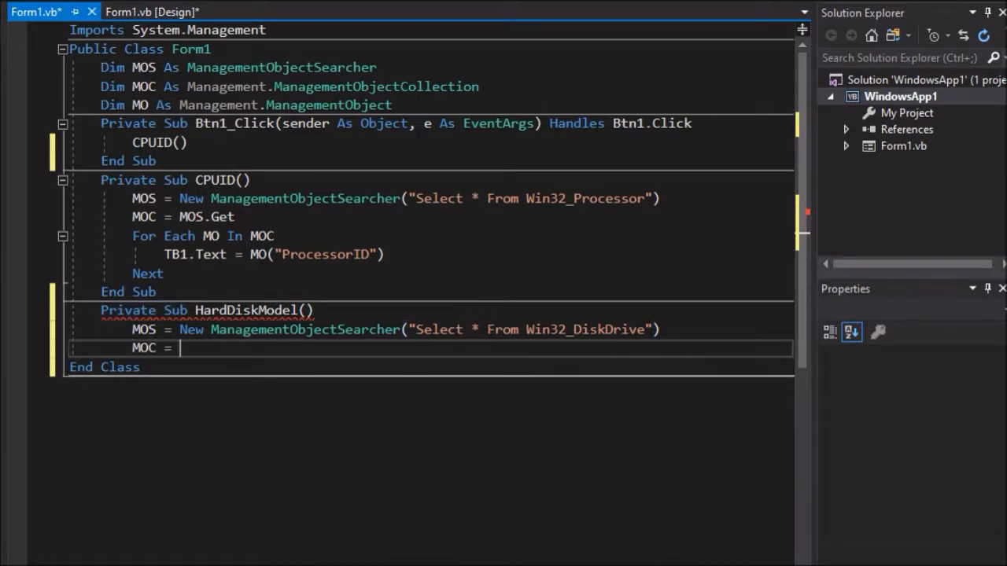
{"action": "type", "text": "MOS.Get"}
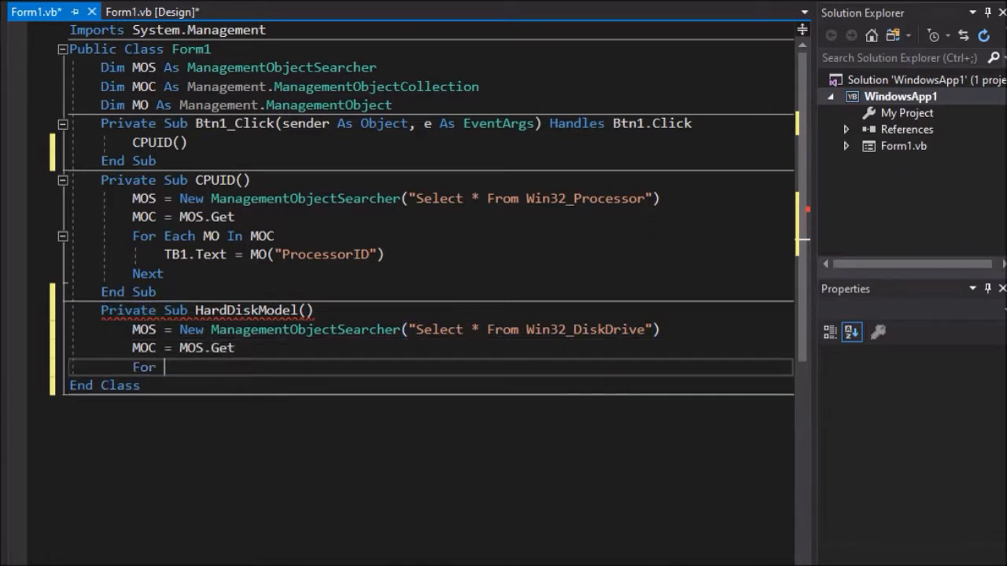
{"action": "type", "text": "Each MO In MO"}
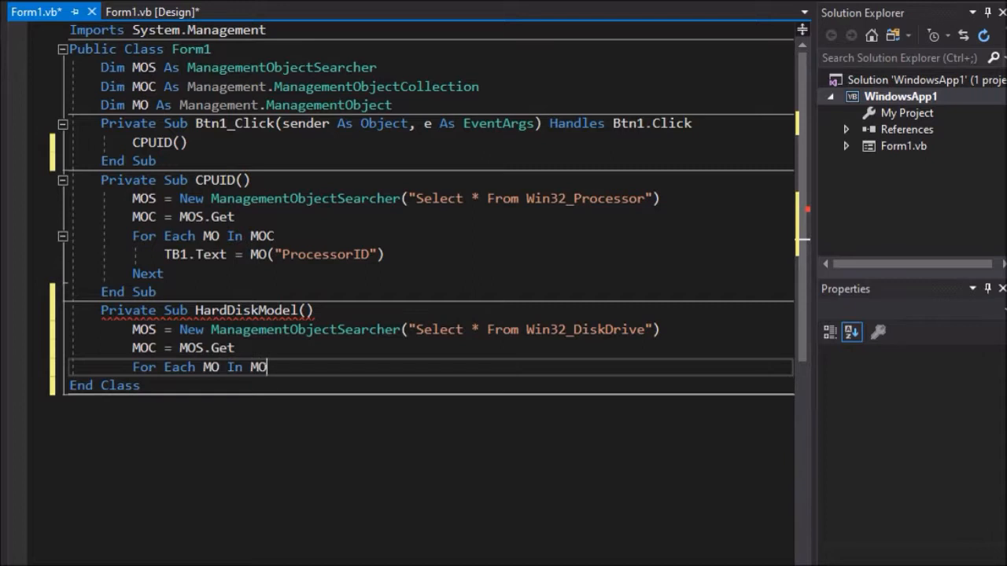
- Fill TB2, TB3 and TB4 with Model, Size and InterfaceType, then close the loop and sub
{"action": "type", "text": "TB2"}
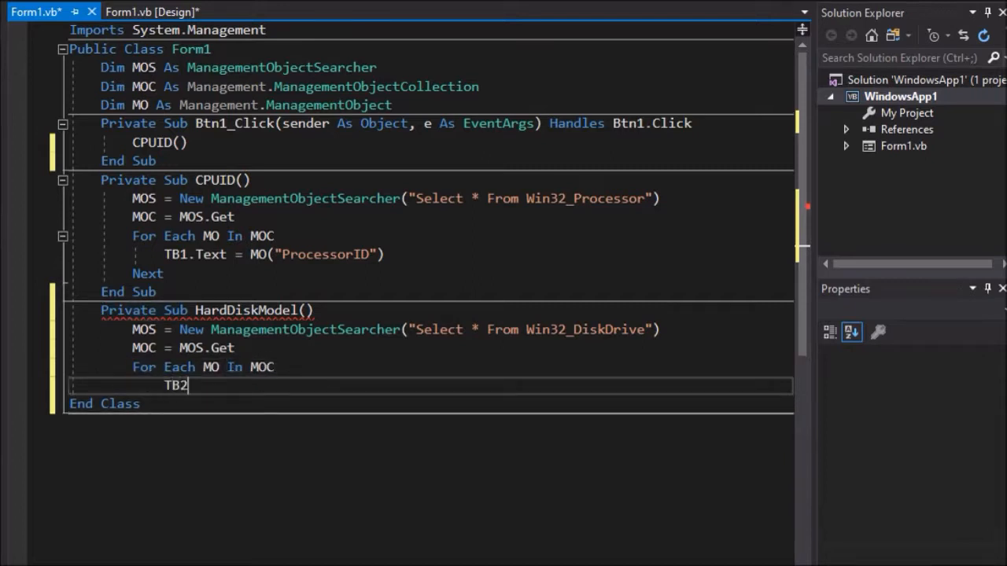
{"action": "type", "text": ".Text"}
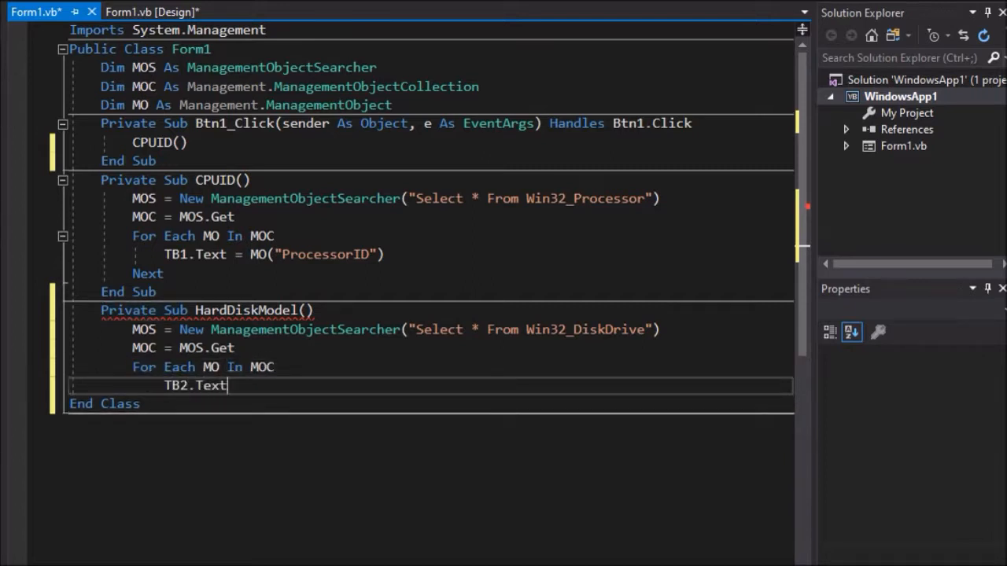
{"action": "type", "text": "= MO"}
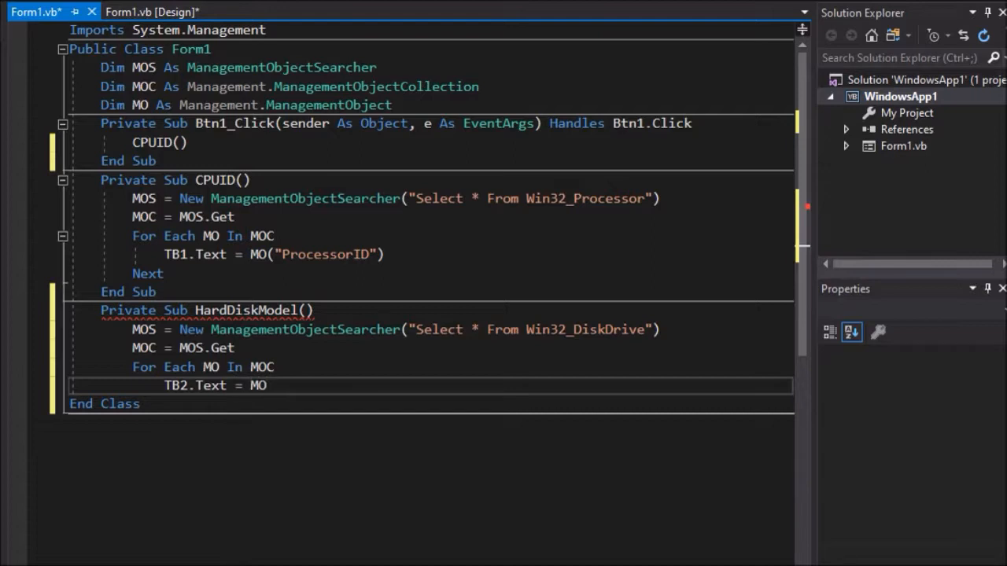
{"action": "type", "text": "(\"Model"}
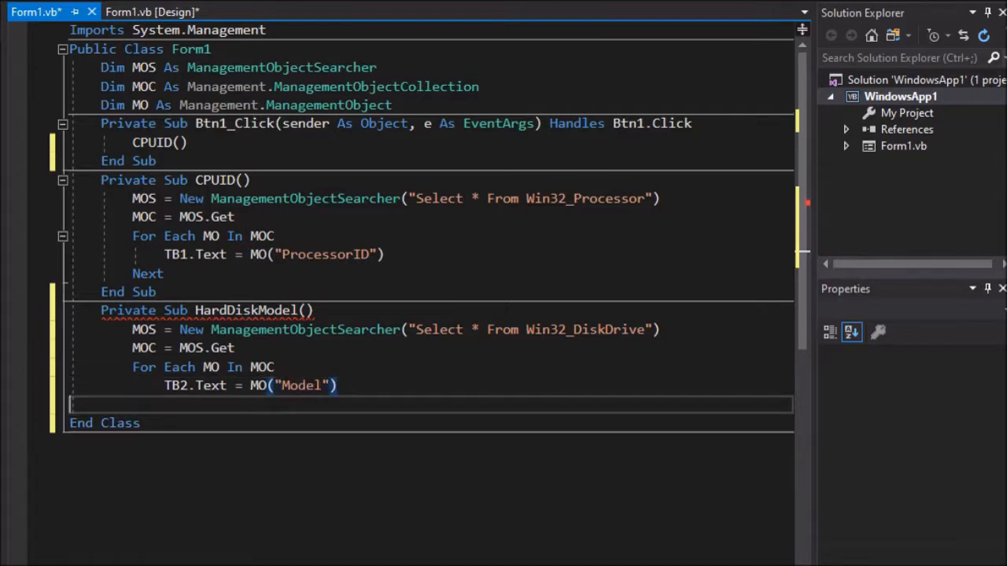
{"action": "type", "text": "TB3.Text"}
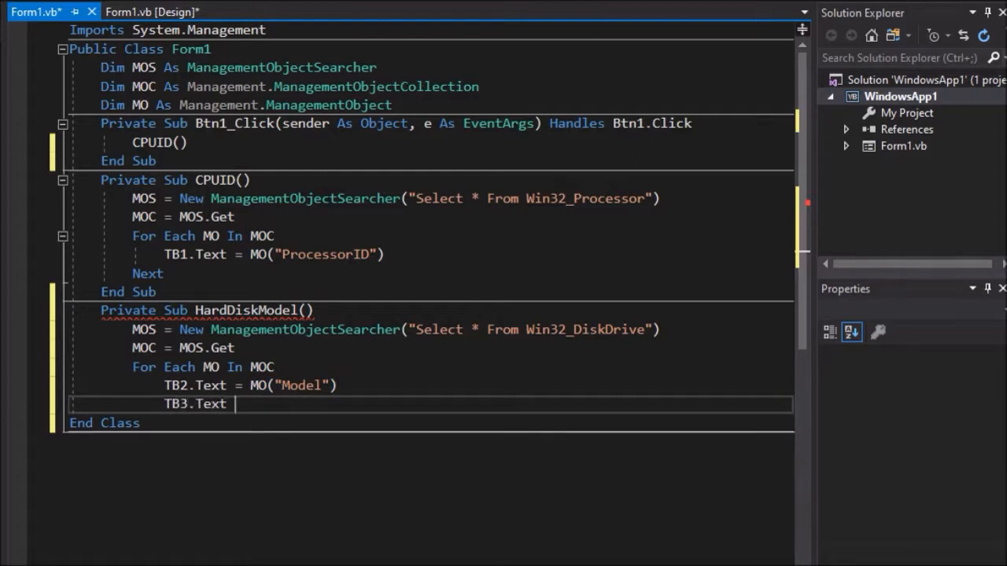
{"action": "type", "text": "= MO("}
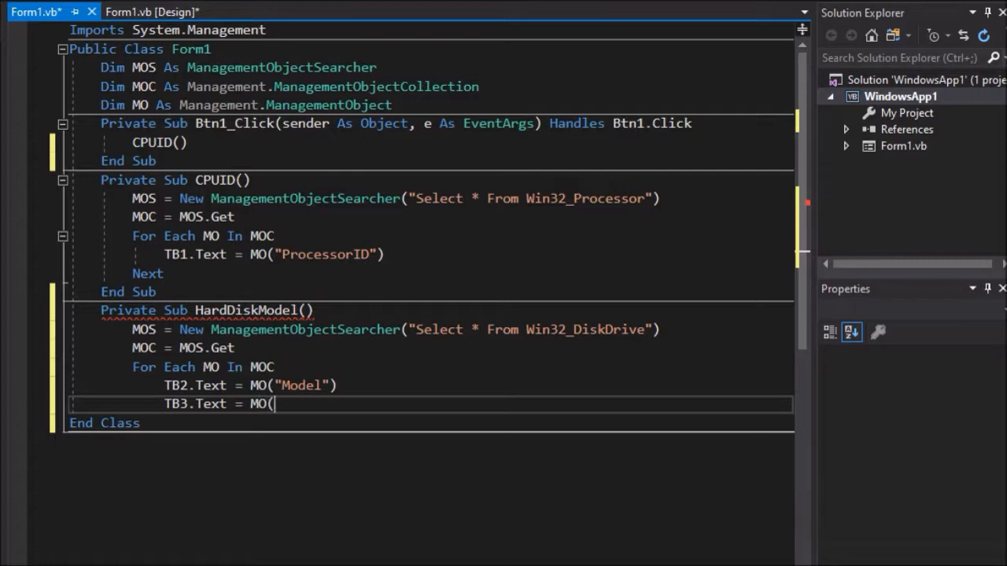
{"action": "type", "text": "\"Size"}
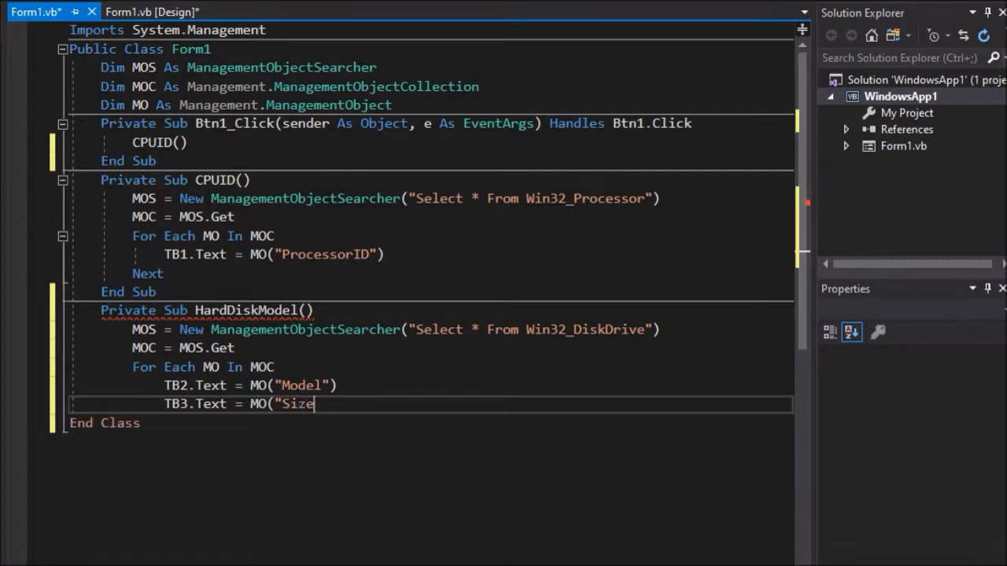
{"action": "key", "text": "enter"}
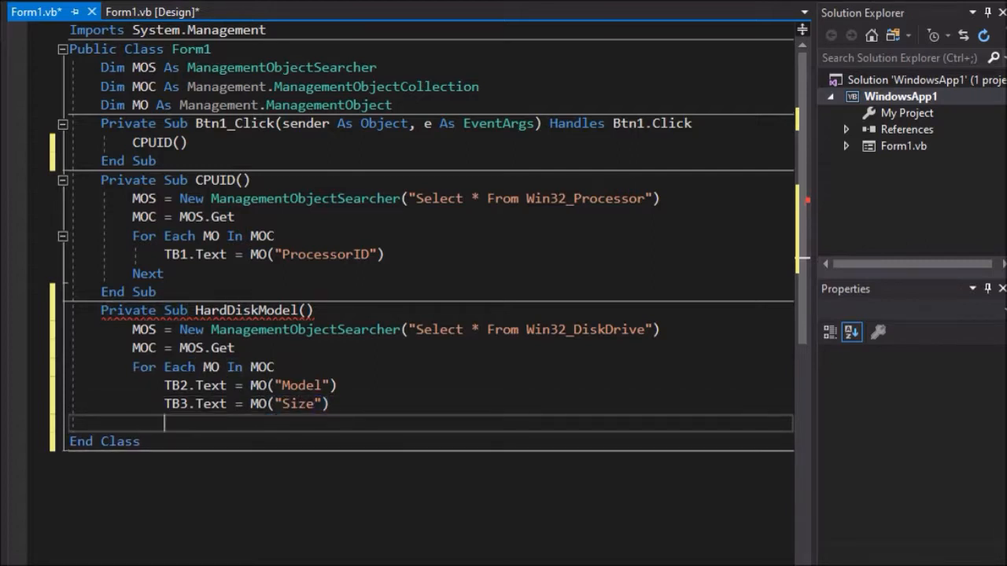
{"action": "type", "text": "TB4."}
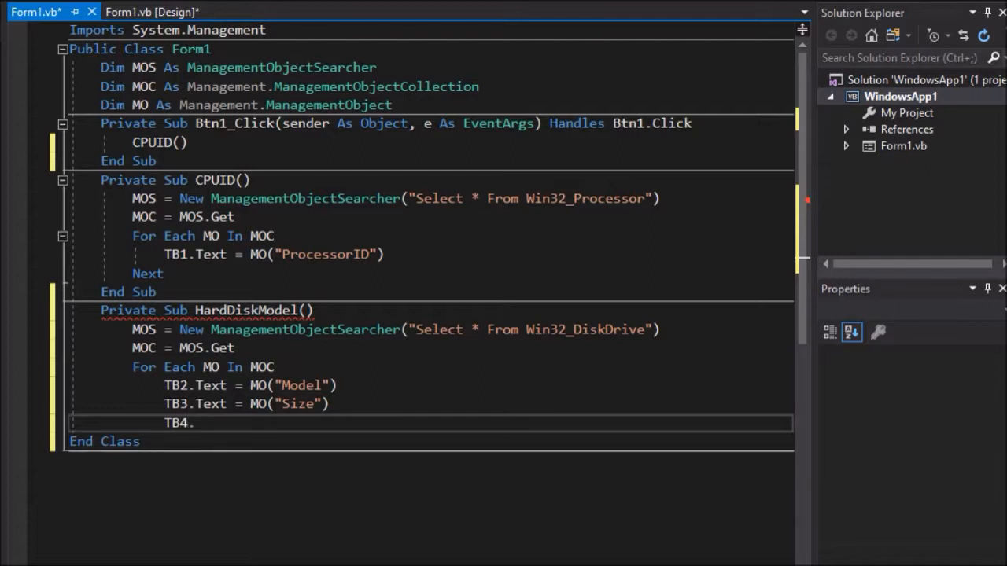
{"action": "type", "text": "Text"}
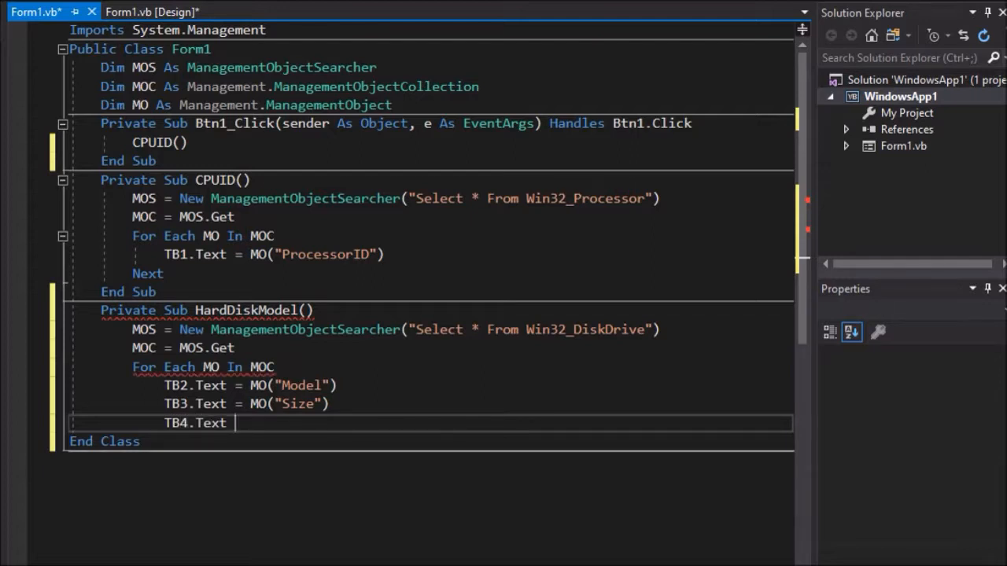
{"action": "type", "text": "= MO(\""}
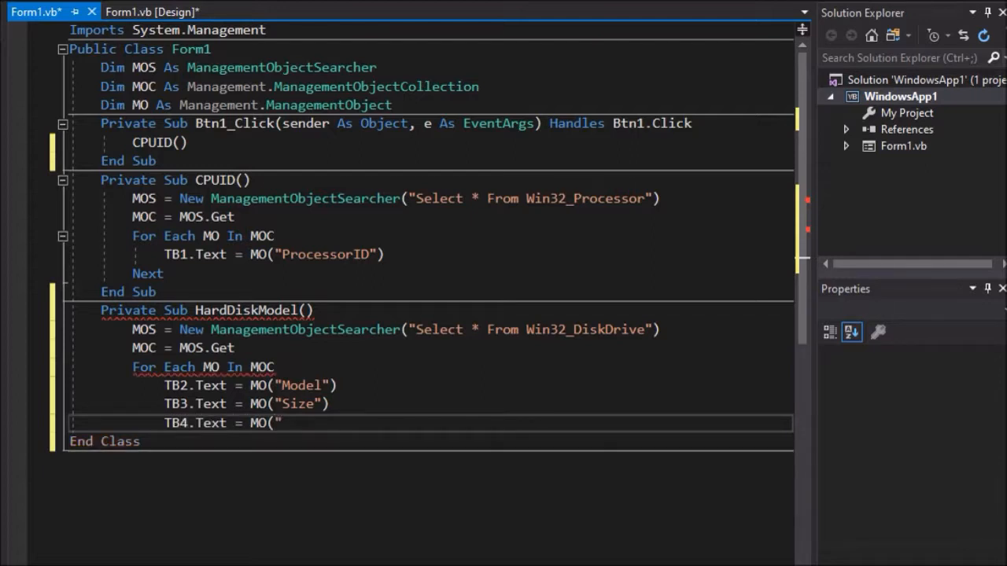
{"action": "type", "text": "InterfaceType"}
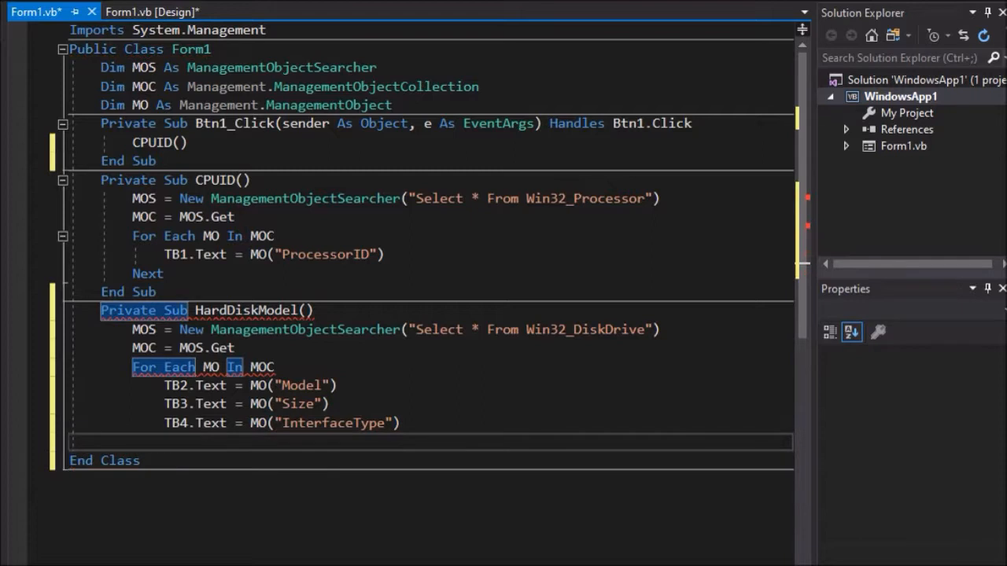
{"action": "type", "text": "Next"}
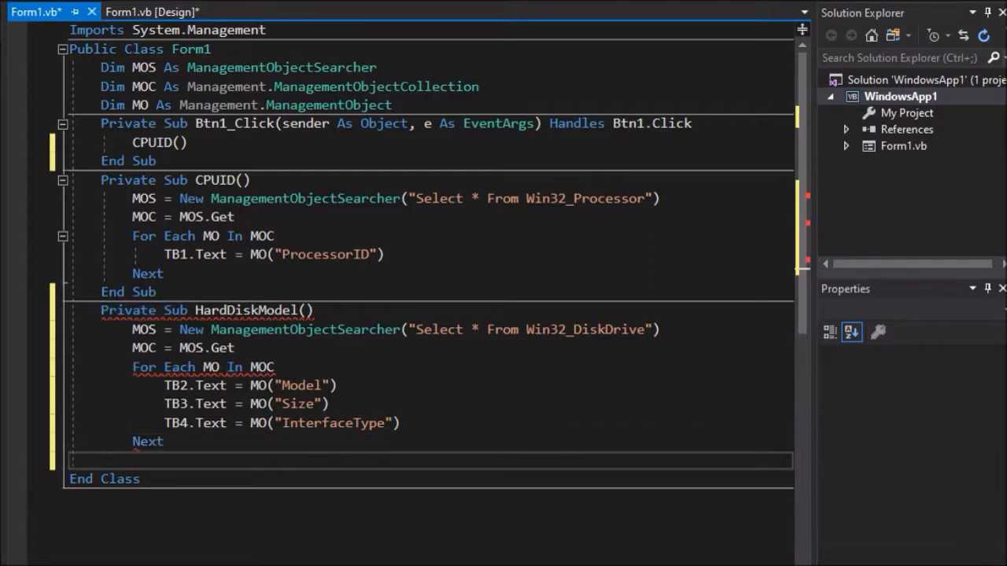
{"action": "type", "text": "End Sub"}
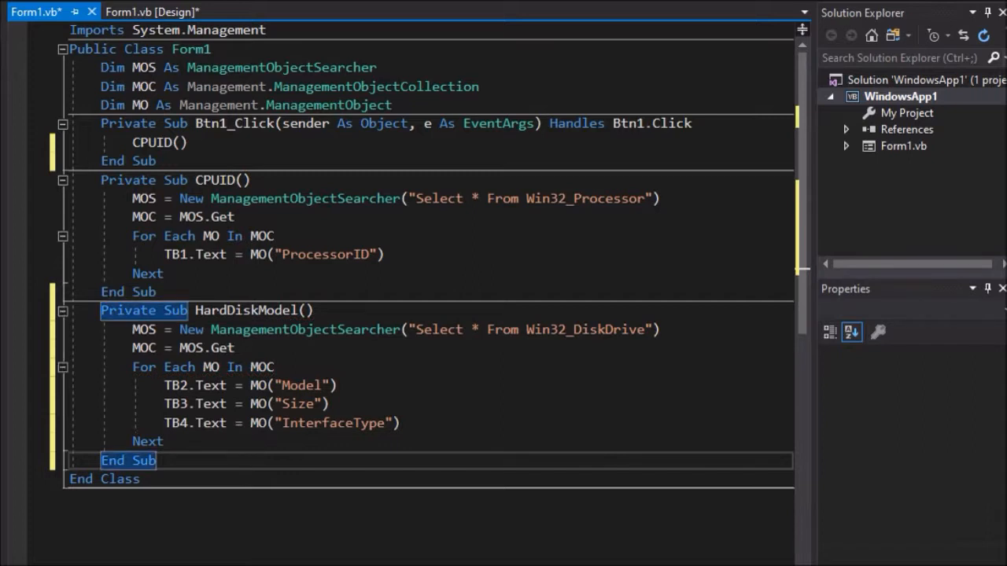
- Call HardDiskModel() after CPUID() in Btn1_Click and launch the app
{"action": "key", "text": "Return"}
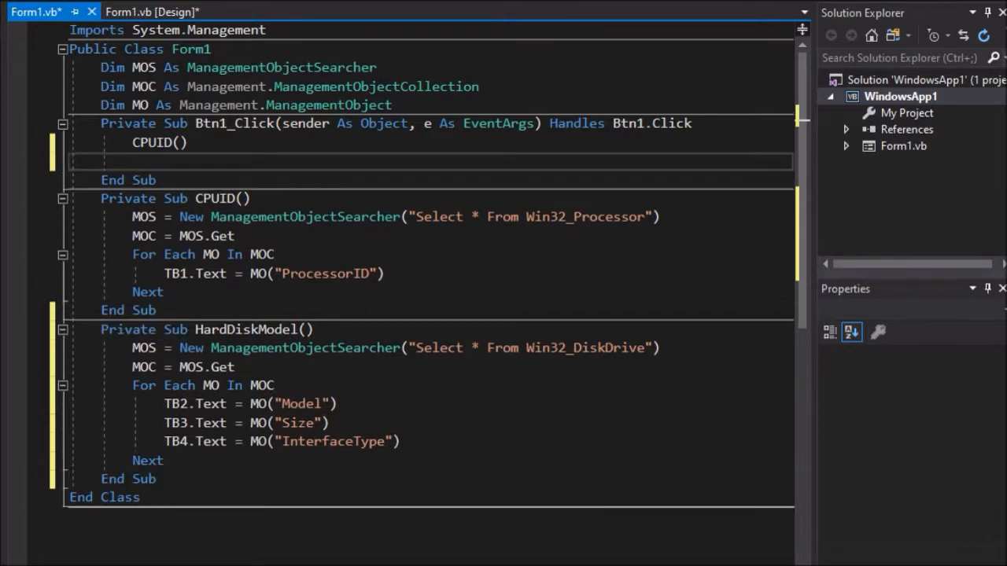
{"action": "type", "text": "HardDiskM"}
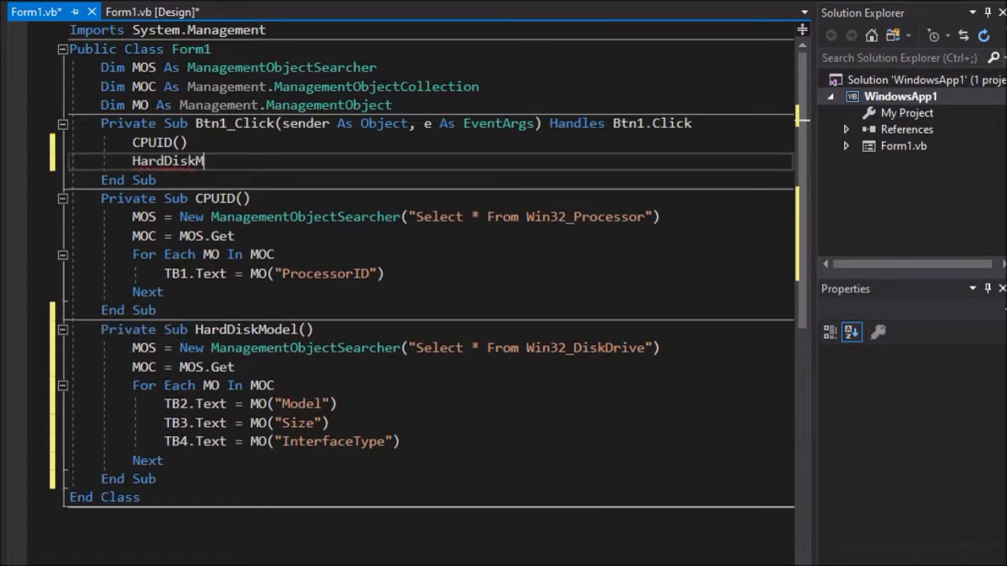
{"action": "type", "text": "odel("}
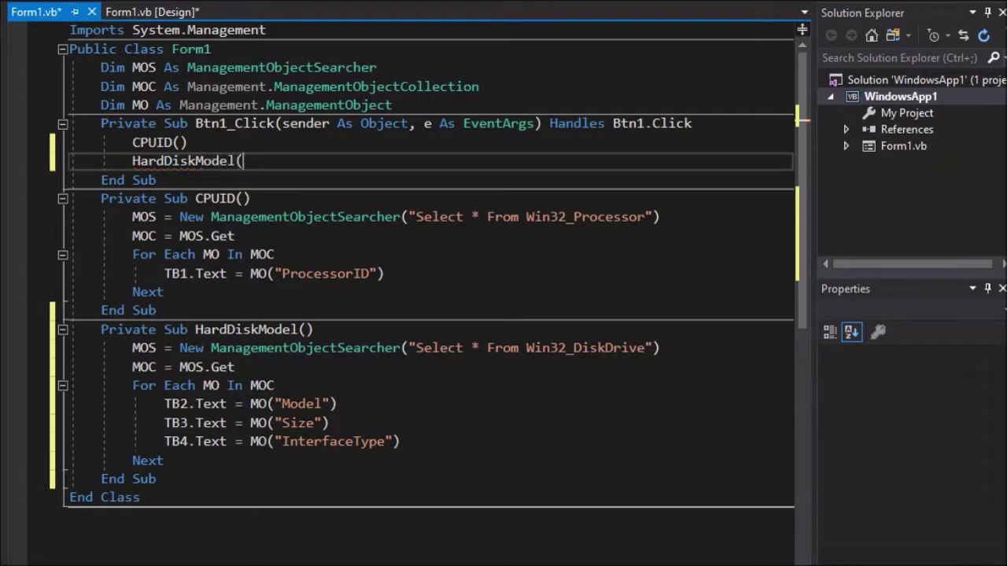
{"action": "left_click", "coordinate": [452, 59]}
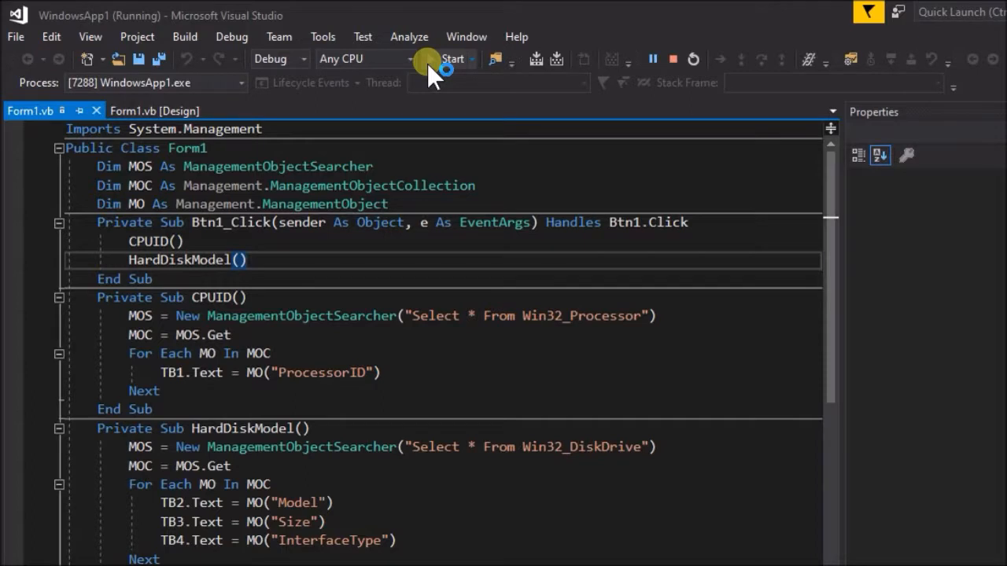
- Run the app and load this PC's CPU ID, hard disk model, size and interface into Form1
{"action": "left_click", "coordinate": [453, 59]}
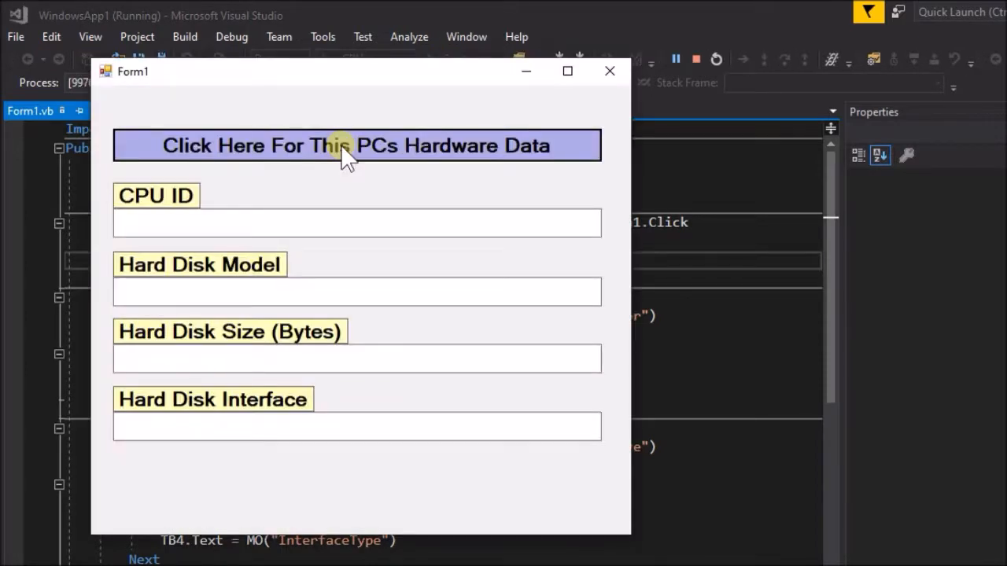
{"action": "left_click", "coordinate": [356, 145]}
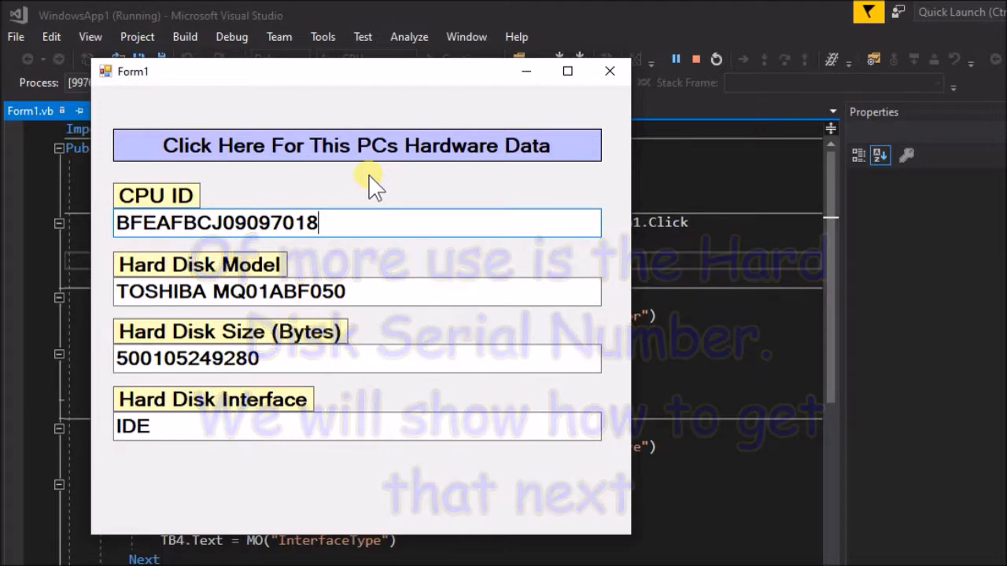
{"action": "left_click", "coordinate": [695, 59]}
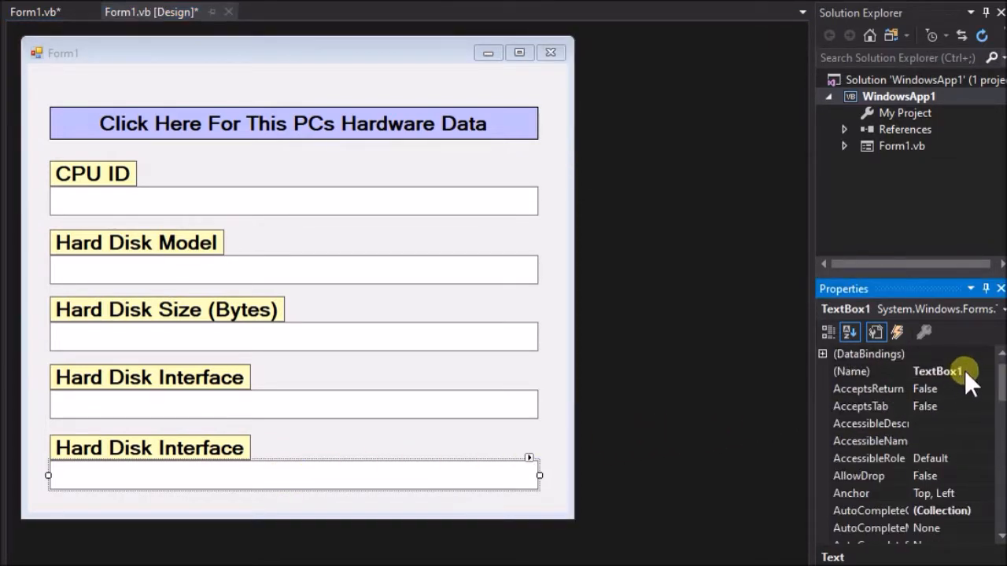
- Rename the bottom text box to TB5 and change Label5's text to 'Hard Disk Serial Number'
{"action": "left_click", "coordinate": [936, 370]}
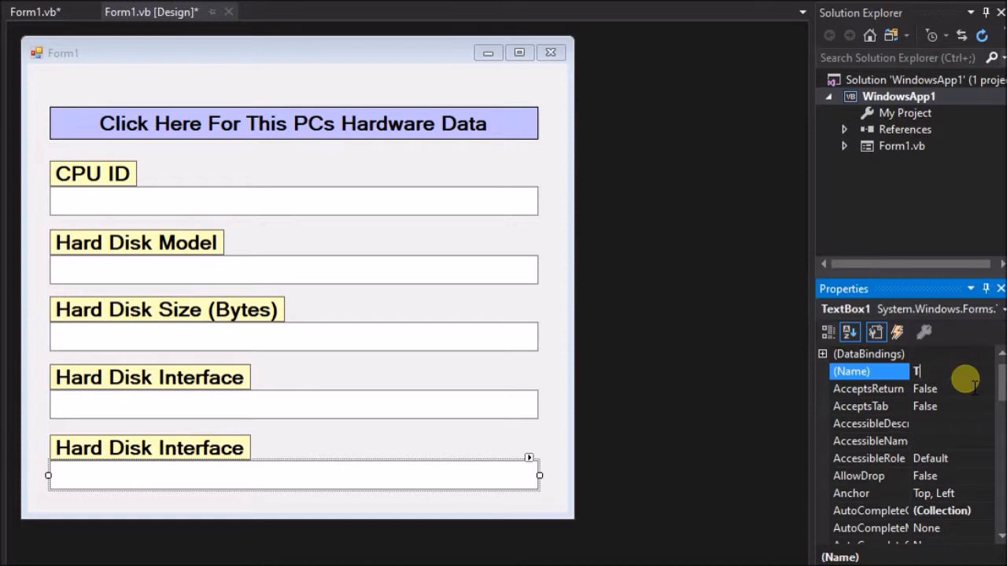
{"action": "type", "text": "B5"}
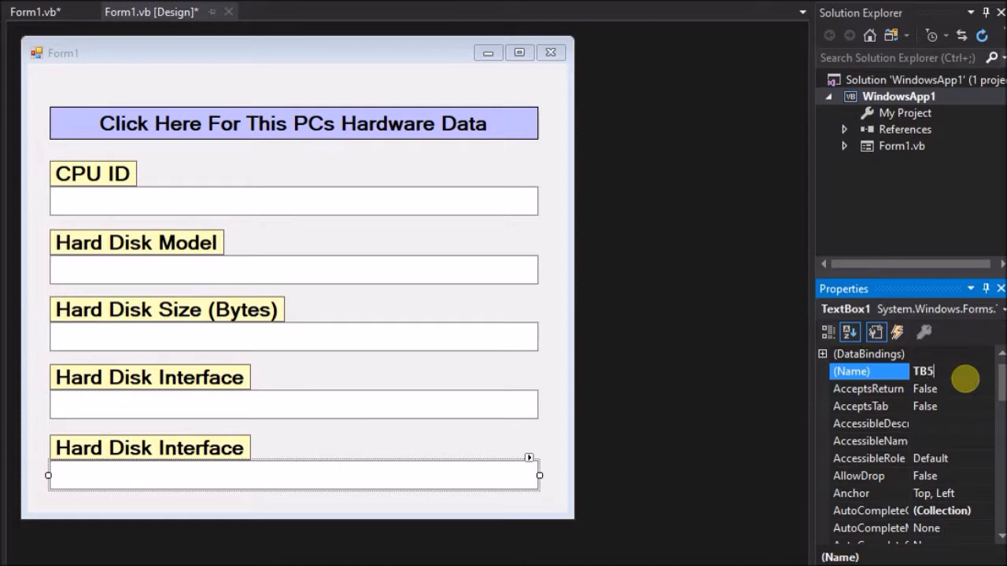
{"action": "mouse_move", "coordinate": [248, 458]}
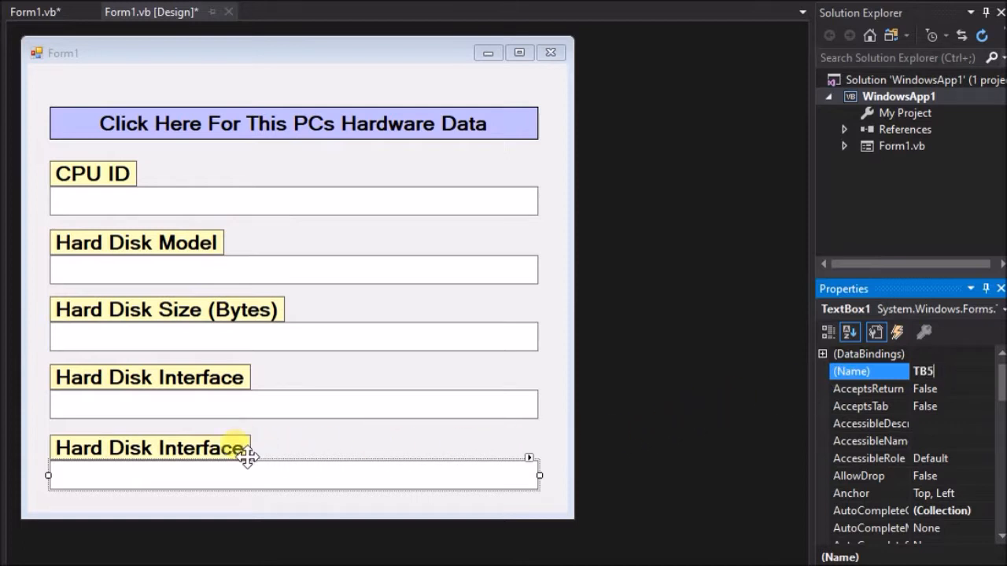
{"action": "left_click", "coordinate": [150, 447]}
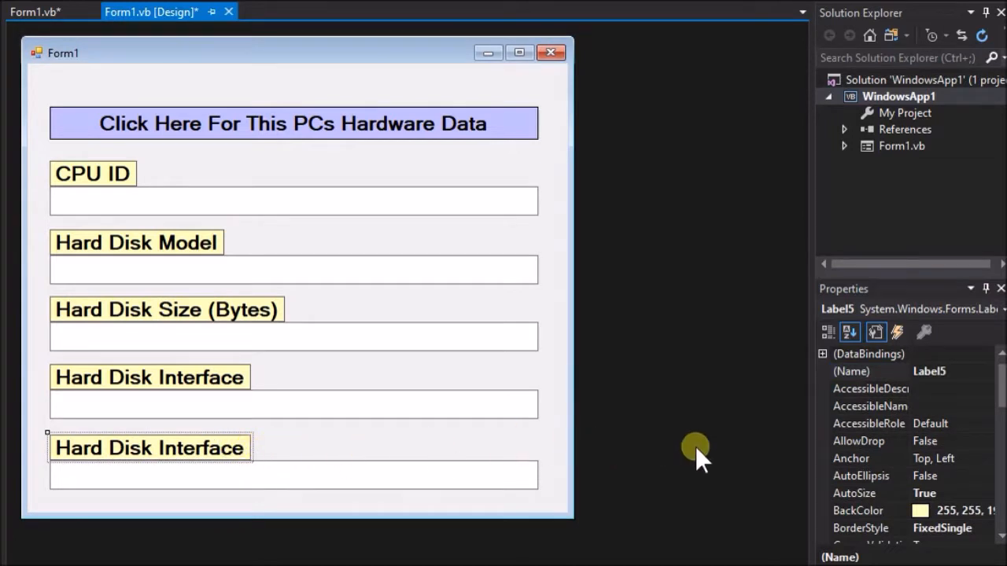
{"action": "scroll", "scroll_direction": "down", "scroll_amount": 3}
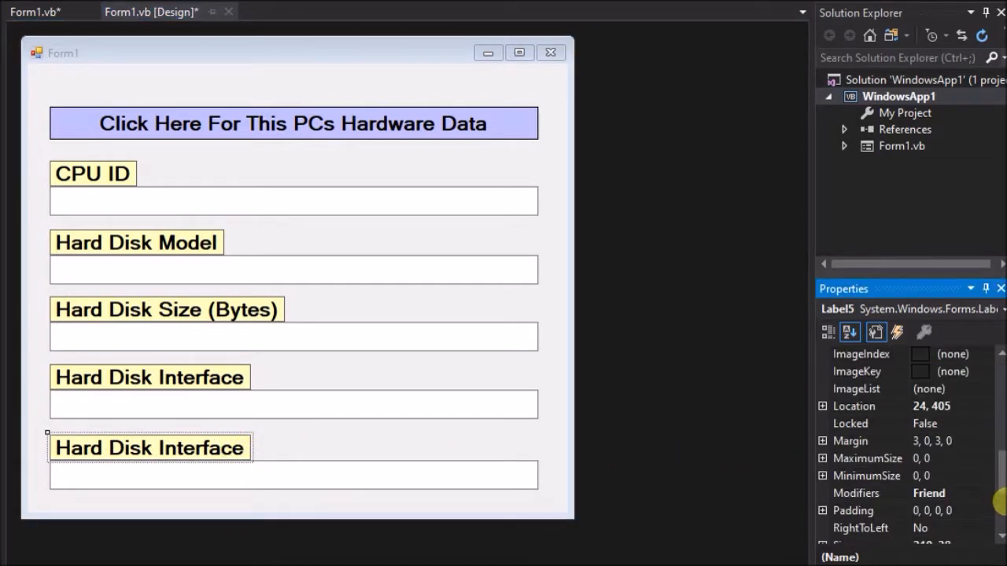
{"action": "scroll", "scroll_direction": "down", "scroll_amount": 3}
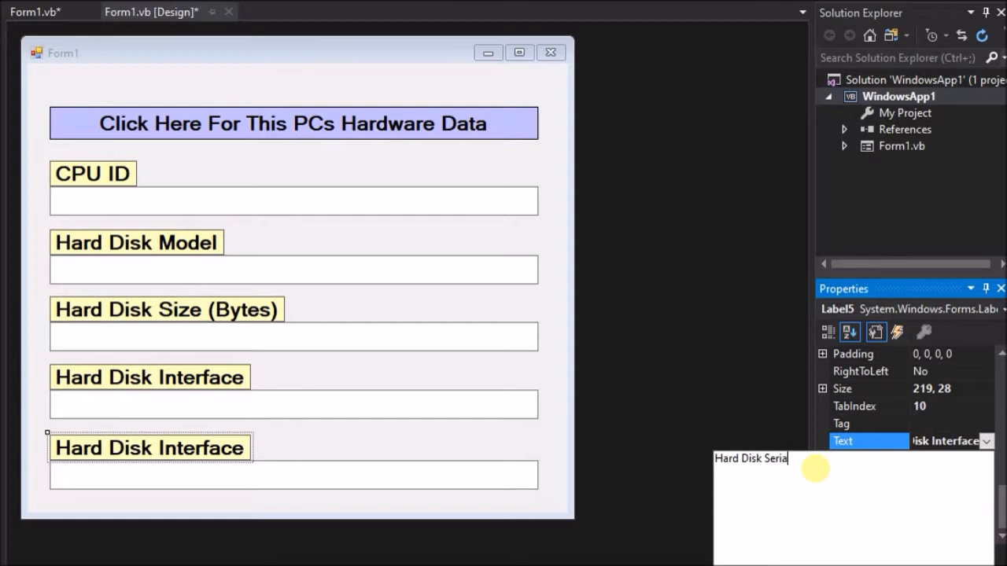
{"action": "type", "text": "l Number"}
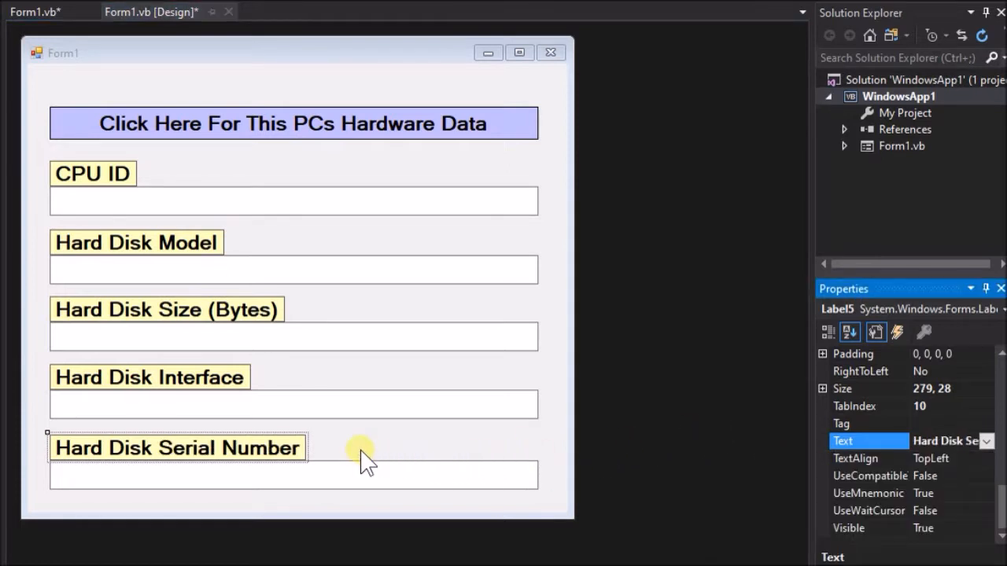
{"action": "left_click", "coordinate": [157, 90]}
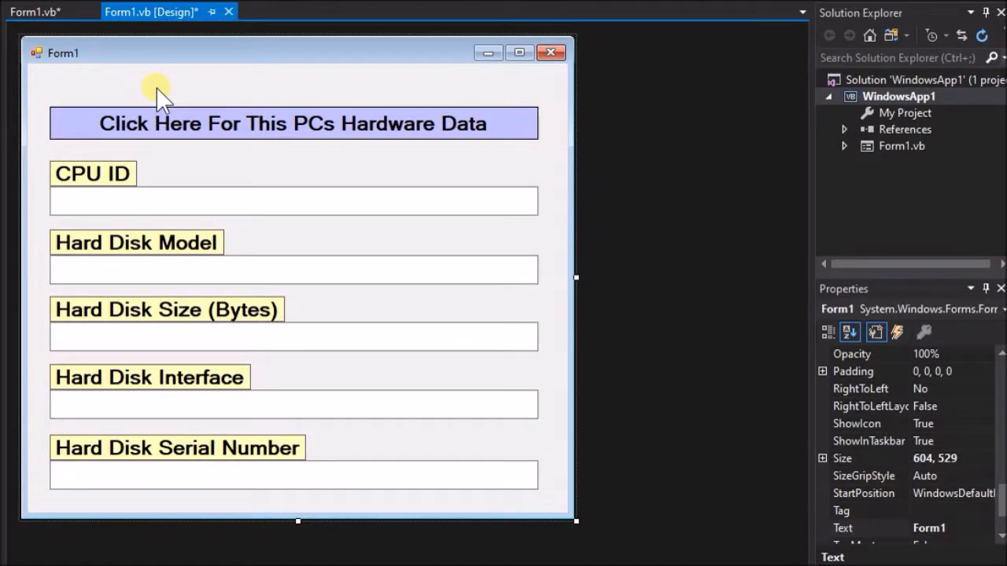
- Begin the HardDiskSerialNo sub with a ManagementObjectSearcher selecting * from Win32_PhysicalMedia
{"action": "left_click", "coordinate": [33, 12]}
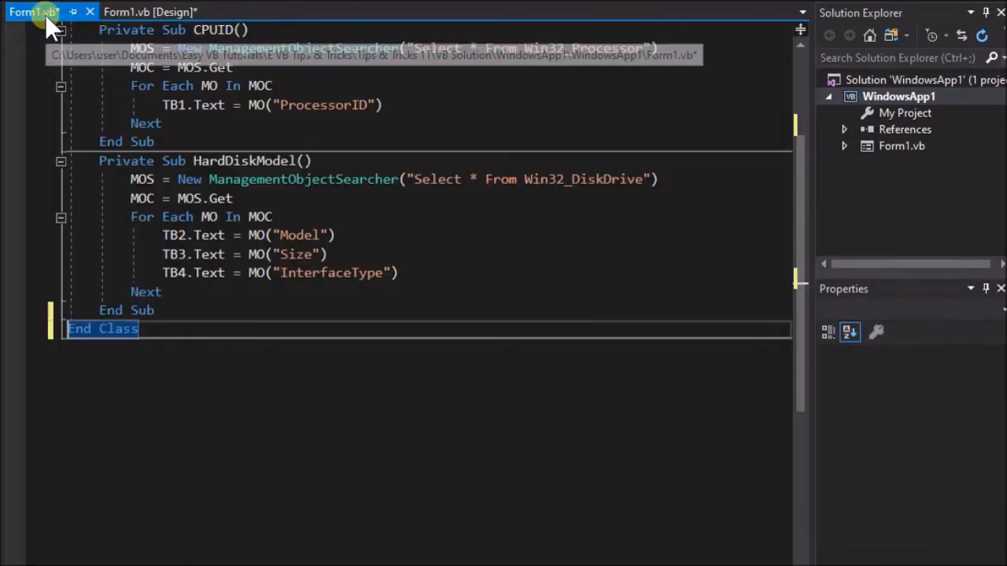
{"action": "type", "text": "Privat"}
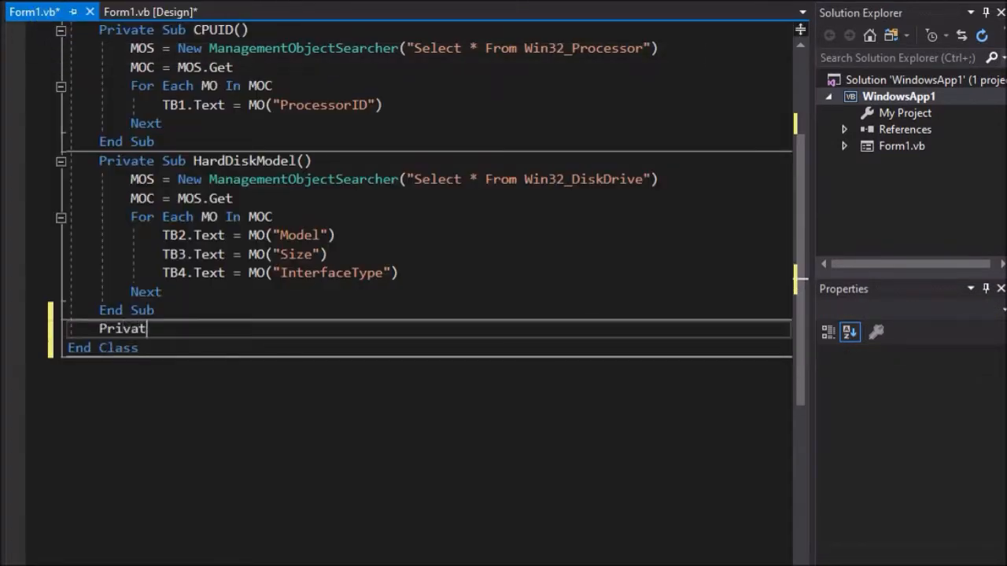
{"action": "type", "text": "e Sub HardDiskSerialNo("}
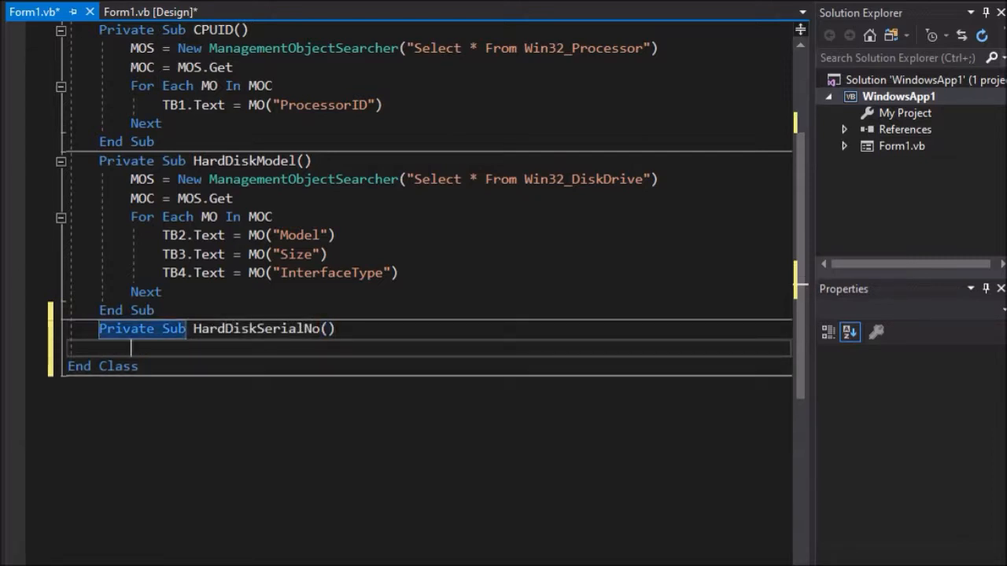
{"action": "type", "text": "MOS = New M"}
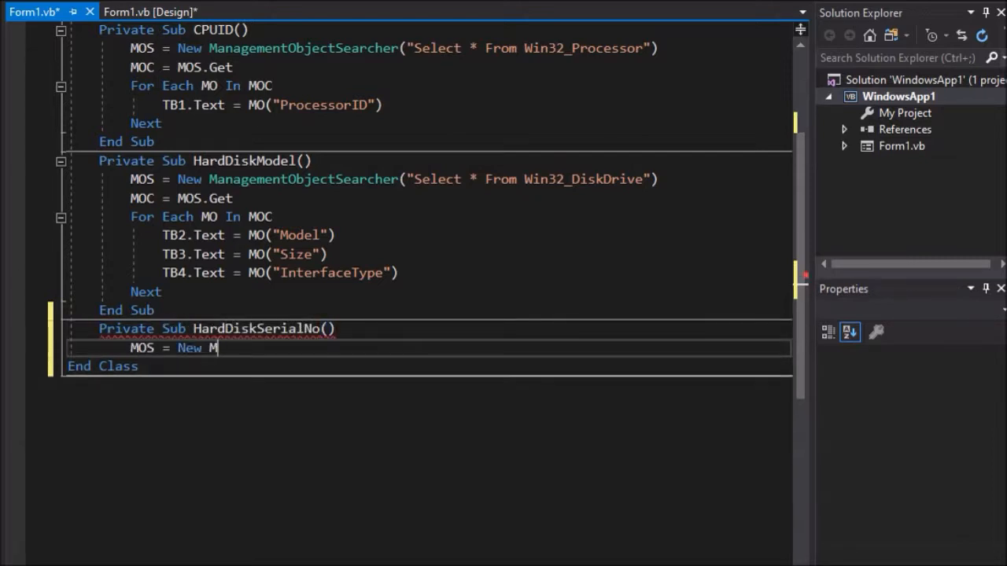
{"action": "type", "text": "anagementObje"}
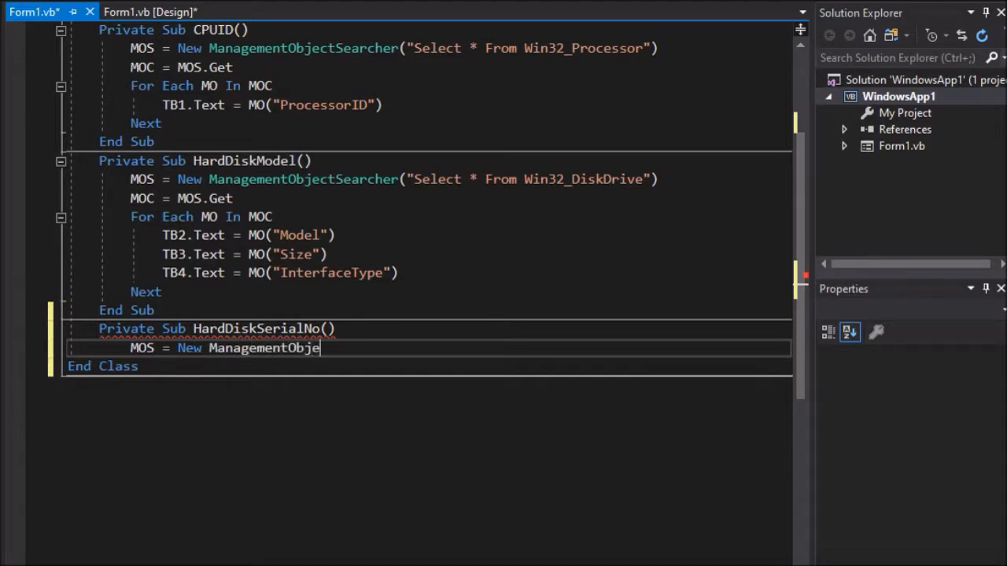
{"action": "type", "text": "ctSearcher(\"S"}
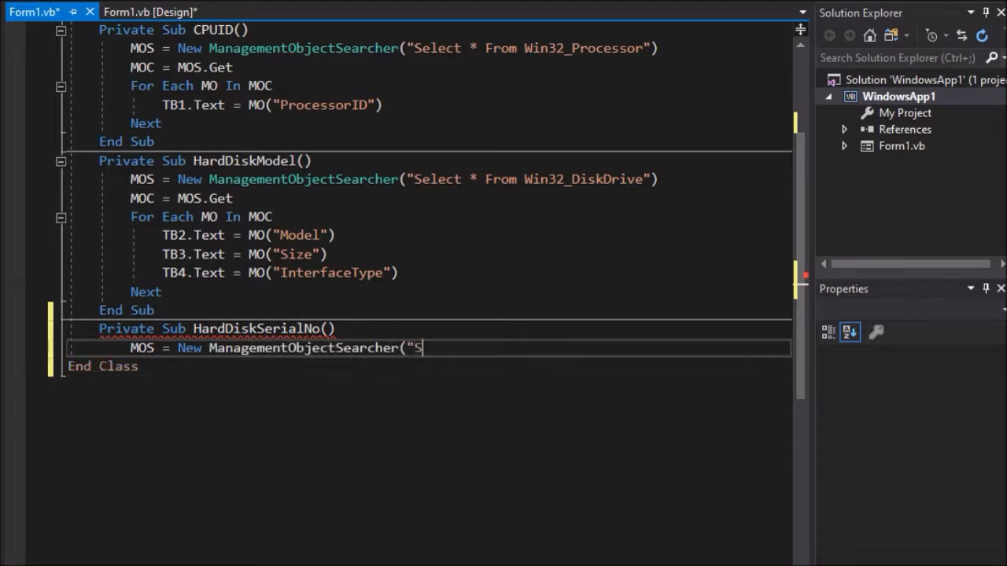
{"action": "type", "text": "elect * From"}
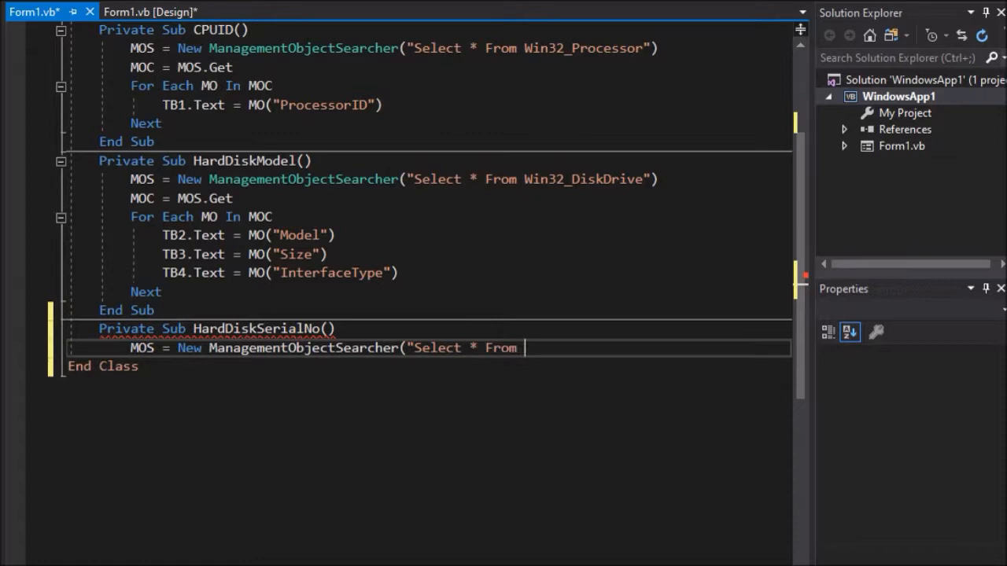
{"action": "type", "text": "Win32_PhysicalMedia"}
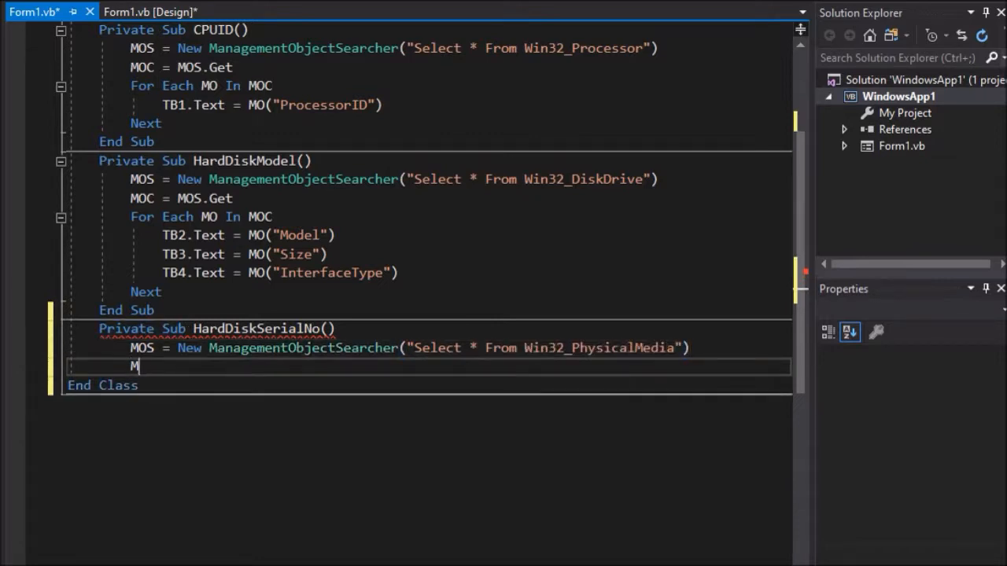
- Loop over the results and set TB5.Text to the first MO("SerialNumber") value
{"action": "type", "text": "OC = MOS.Get"}
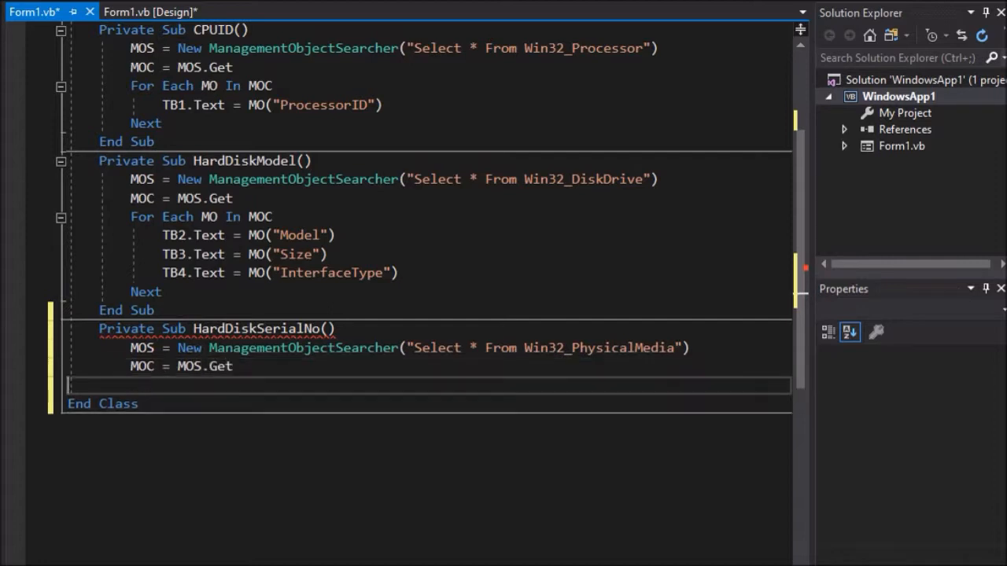
{"action": "type", "text": "For Each MO"}
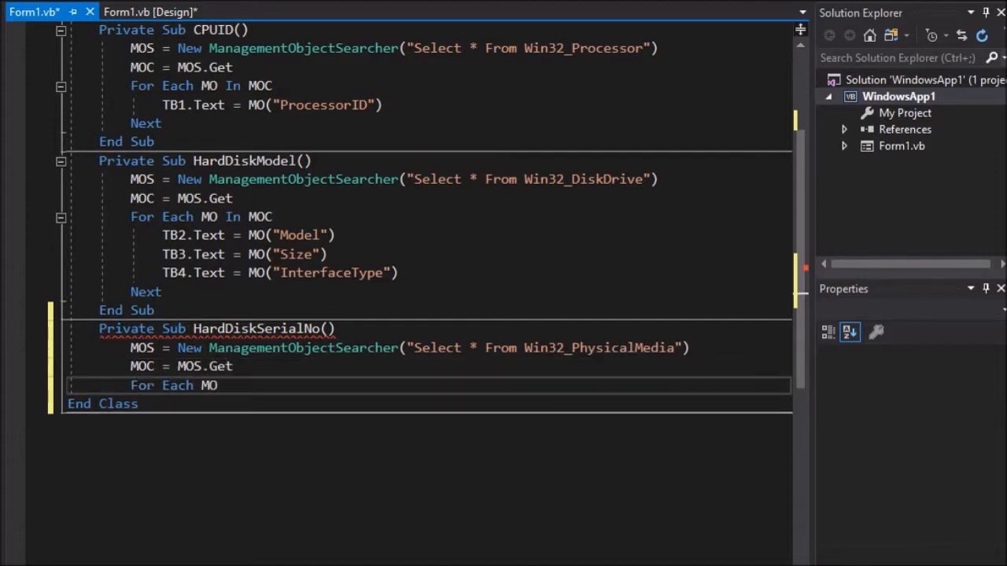
{"action": "type", "text": "In MOC"}
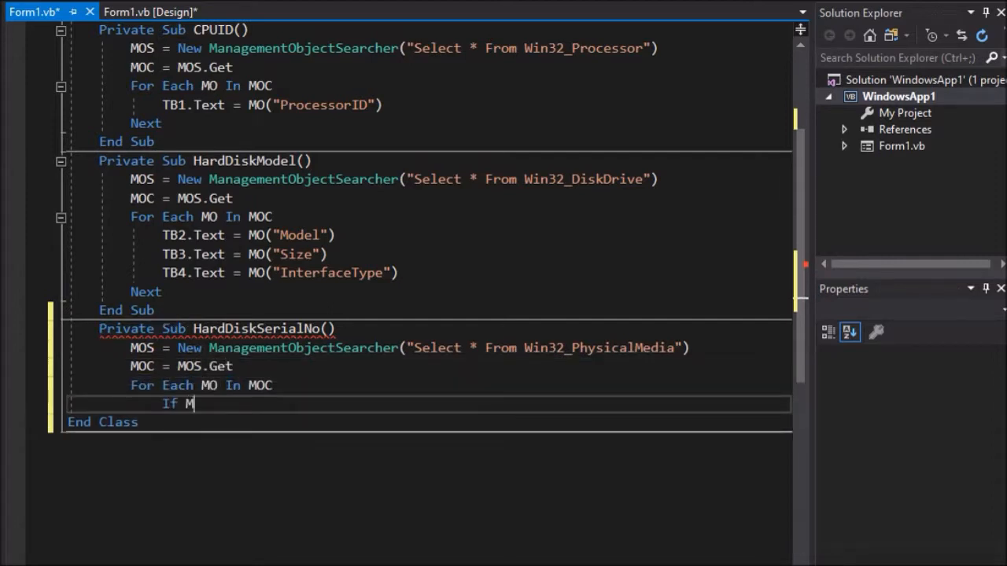
{"action": "type", "text": "OC IsNot Nothing Then"}
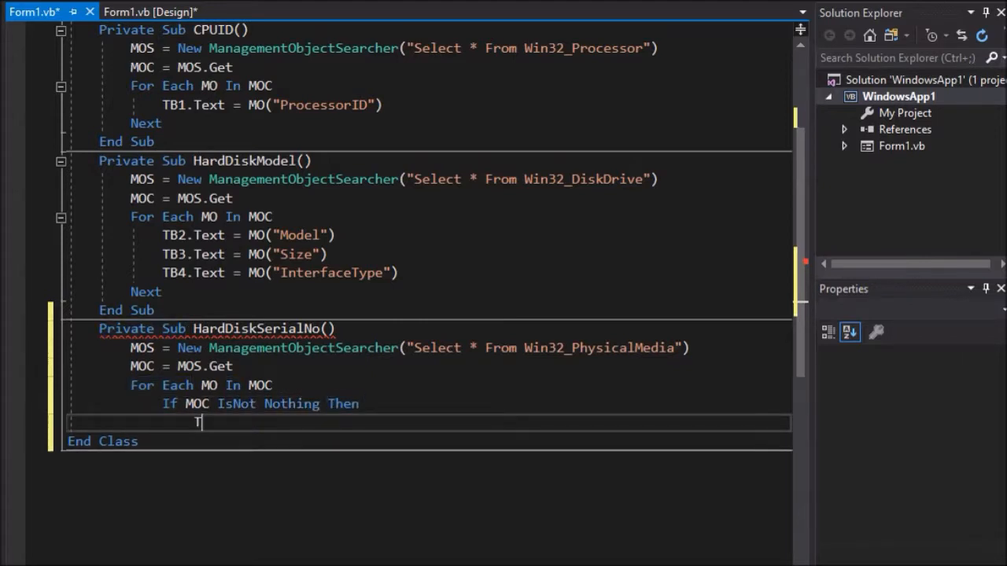
{"action": "type", "text": "B5.Text = M"}
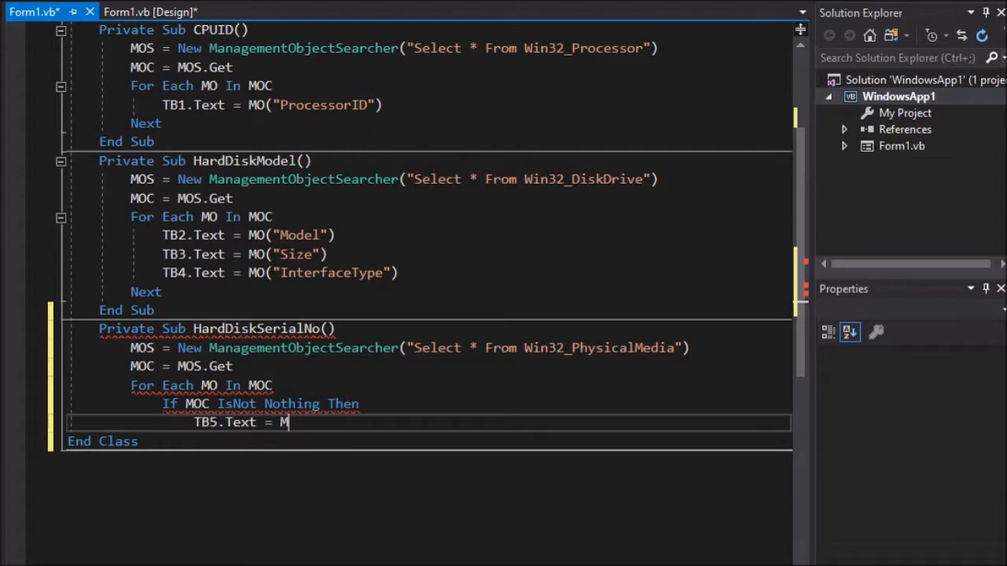
{"action": "type", "text": "O(\"SerialNumber\""}
{"action": "type", "text": "Exit For"}
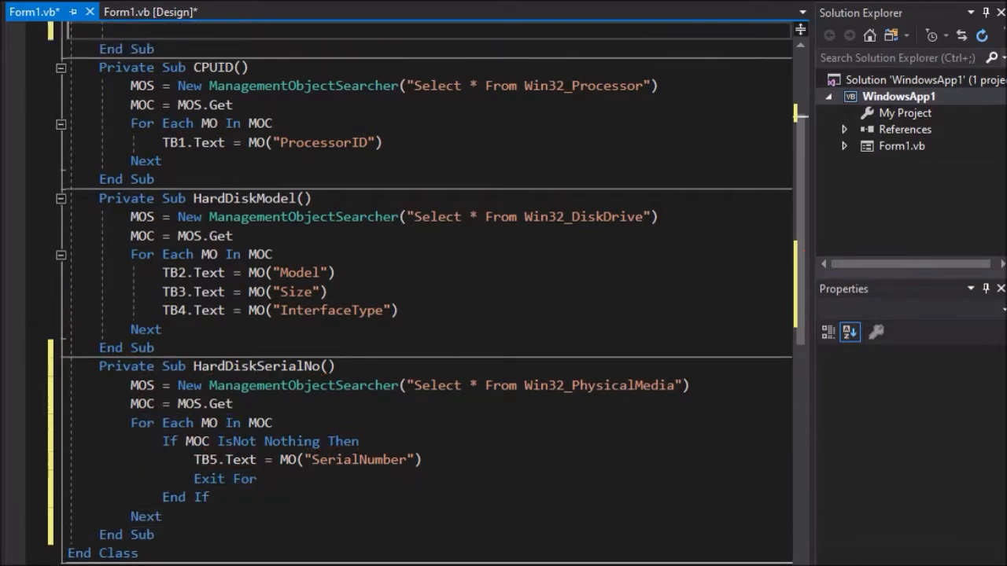
- Add a HardDiskSerialNo() call to Btn1_Click below HardDiskModel(), then run the project
{"action": "type", "text": "H"}
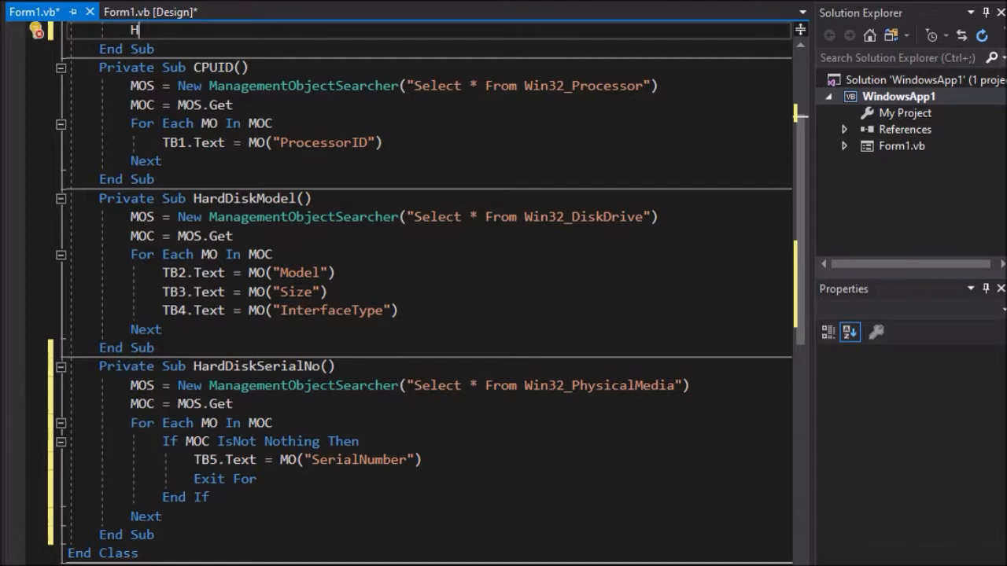
{"action": "type", "text": "ardDiskSe"}
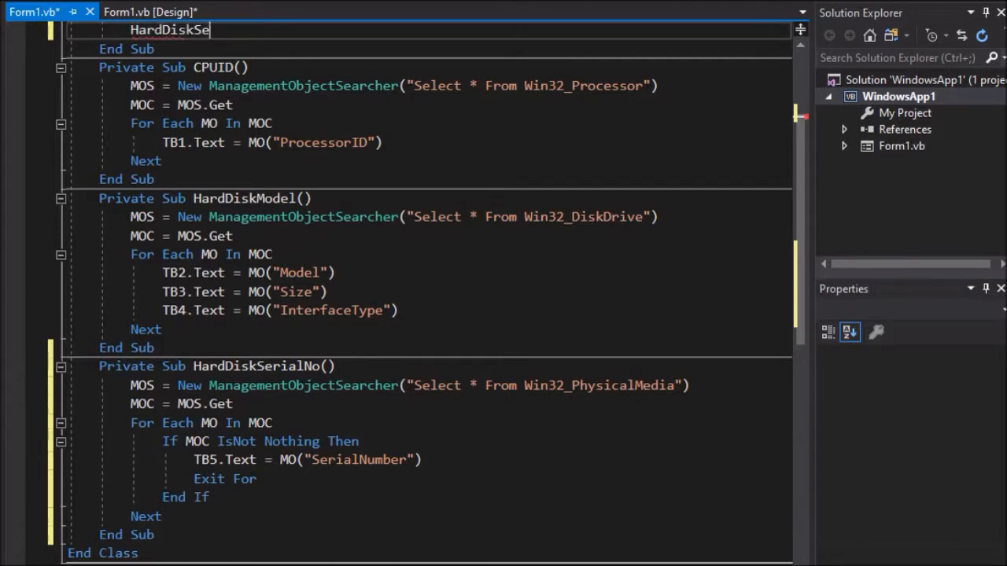
{"action": "type", "text": "rialNo()"}
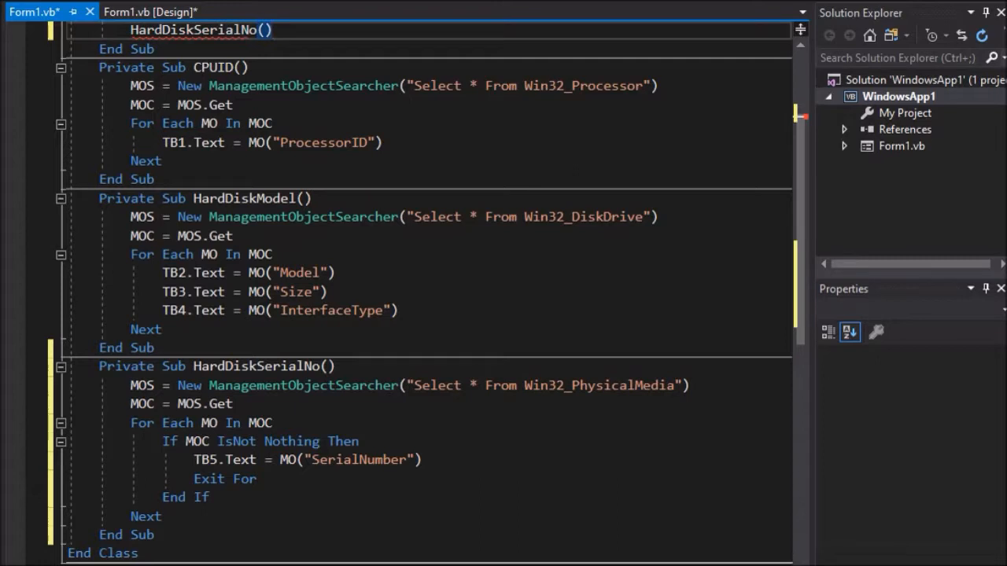
{"action": "scroll", "scroll_direction": "up", "scroll_amount": 3}
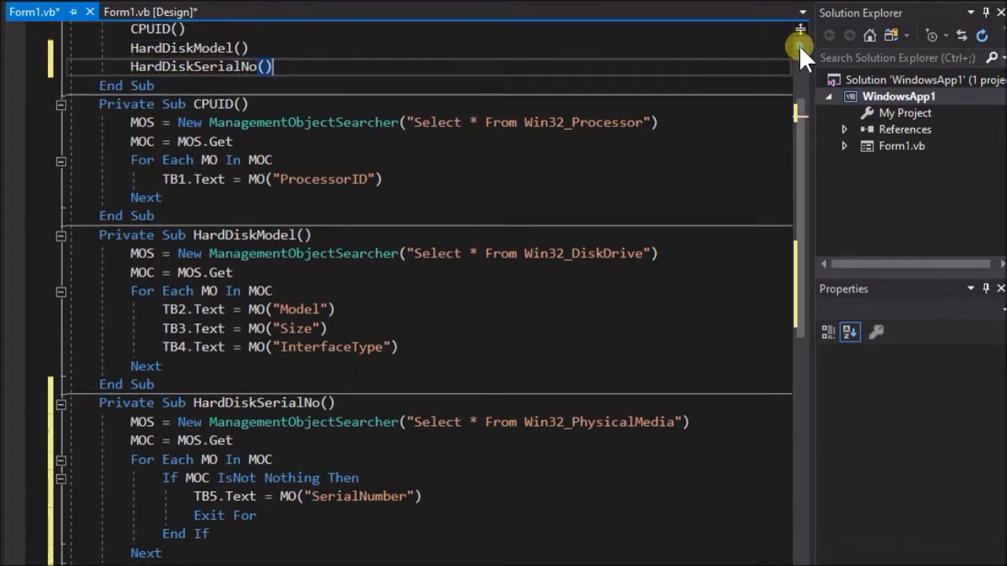
{"action": "left_click", "coordinate": [430, 59]}
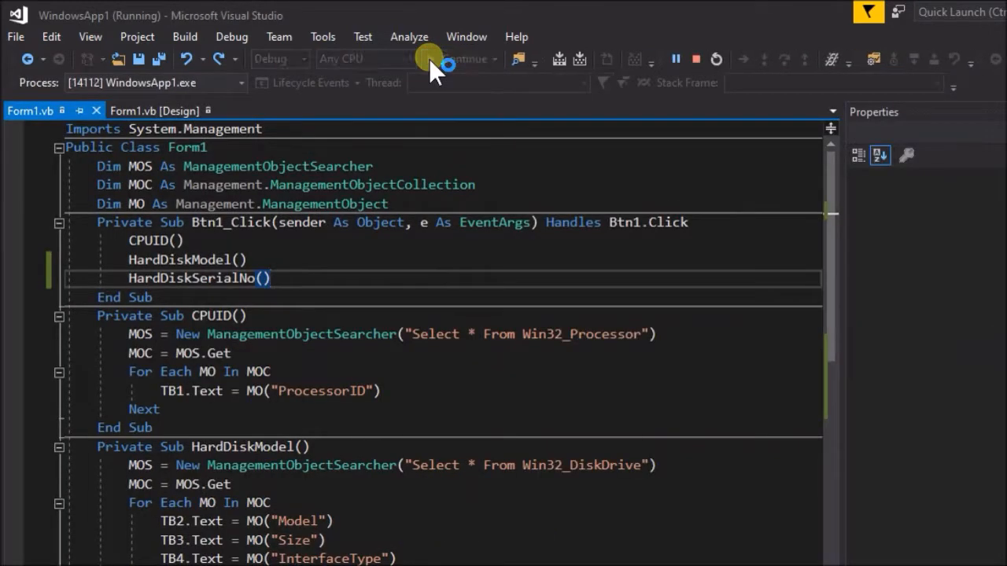
- Launch WindowsApp1 with the toolbar Start button
{"action": "left_click", "coordinate": [463, 59]}
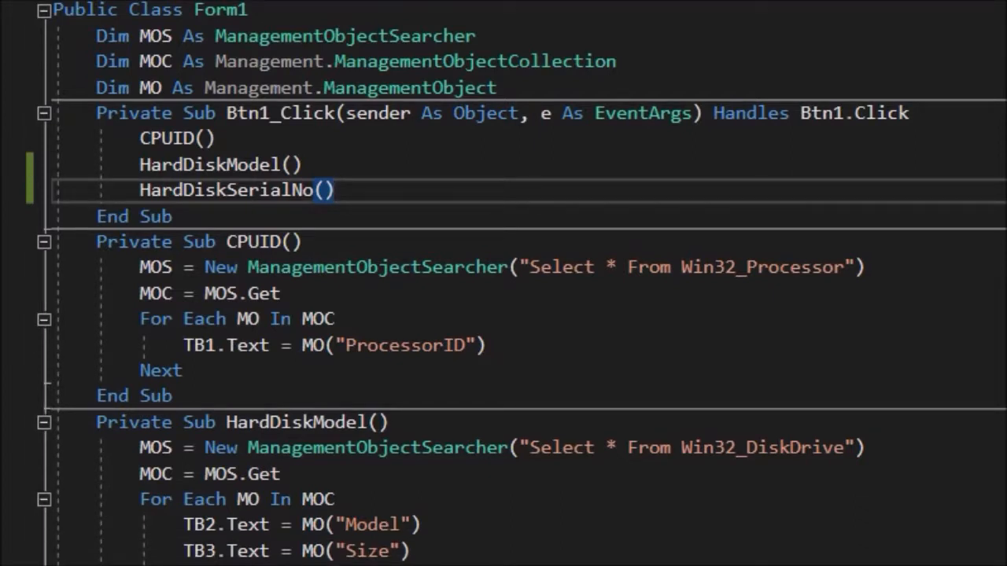
{"action": "scroll", "scroll_direction": "down", "scroll_amount": 3}
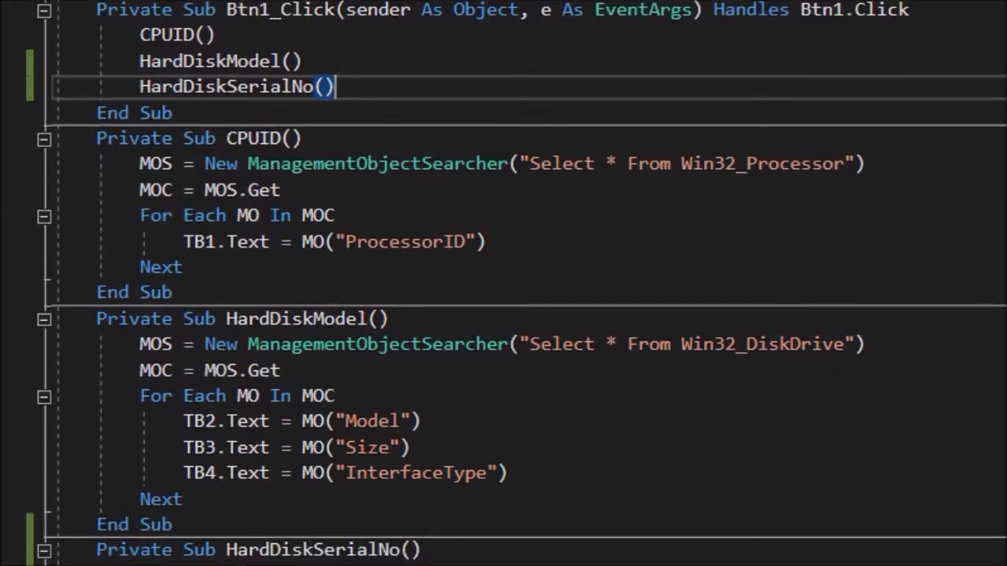
{"action": "scroll", "scroll_direction": "down", "scroll_amount": 3}
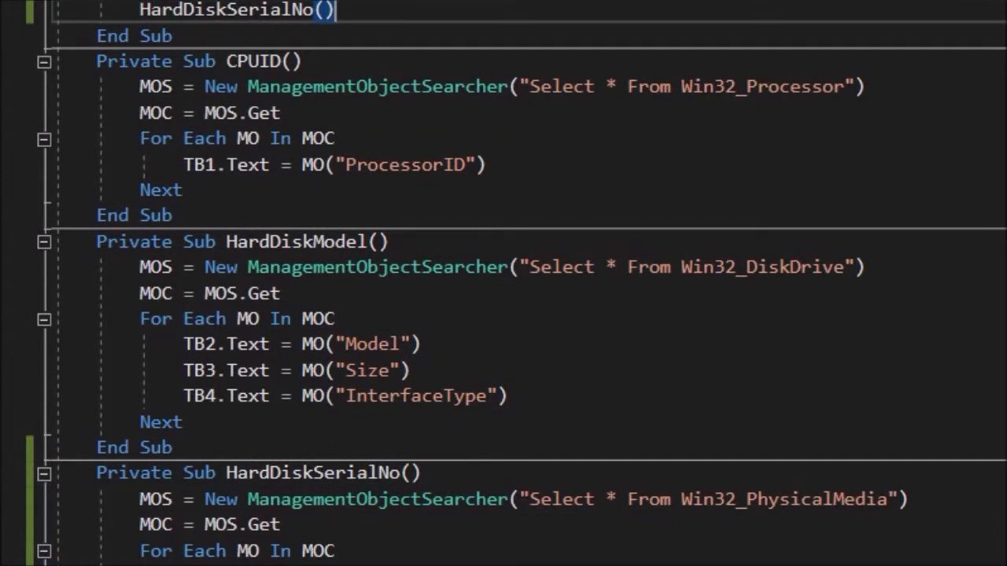
{"action": "scroll", "scroll_direction": "down", "scroll_amount": 3}
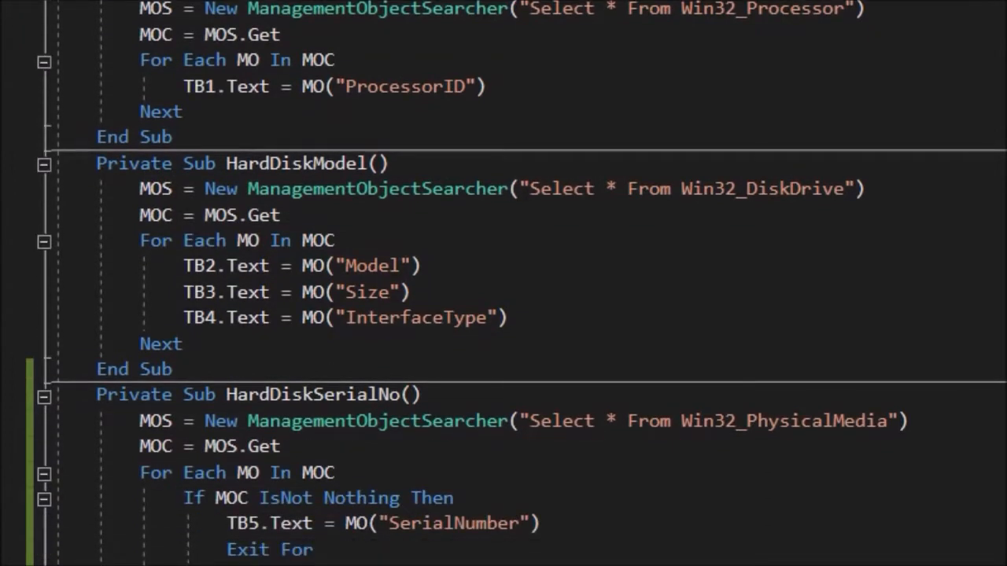
{"action": "scroll", "scroll_direction": "down", "scroll_amount": 3}
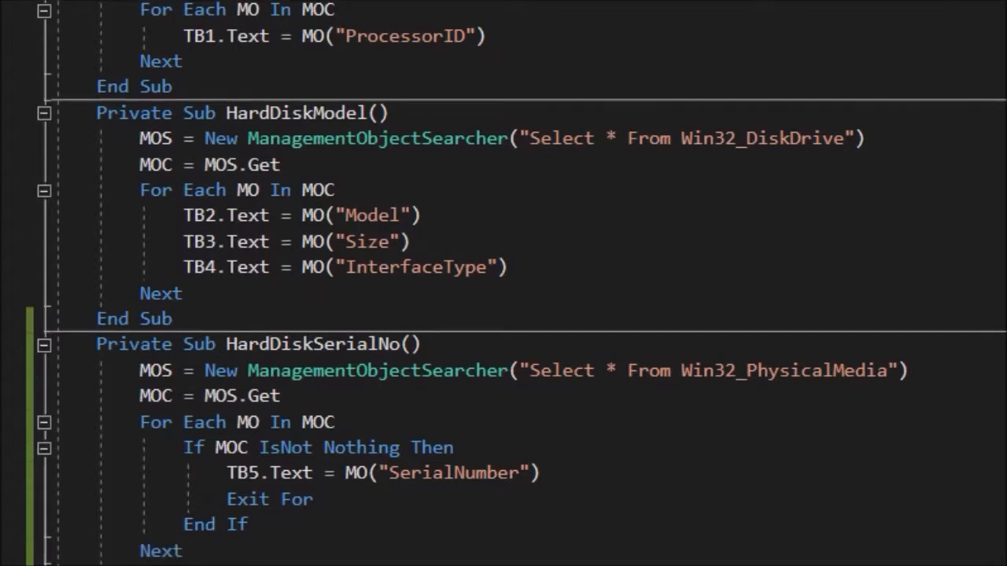
{"action": "scroll", "scroll_direction": "up", "scroll_amount": 3}
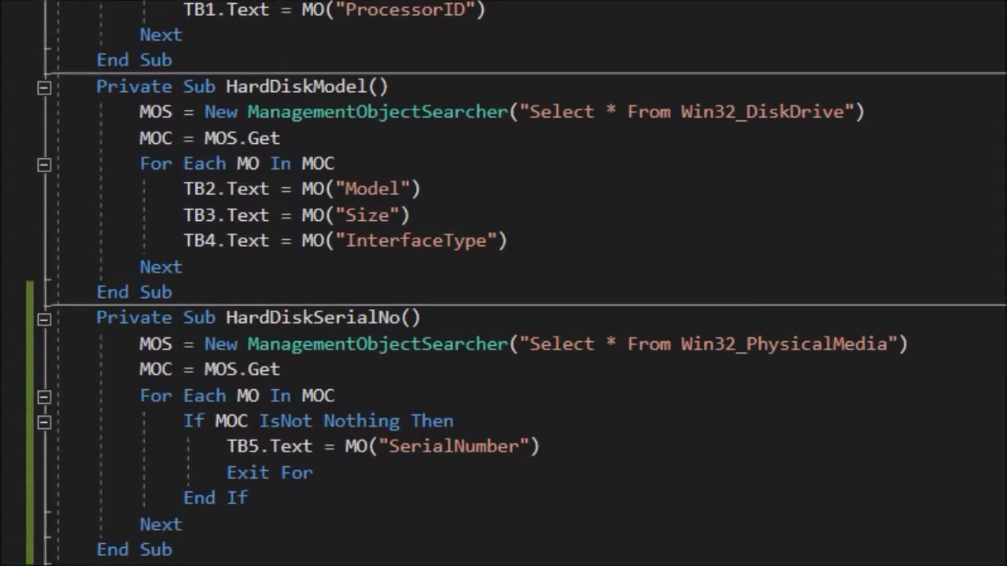
{"action": "scroll", "scroll_direction": "down", "scroll_amount": 3}
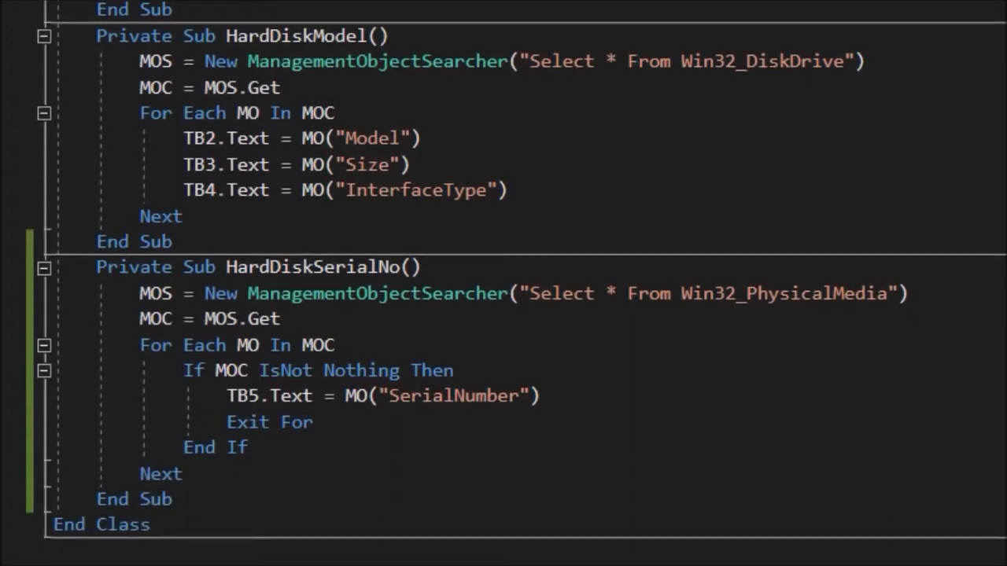
{"action": "scroll", "scroll_direction": "up", "scroll_amount": 3}
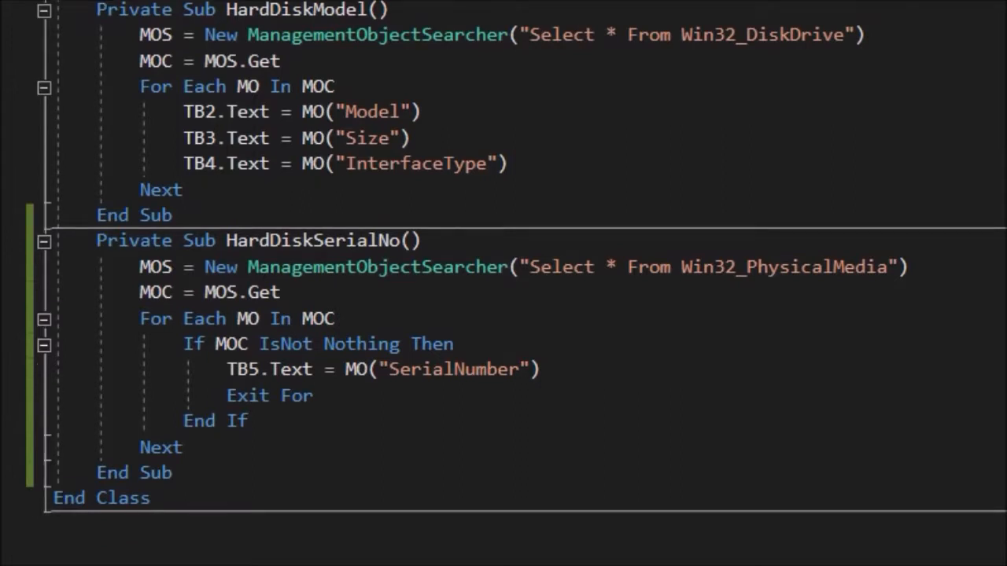
{"action": "scroll", "scroll_direction": "down", "scroll_amount": 3}
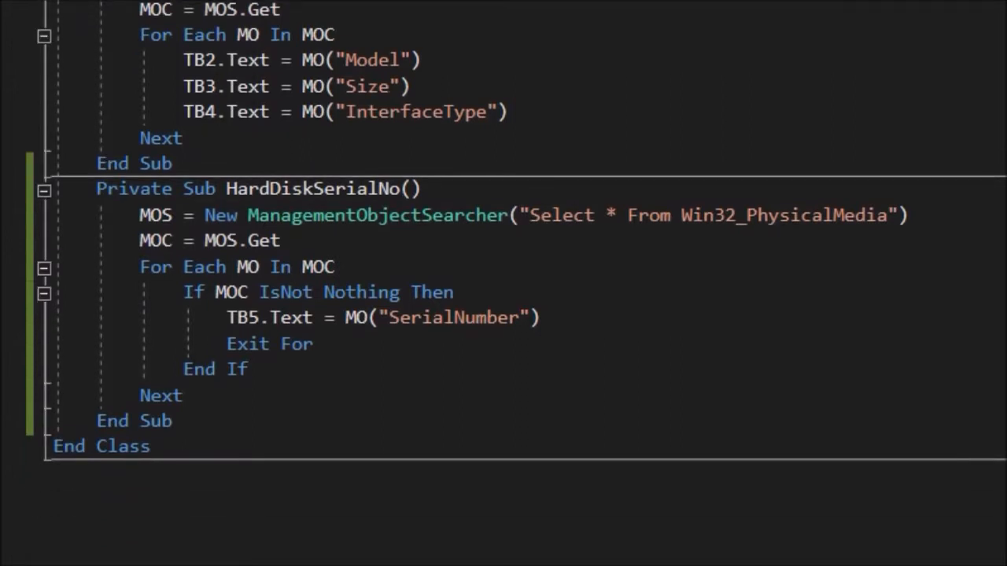